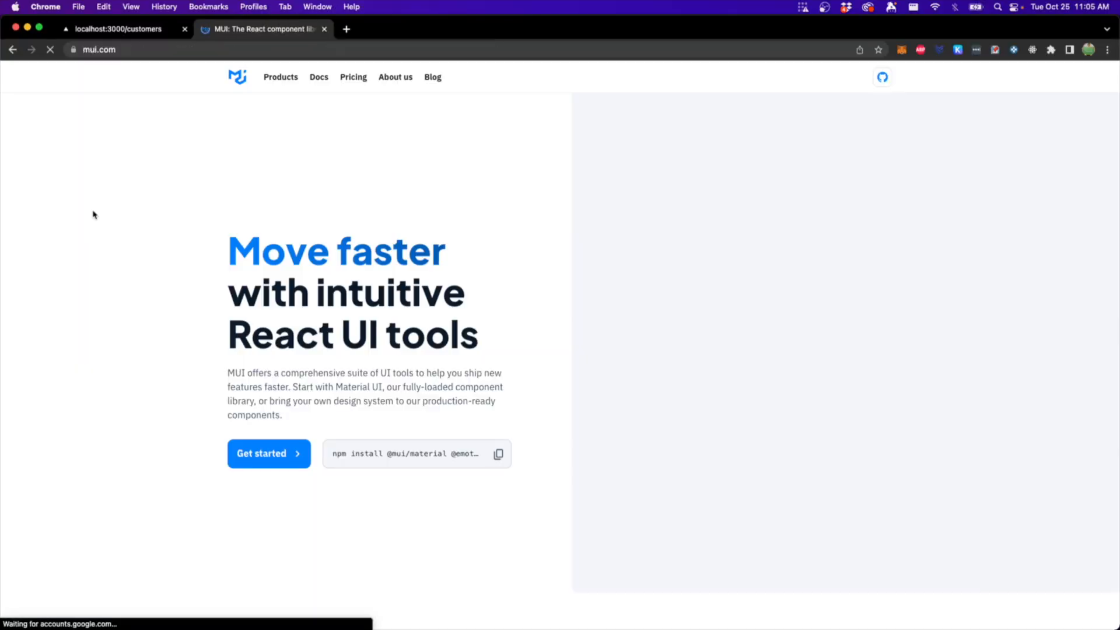
# Step: Browse the Material UI overview on mui.com and go to its installation instructions
pyautogui.click(318, 77)
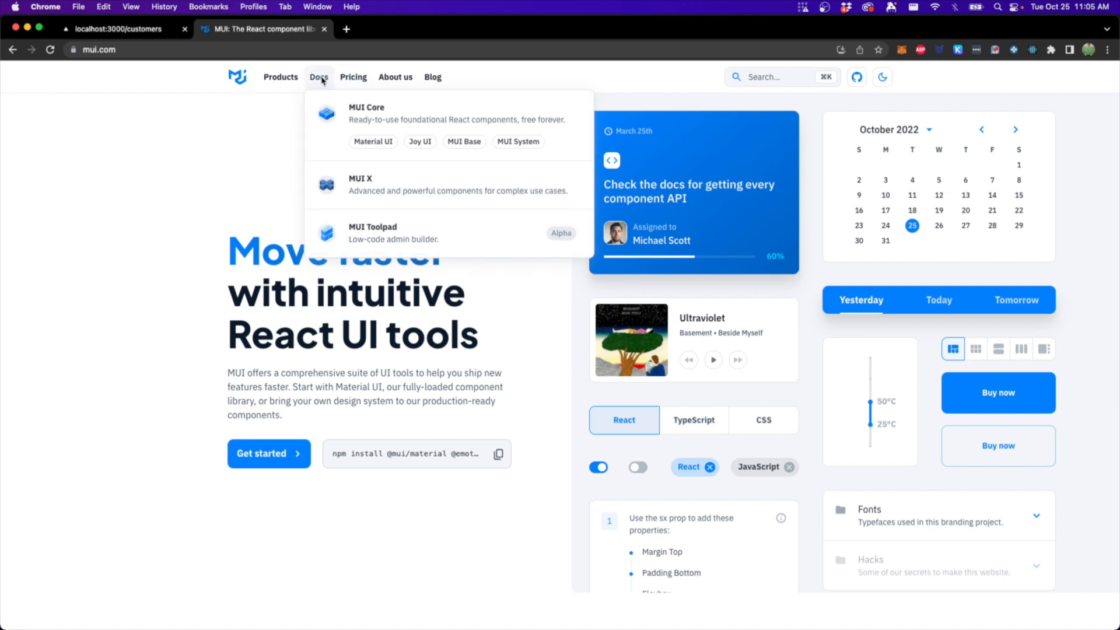
pyautogui.moveTo(387, 117)
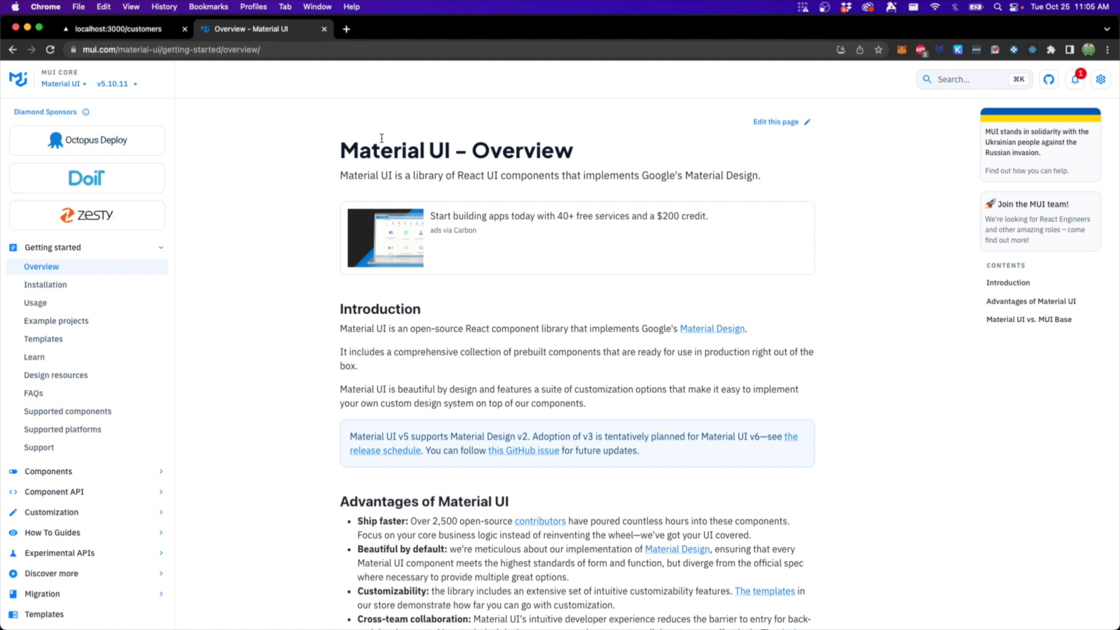
pyautogui.moveTo(233, 151)
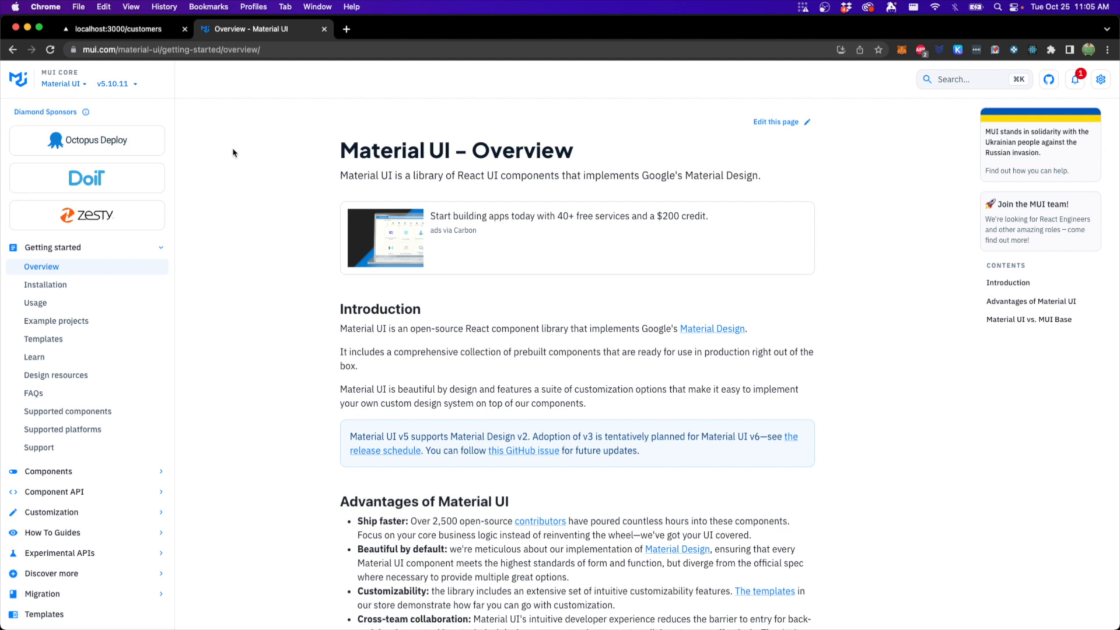
pyautogui.moveTo(212, 182)
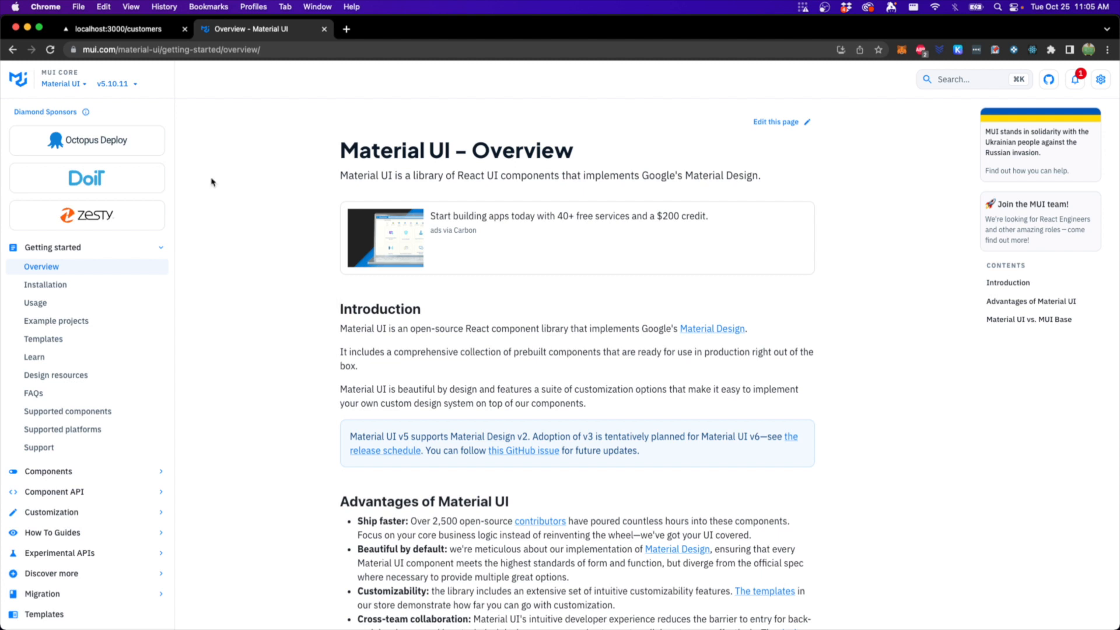
pyautogui.click(45, 285)
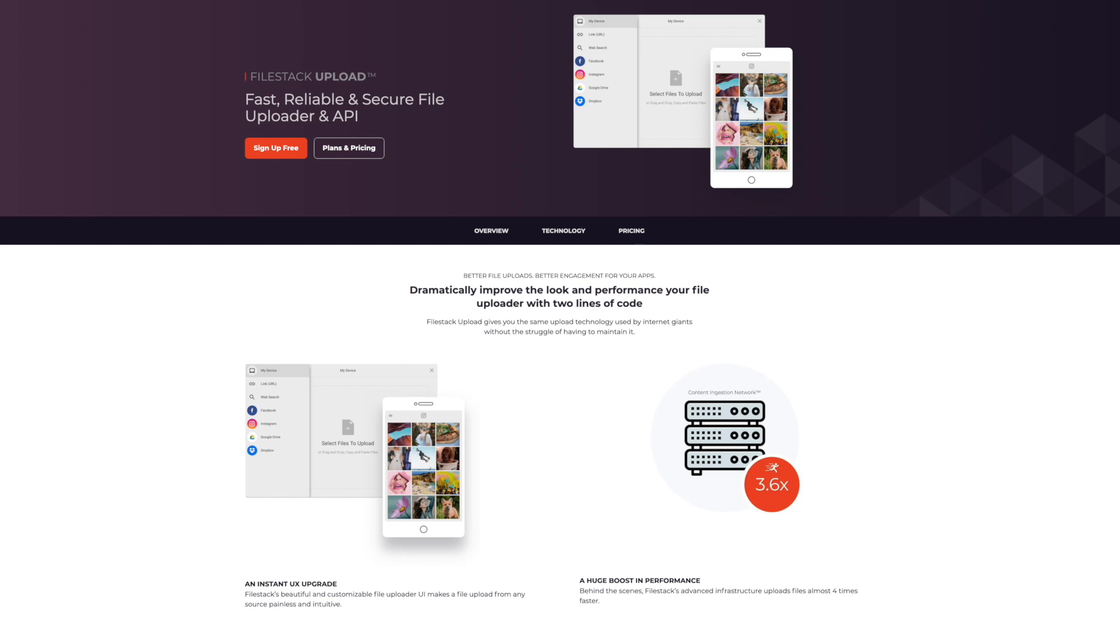
# Step: Scroll through the Filestack Upload page's upload, transform and deliver features
pyautogui.scroll(-3)
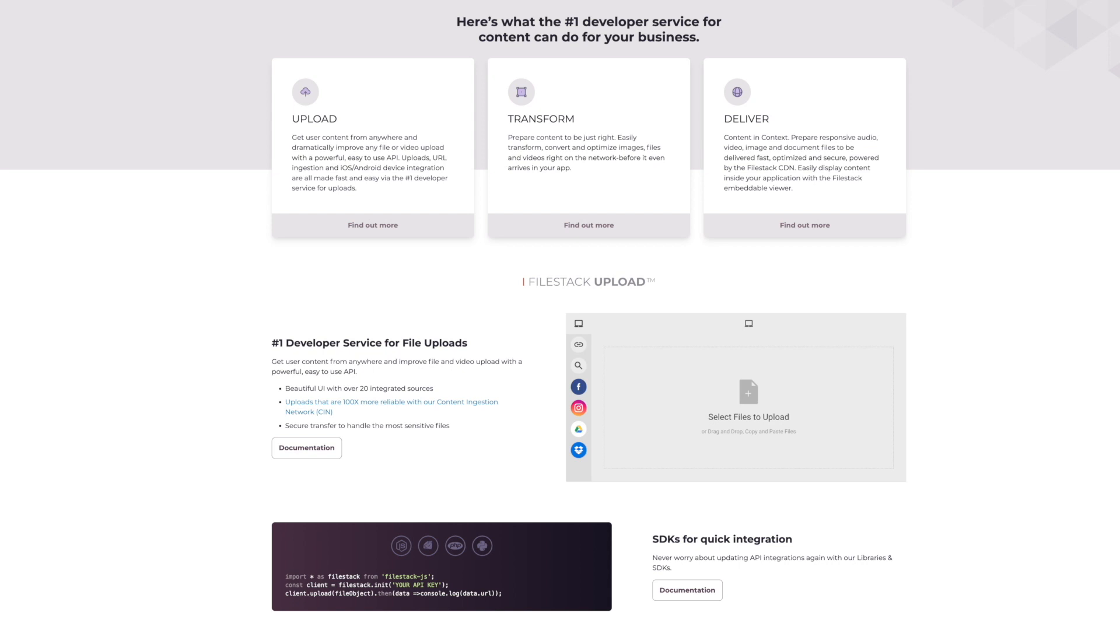
pyautogui.scroll(-3)
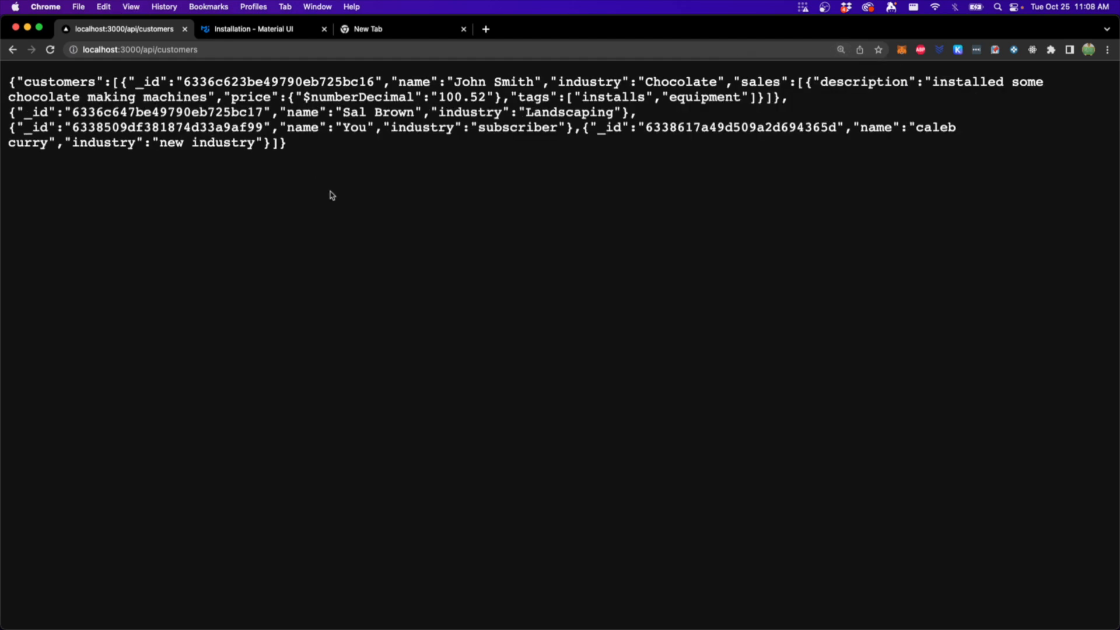
pyautogui.moveTo(338, 204)
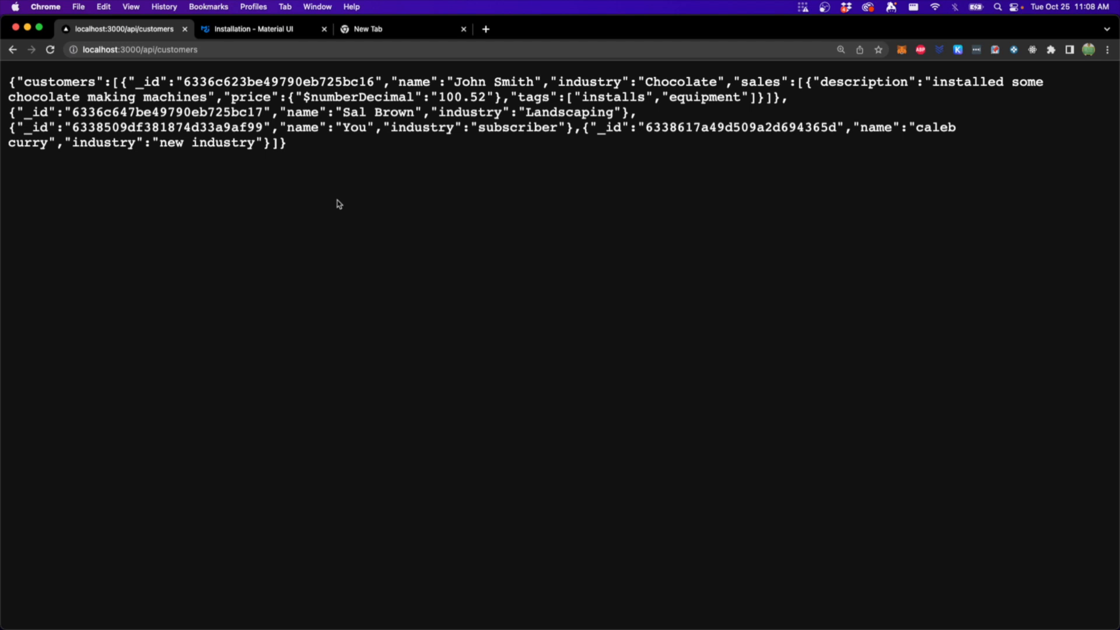
pyautogui.moveTo(386, 168)
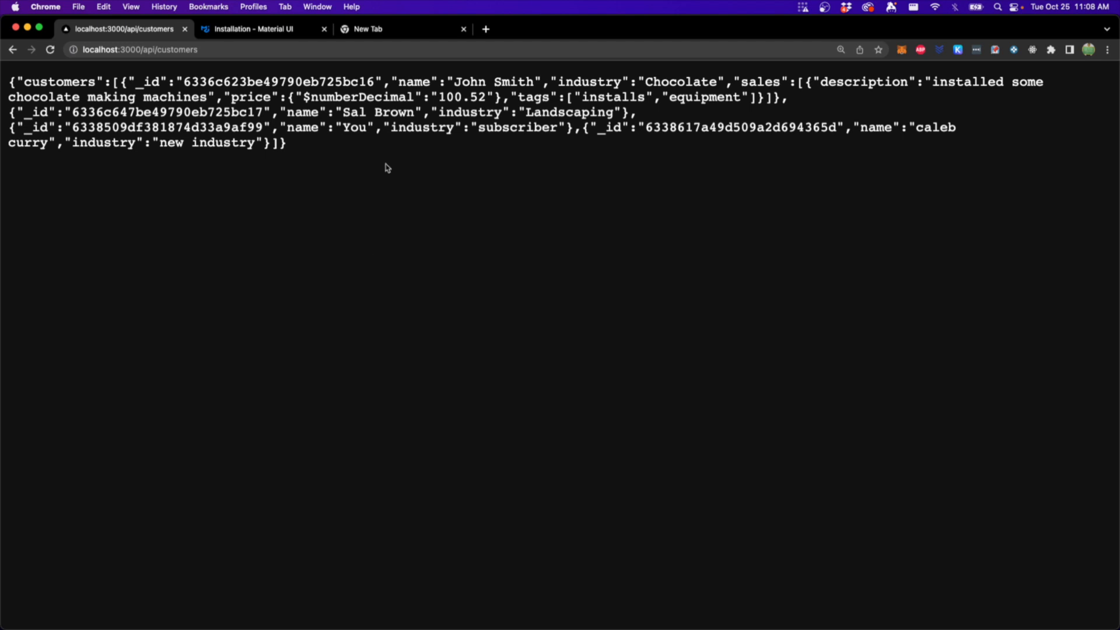
pyautogui.moveTo(518, 91)
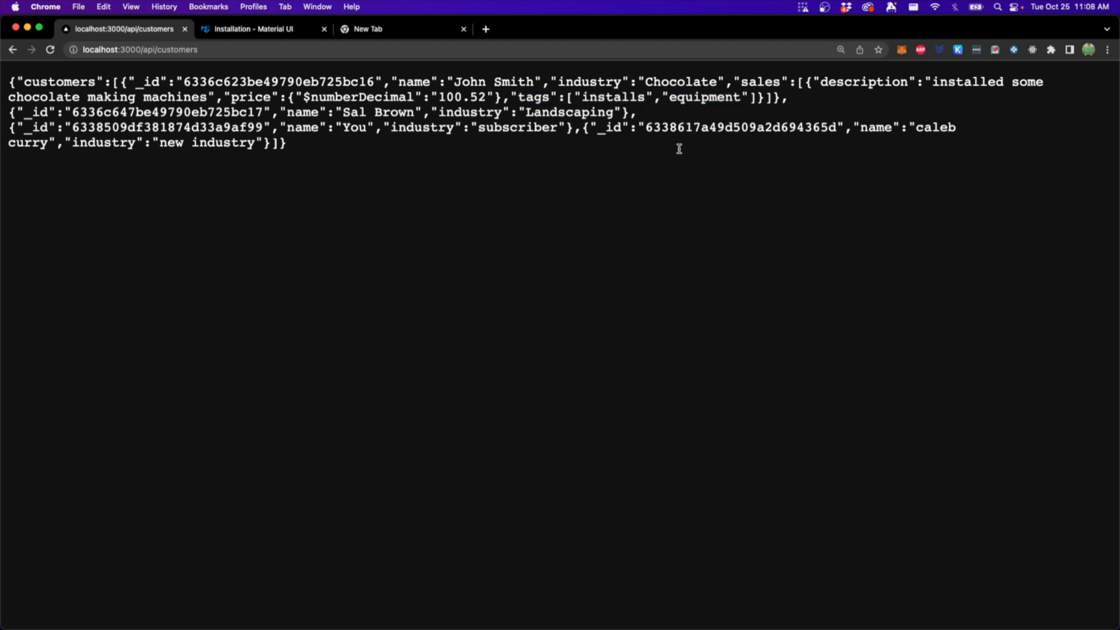
pyautogui.moveTo(375, 199)
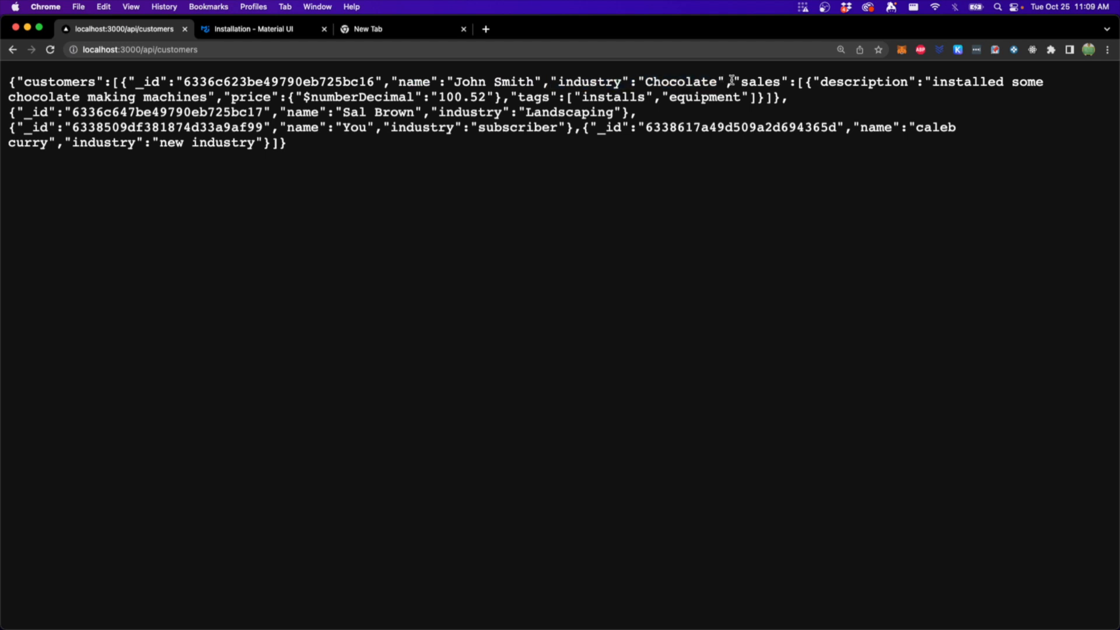
# Step: Select text in the localhost:3000/api/customers JSON response to inspect the records
pyautogui.moveTo(729, 82); pyautogui.dragTo(639, 97)
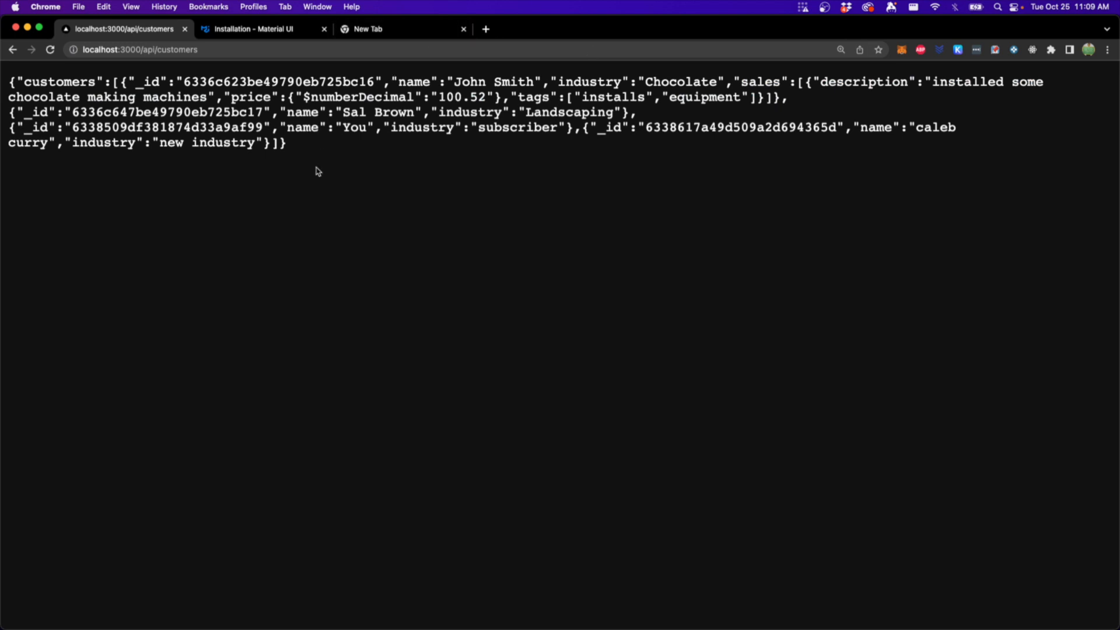
# Step: Browse the Customers cluster's four documents in Atlas, then return to Material UI installation
pyautogui.click(403, 29)
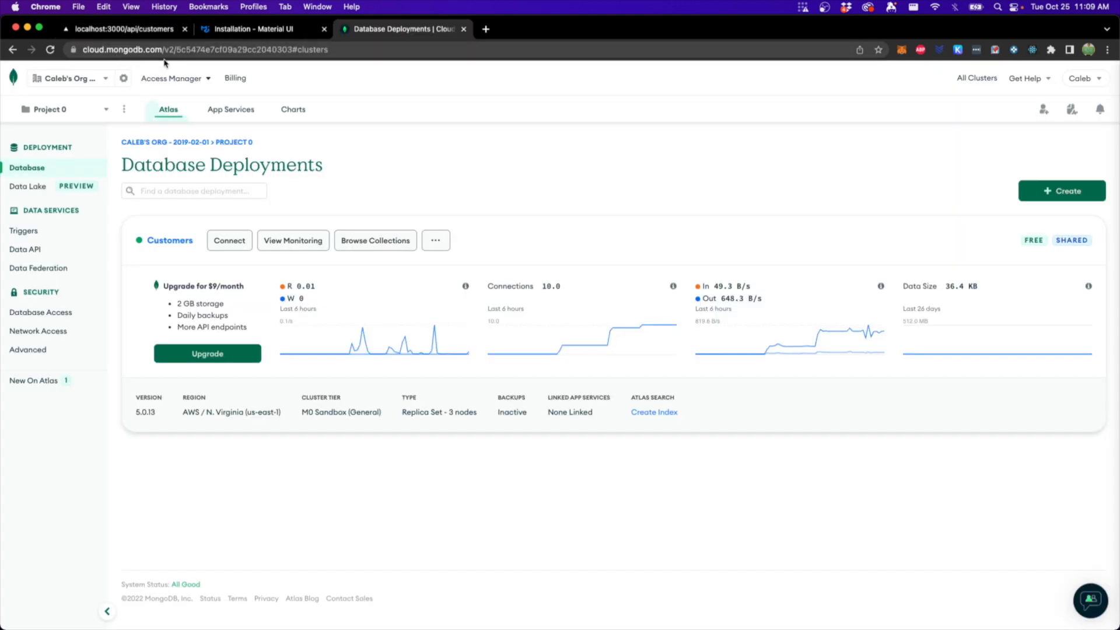
pyautogui.moveTo(345, 175)
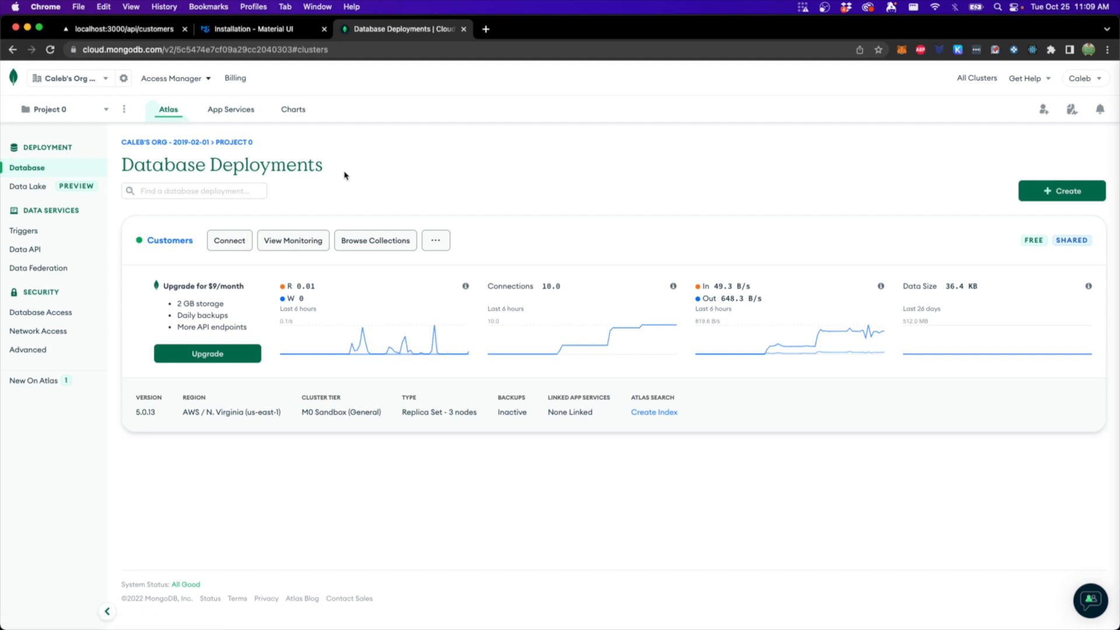
pyautogui.click(375, 240)
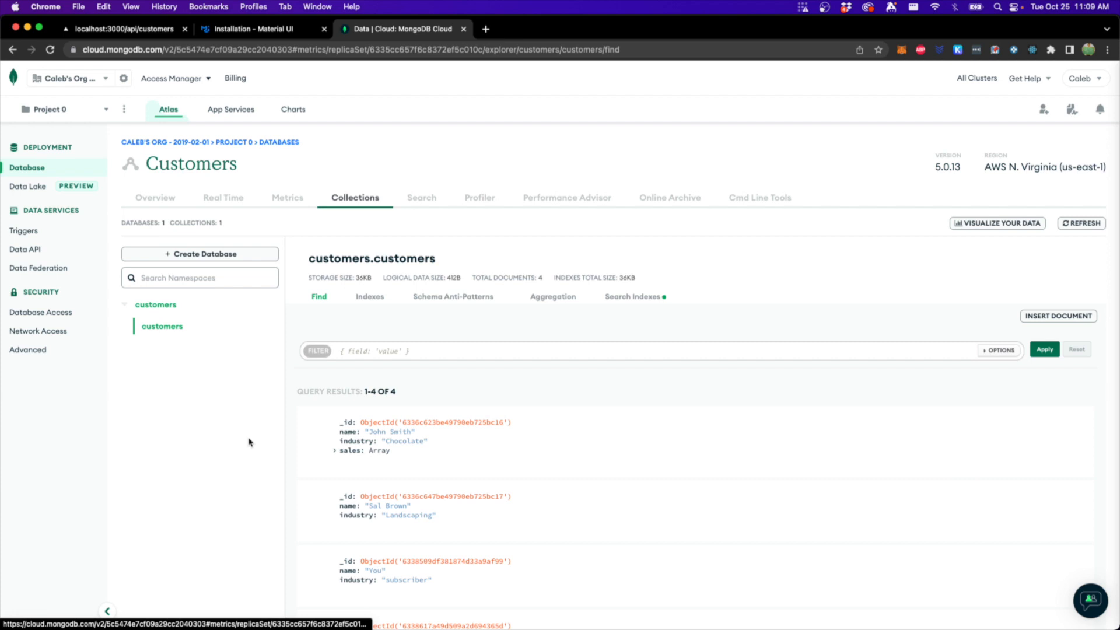
pyautogui.scroll(-3)
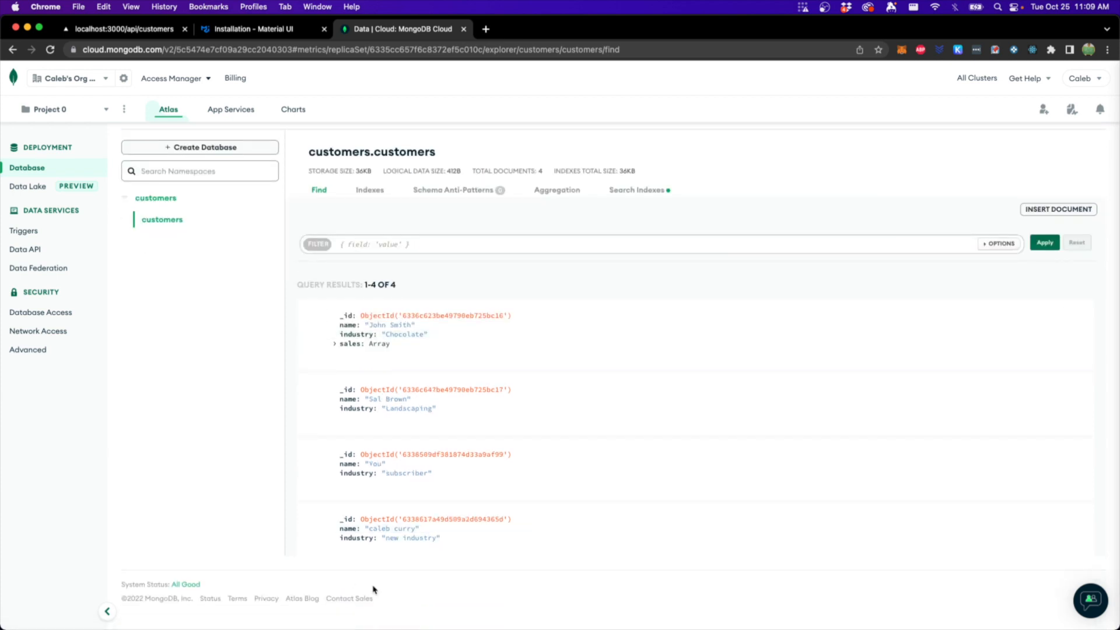
pyautogui.click(254, 29)
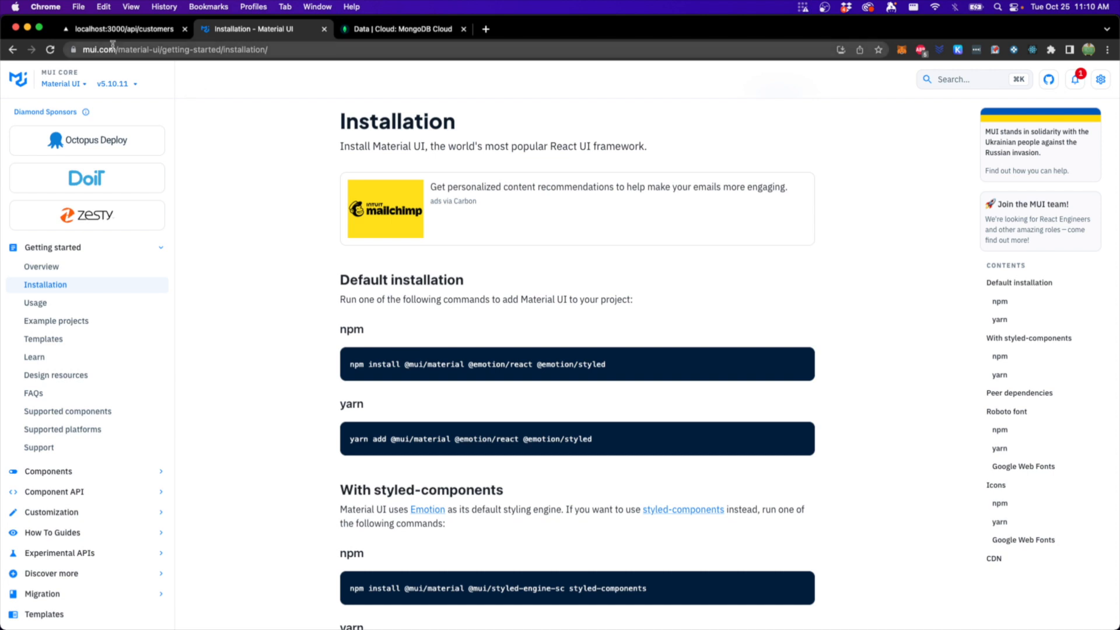
# Step: Go from the Material UI docs to React Templates and scroll to the Dashboard template
pyautogui.scroll(-3)
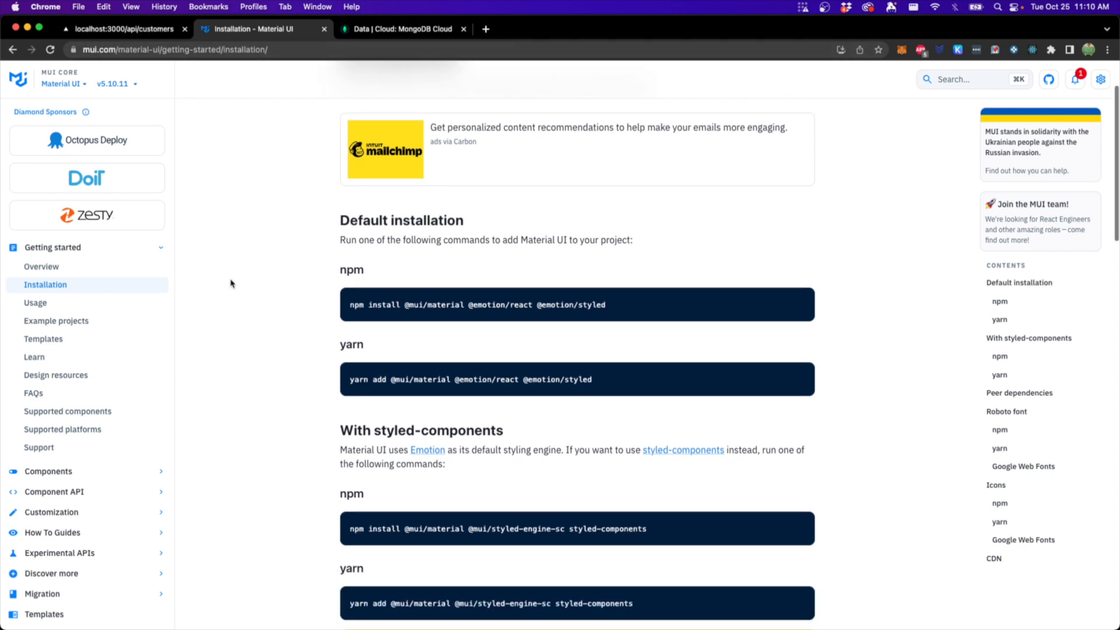
pyautogui.click(43, 339)
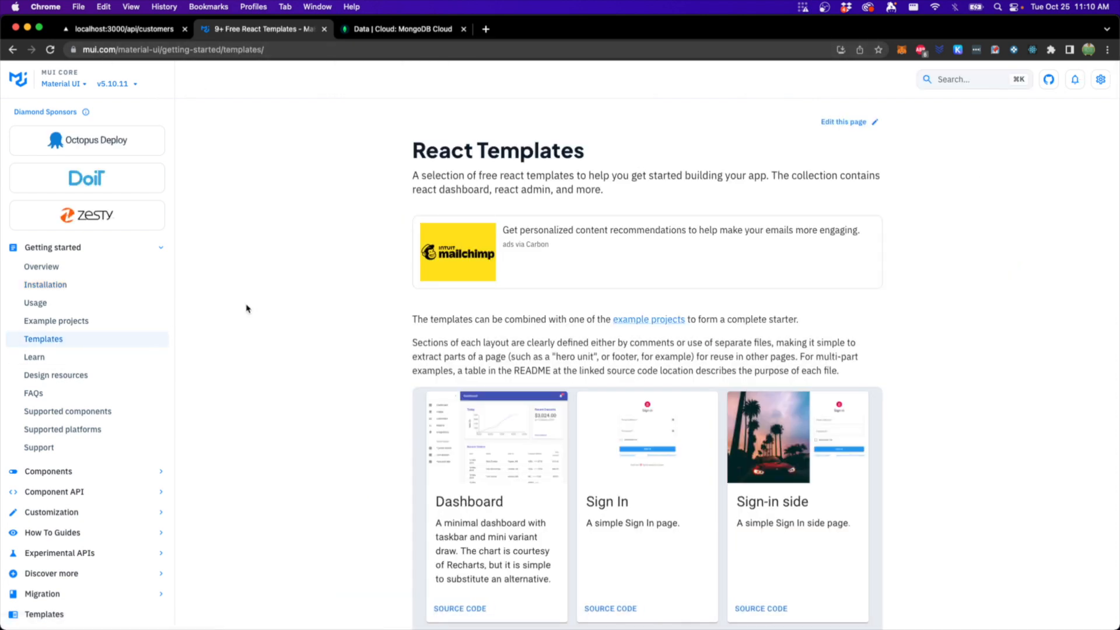
pyautogui.scroll(-3)
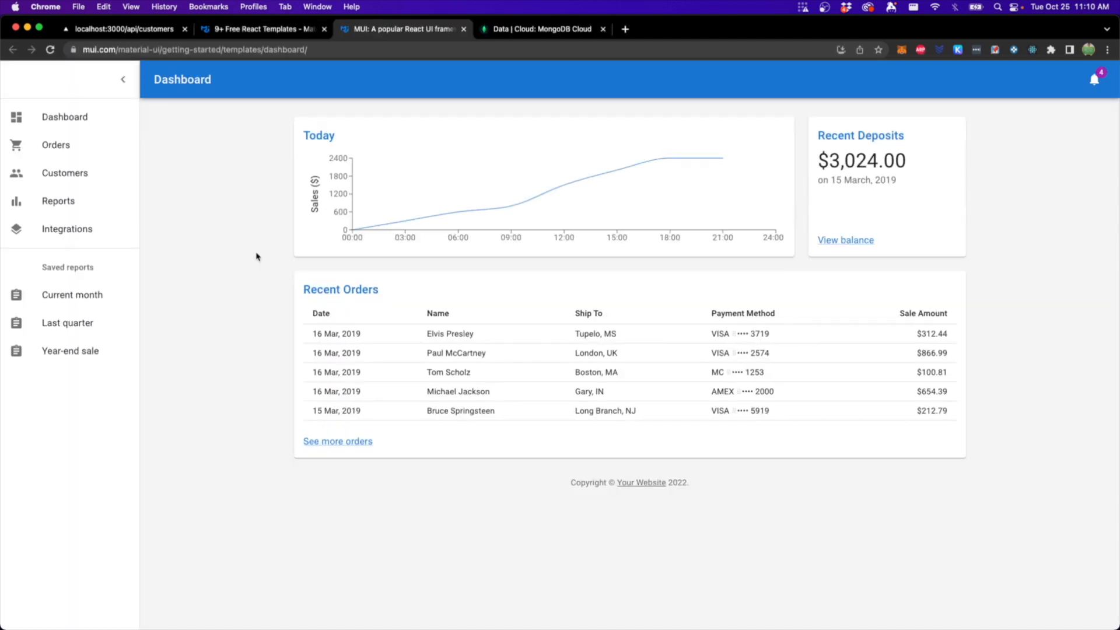
pyautogui.moveTo(250, 276)
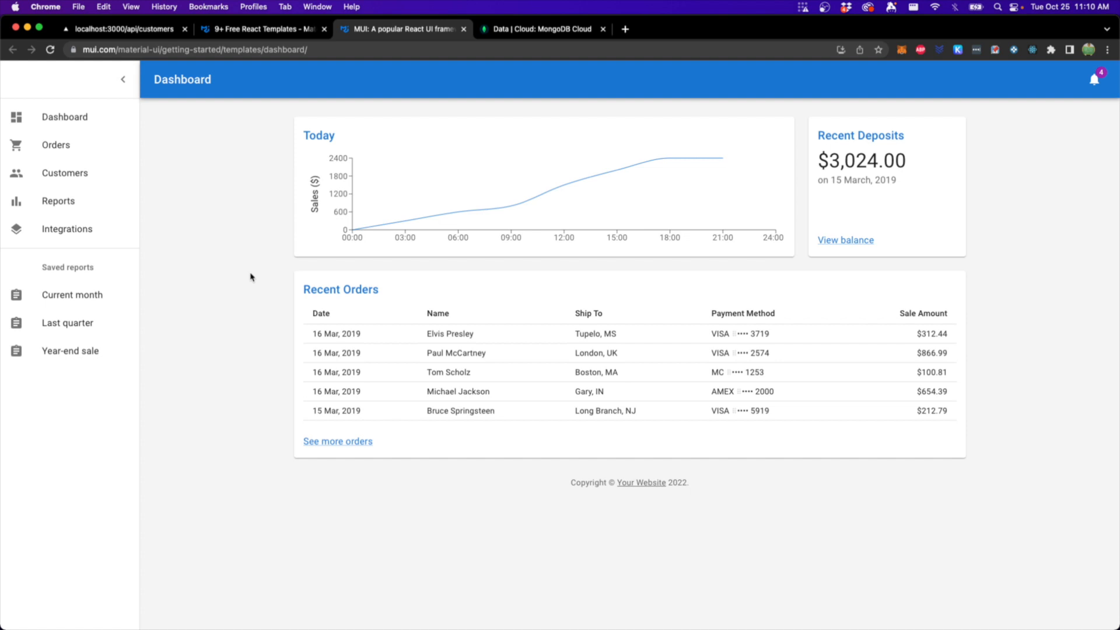
pyautogui.moveTo(21, 150)
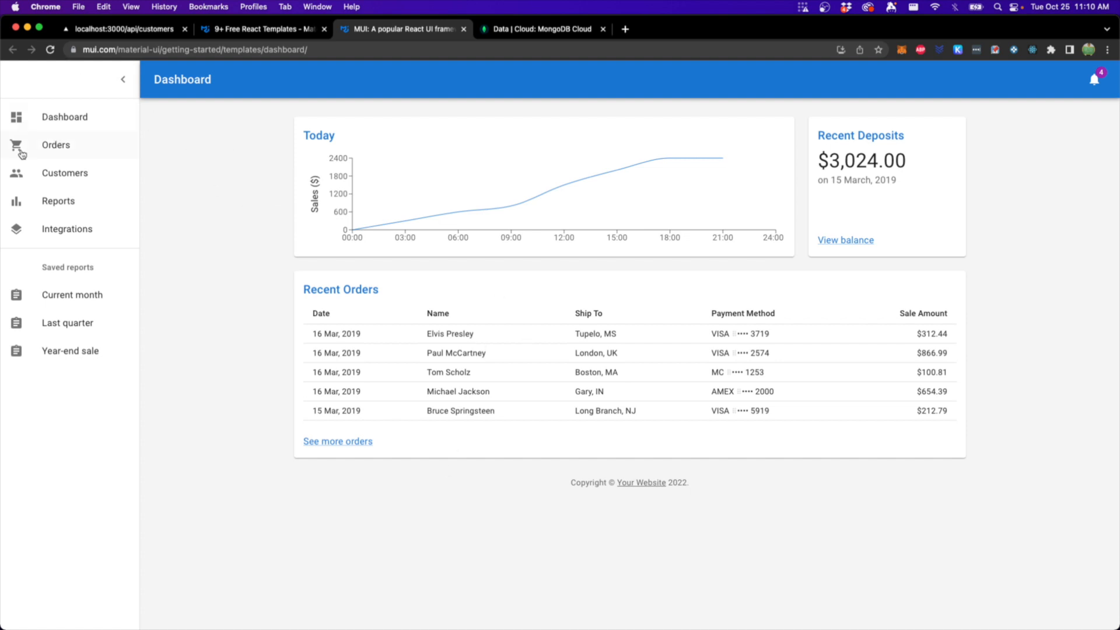
pyautogui.moveTo(63, 178)
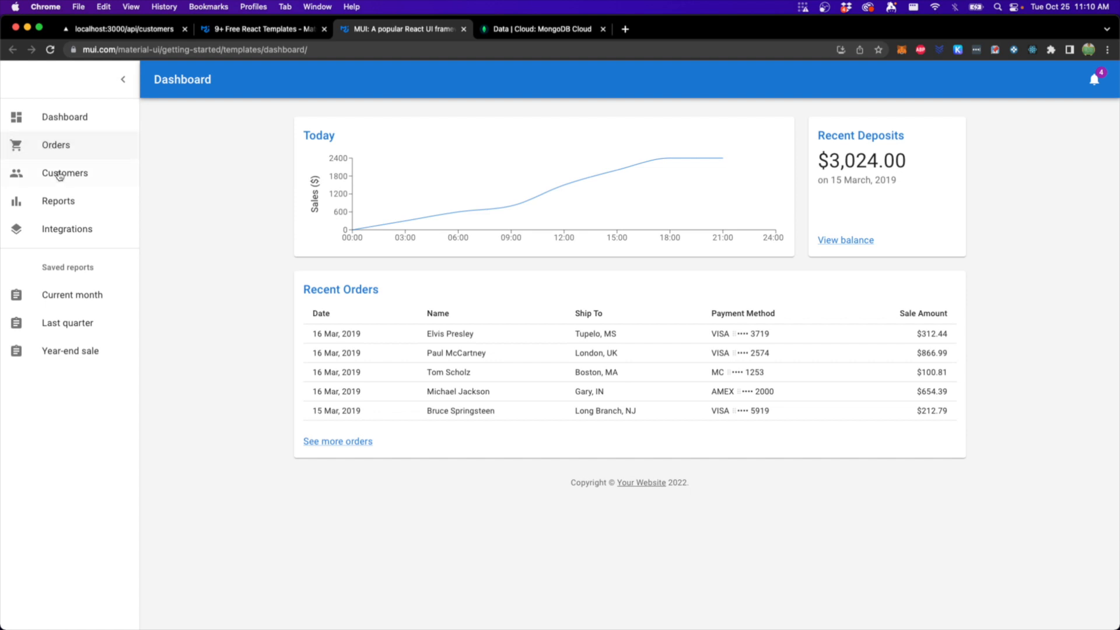
pyautogui.moveTo(220, 182)
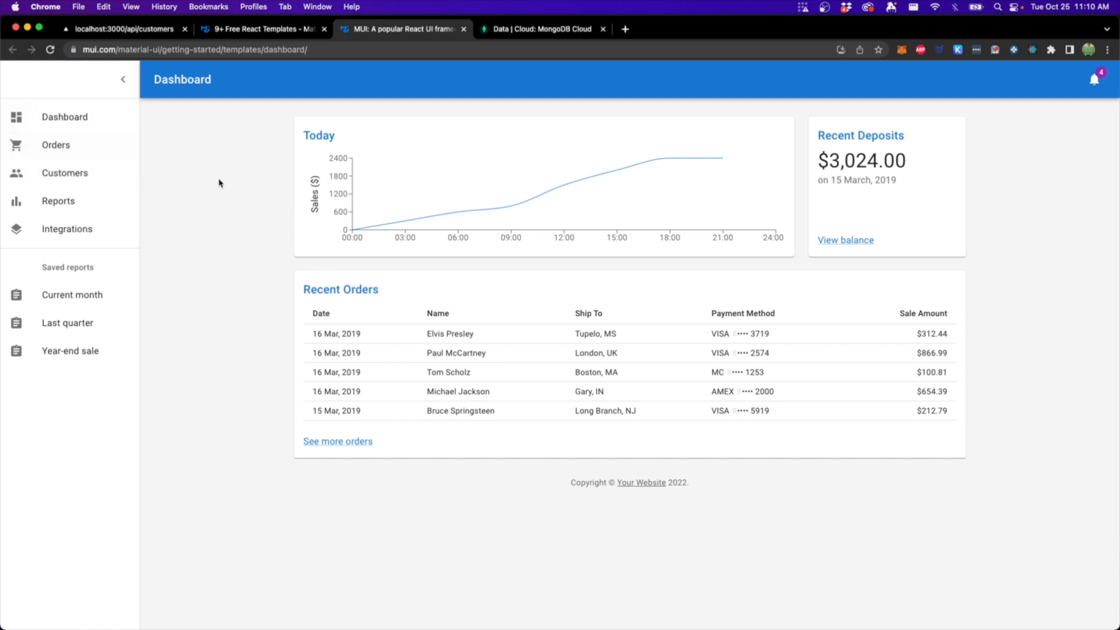
pyautogui.moveTo(392, 554)
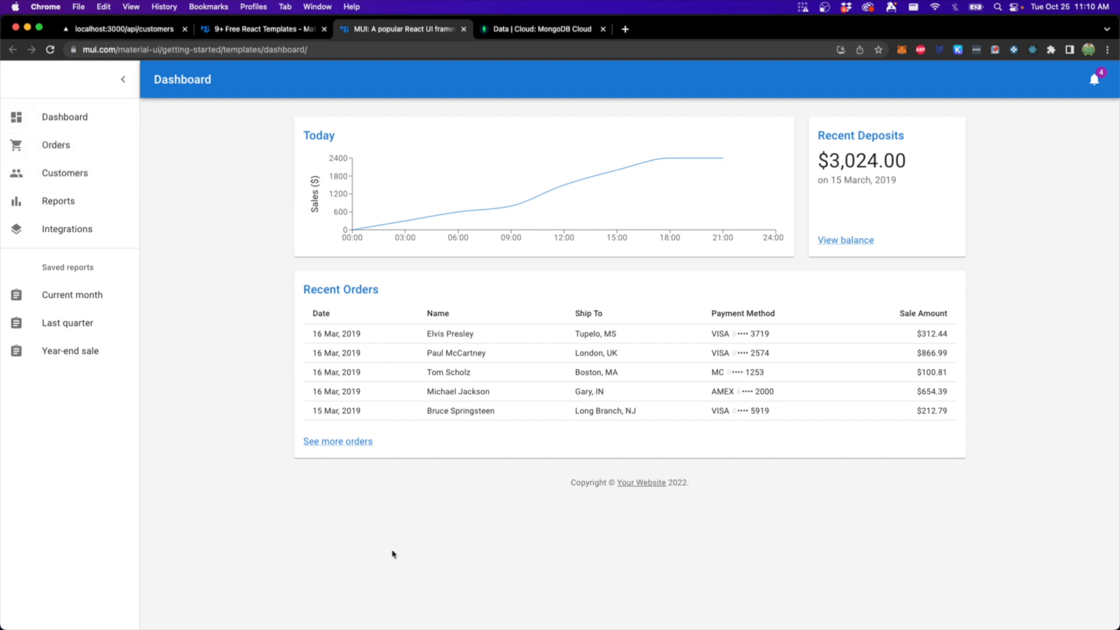
pyautogui.moveTo(251, 191)
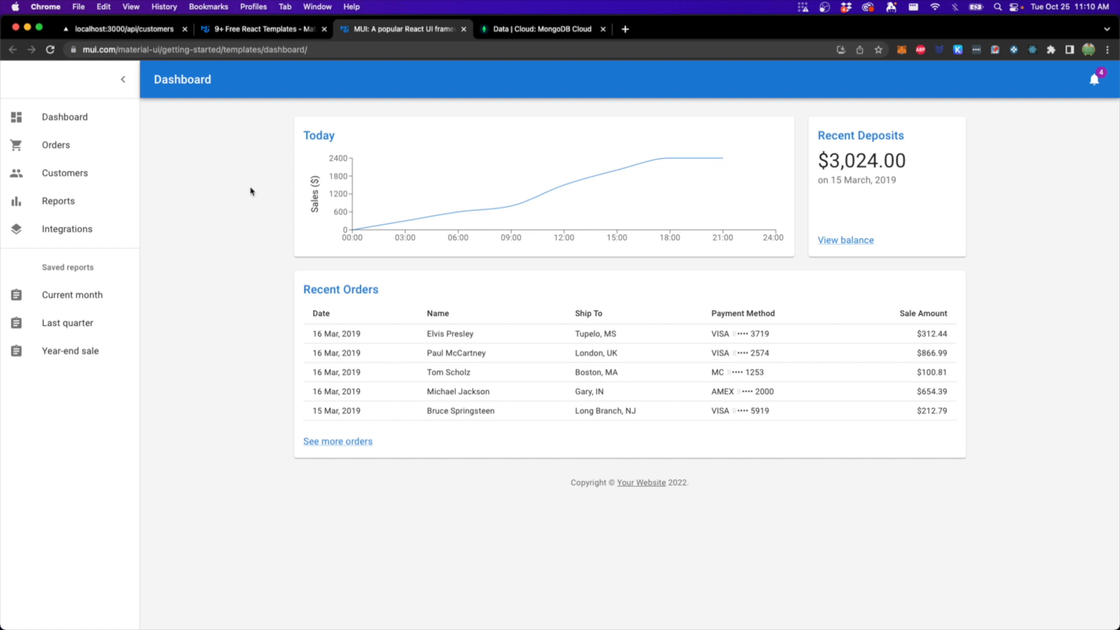
pyautogui.moveTo(279, 486)
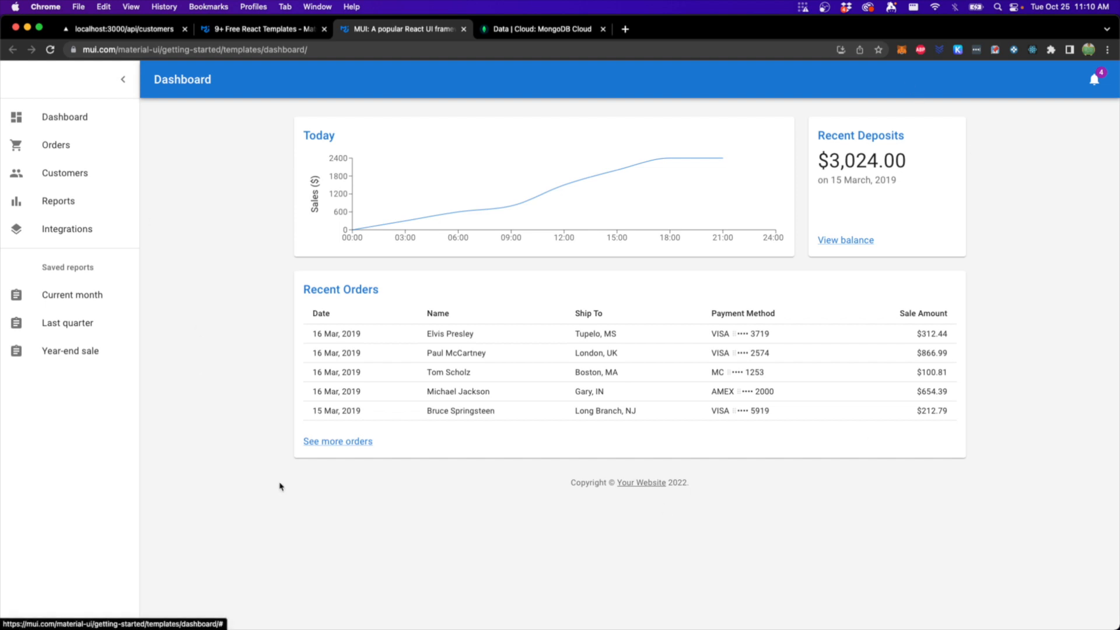
pyautogui.moveTo(1090, 324)
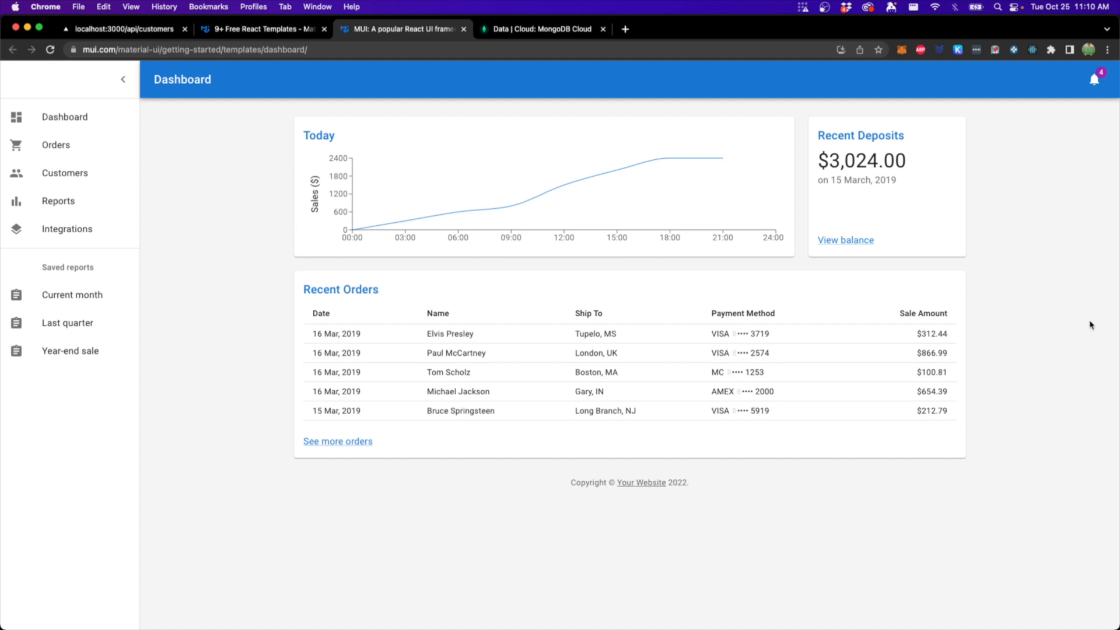
pyautogui.moveTo(164, 76)
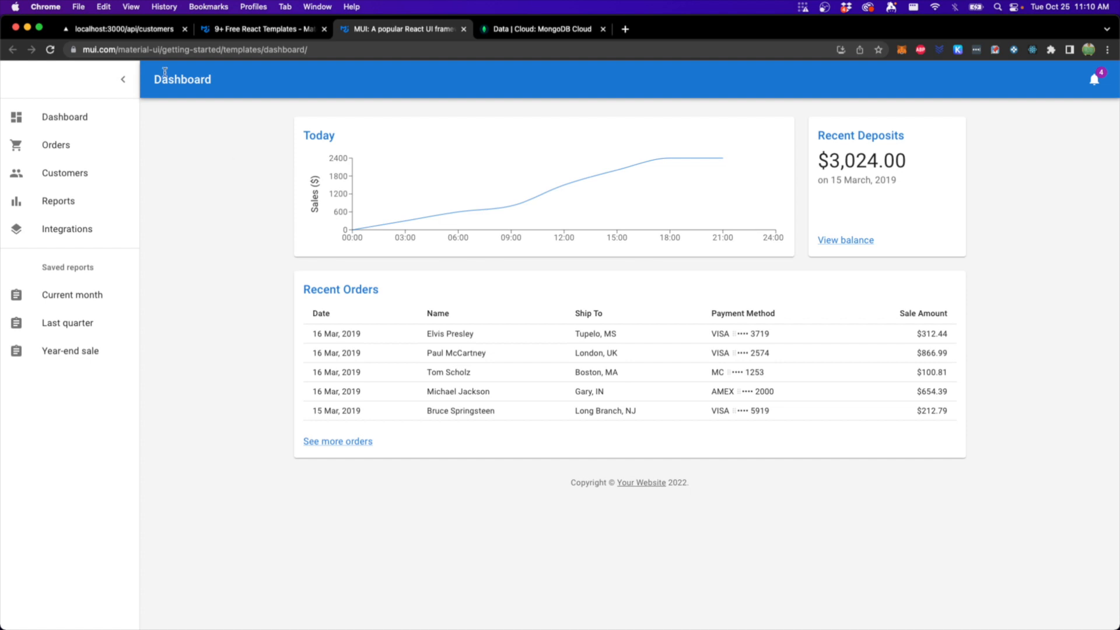
# Step: Open the react-next repository from your GitHub repositories list
pyautogui.click(122, 29)
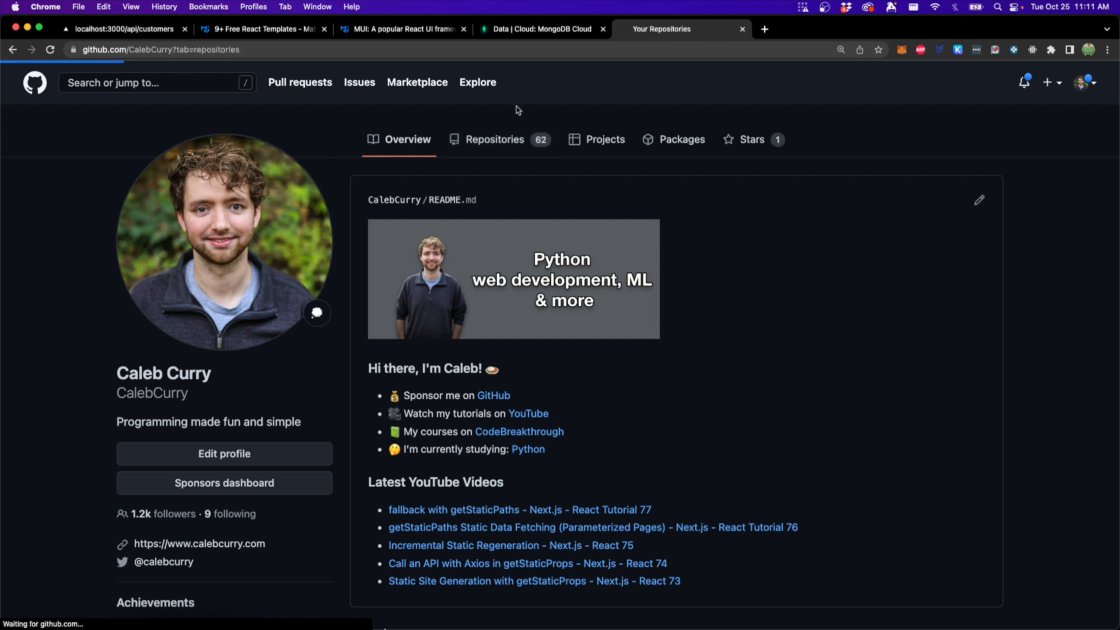
pyautogui.click(494, 138)
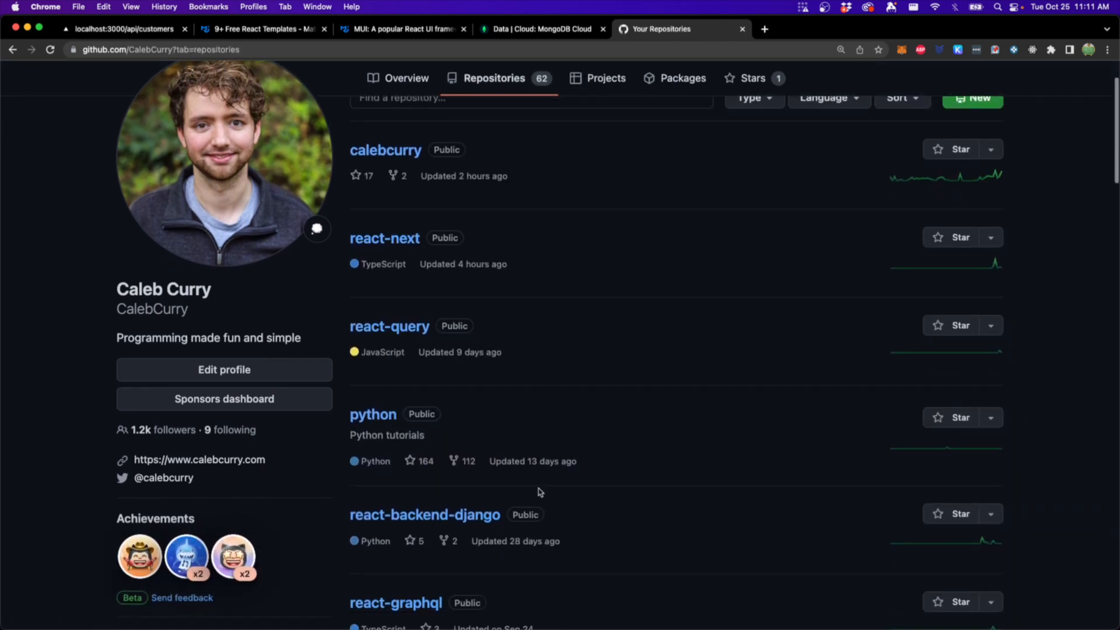
pyautogui.moveTo(389, 264)
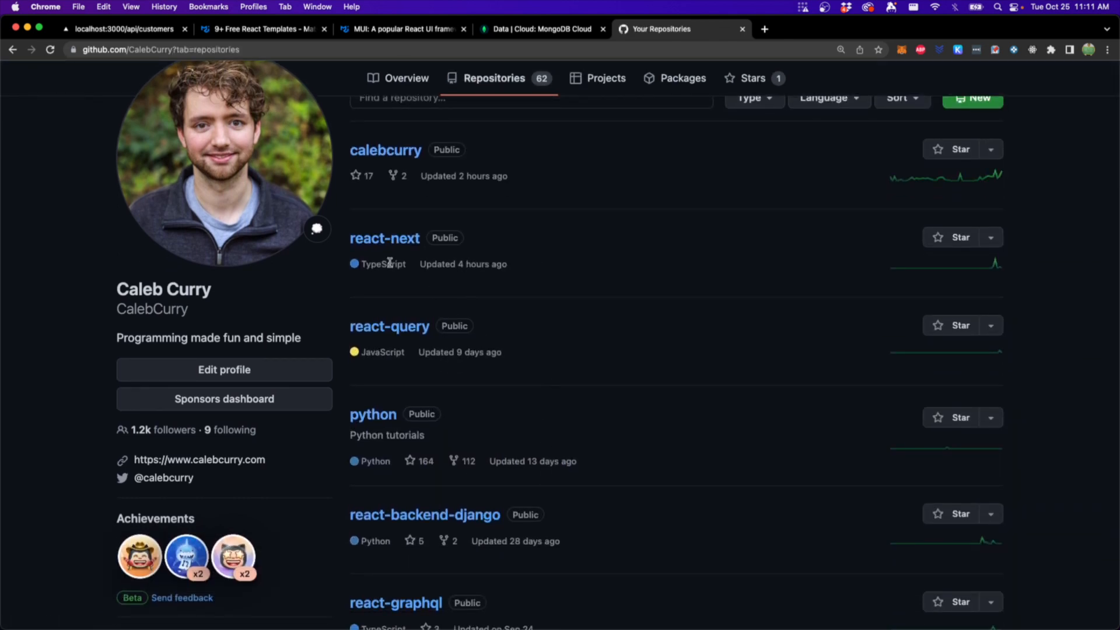
pyautogui.click(384, 238)
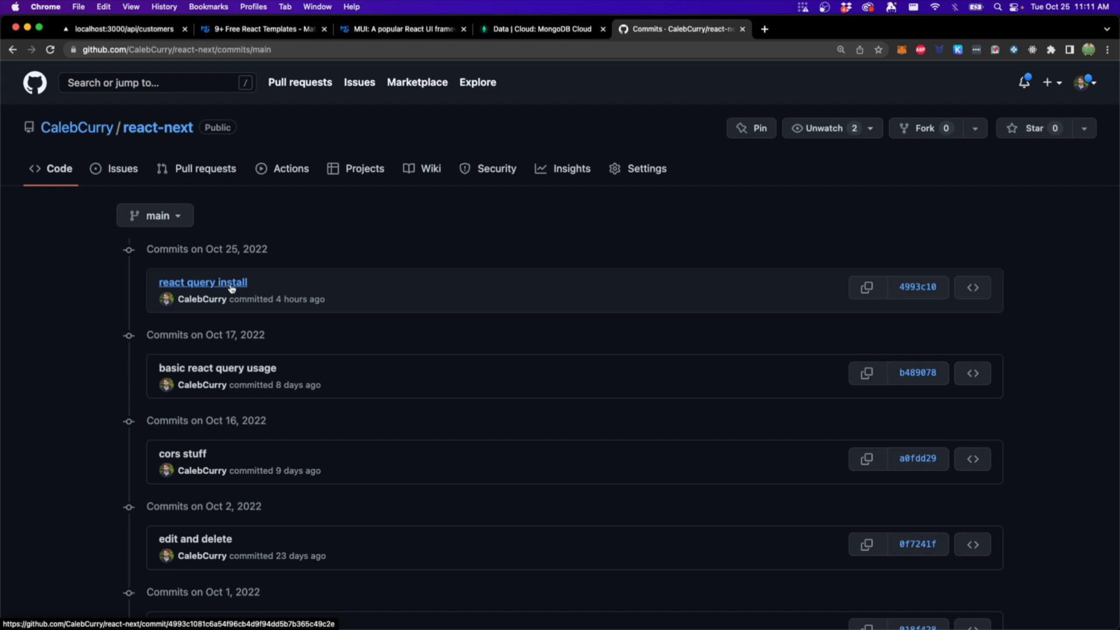
pyautogui.moveTo(180, 263)
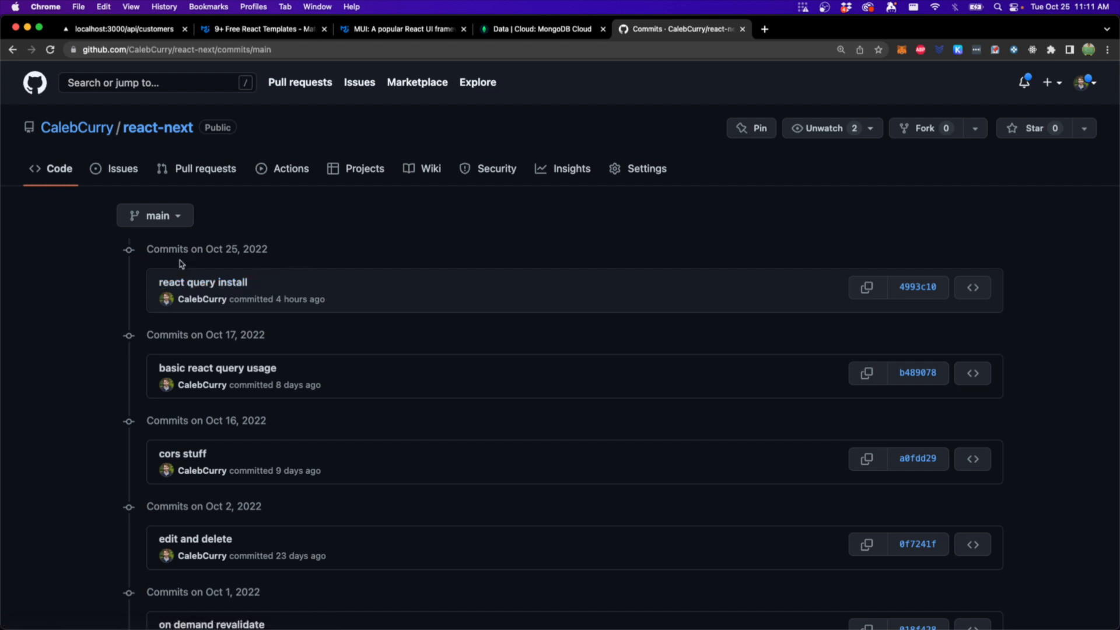
pyautogui.moveTo(944, 306)
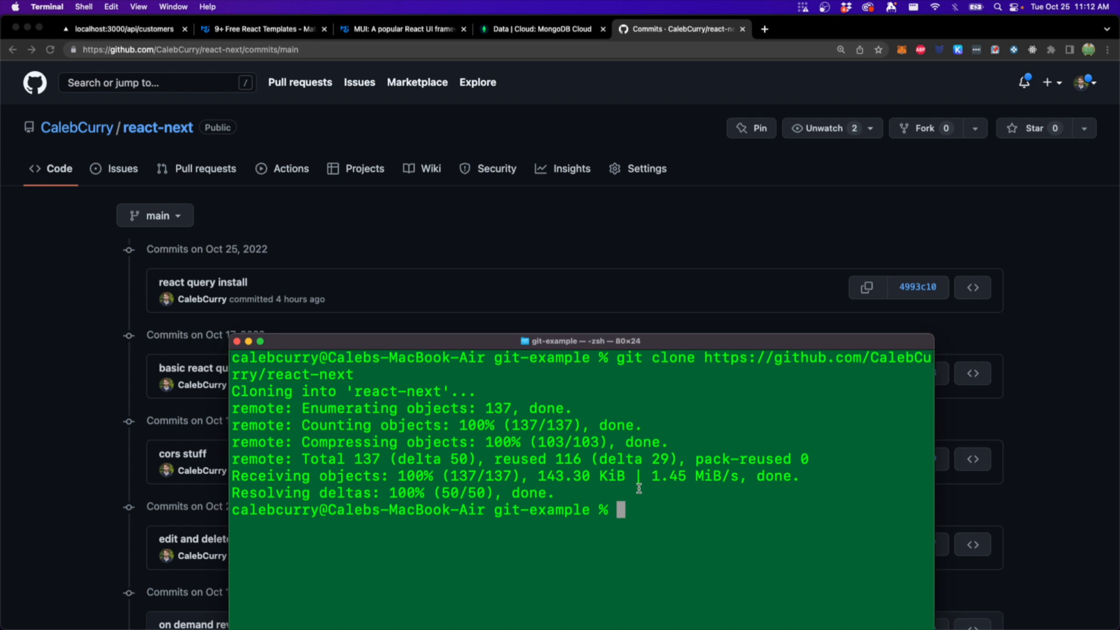
# Step: Check out commit 4993c10 inside react-next and open the folder in VS Code with 'code .'
pyautogui.write('git checkout 4993c10')
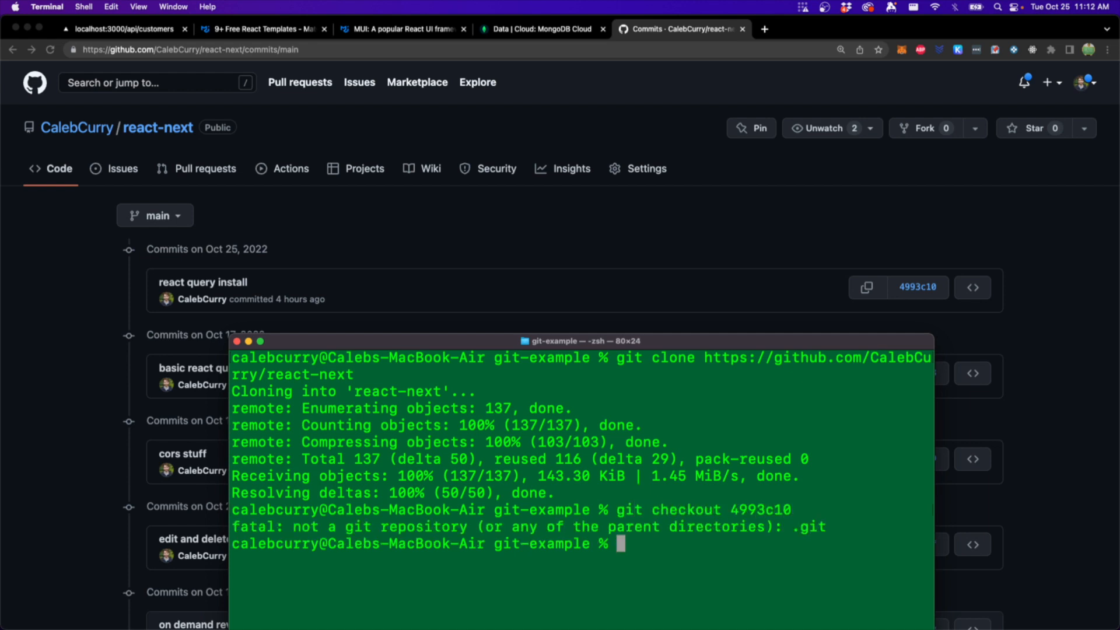
pyautogui.write('cd')
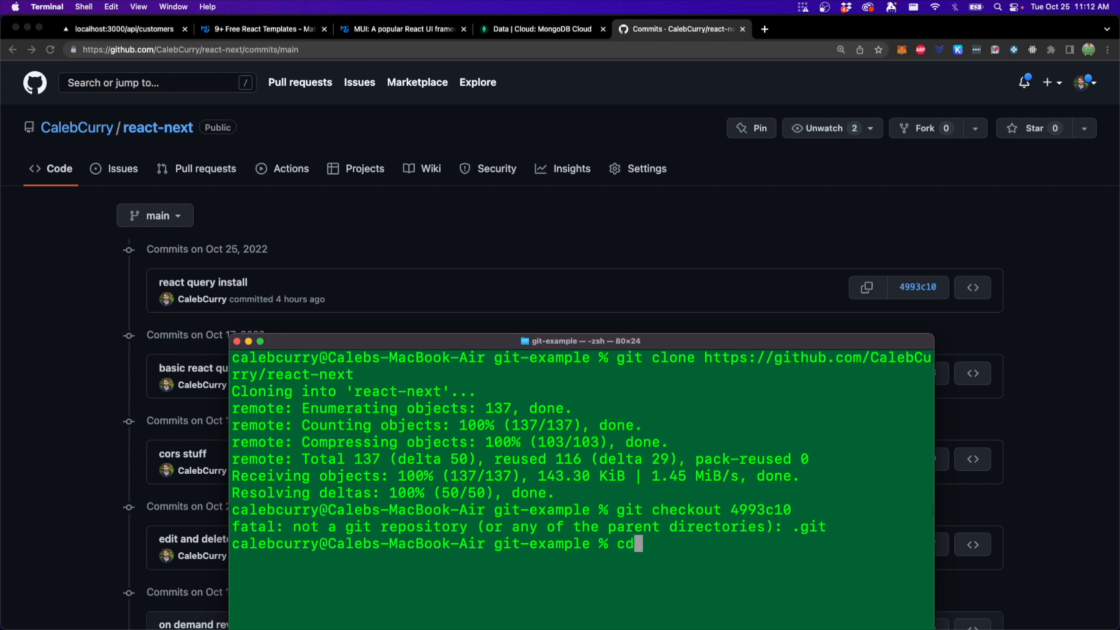
pyautogui.write('react-next')
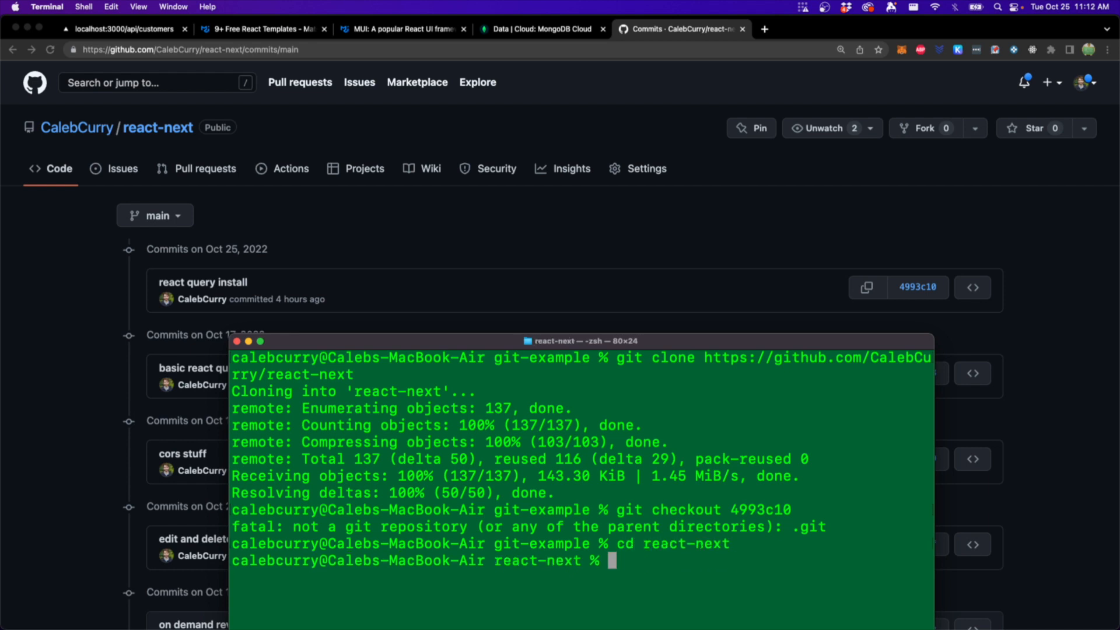
pyautogui.press('Enter')
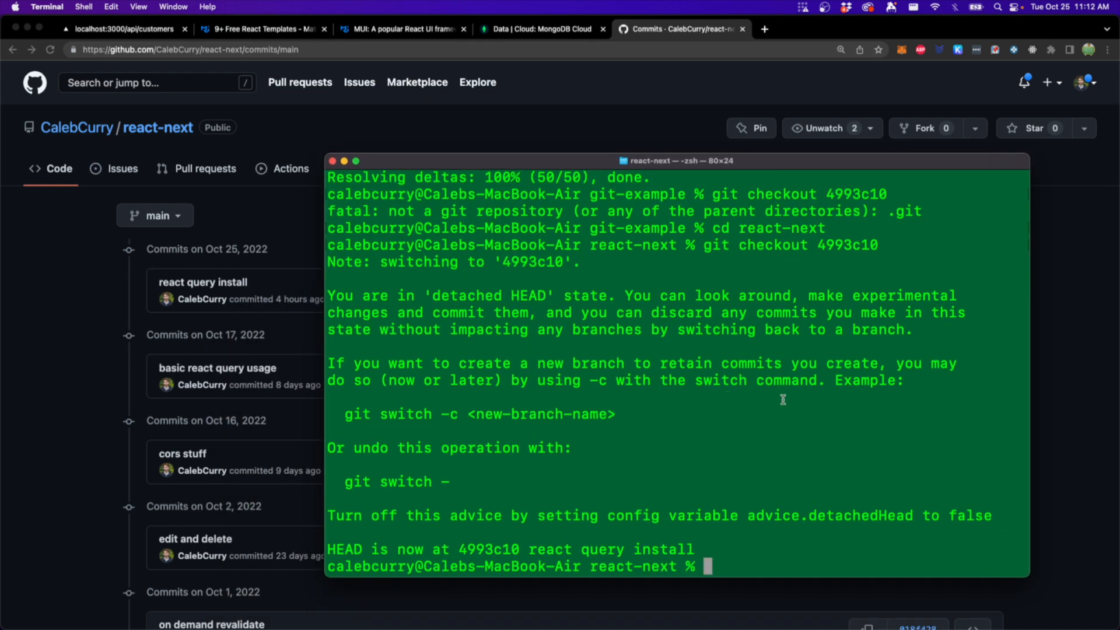
pyautogui.write('code .')
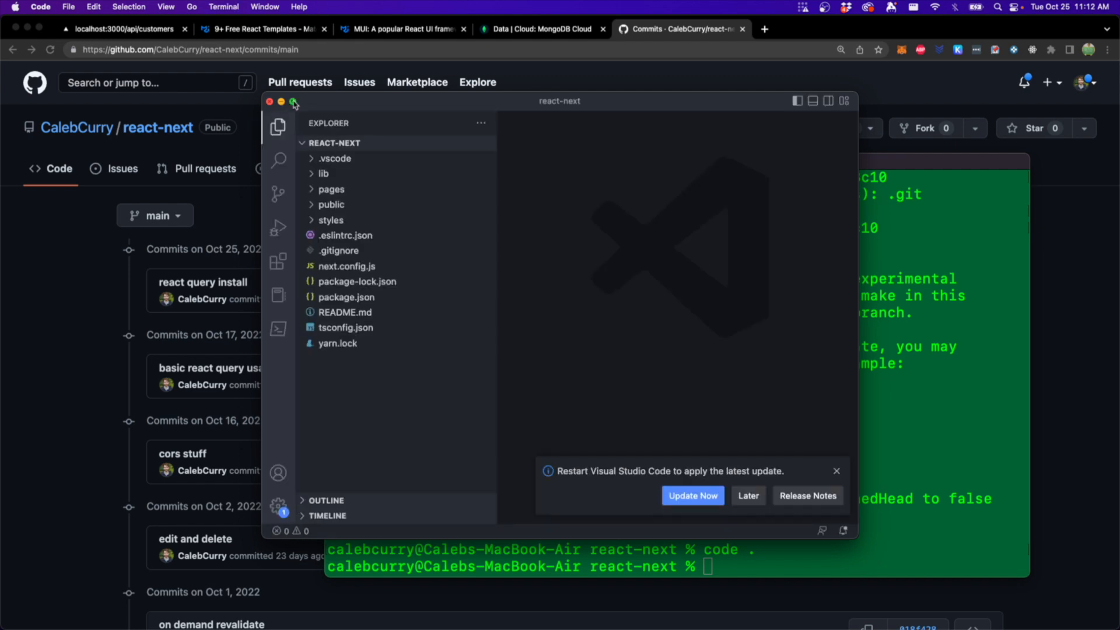
# Step: Maximize VS Code and create .env.local in the root with the MONGODB_URI connection string
pyautogui.click(293, 102)
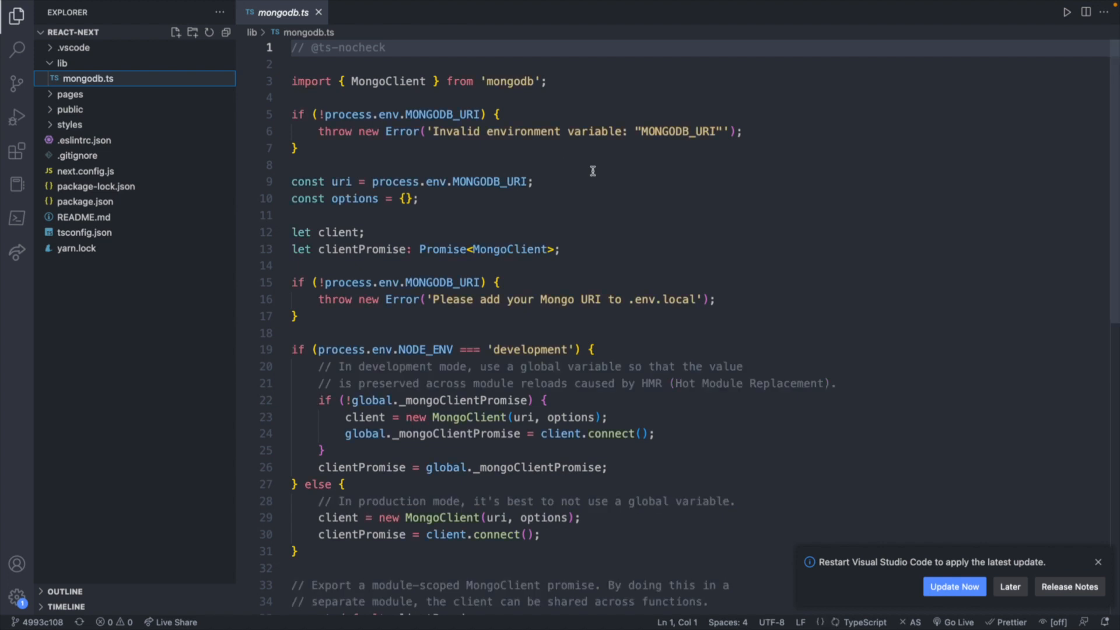
pyautogui.click(502, 282)
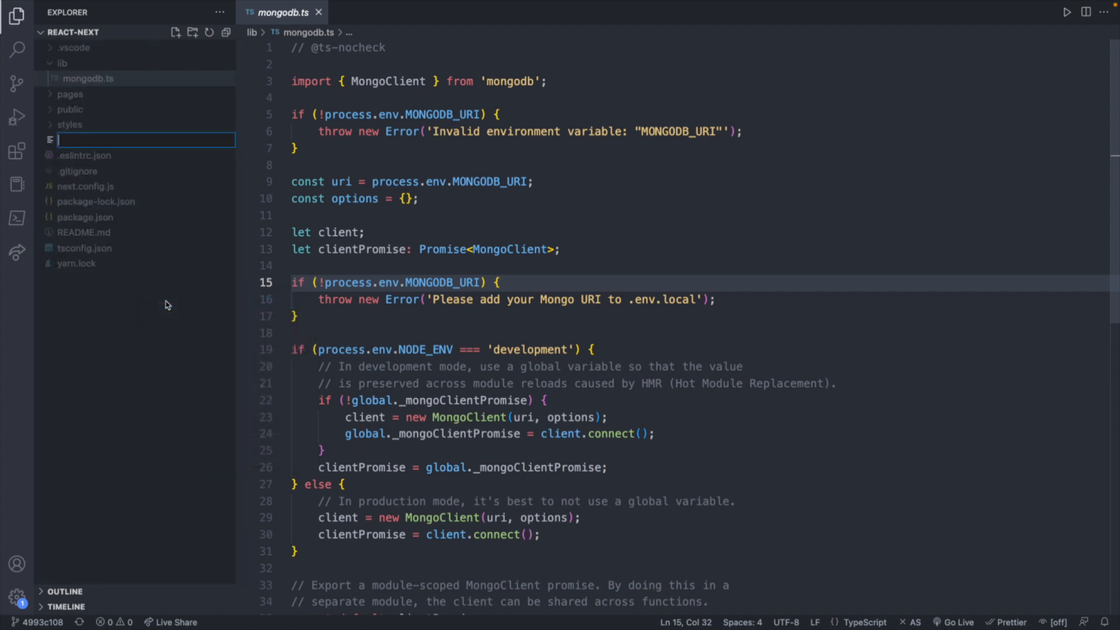
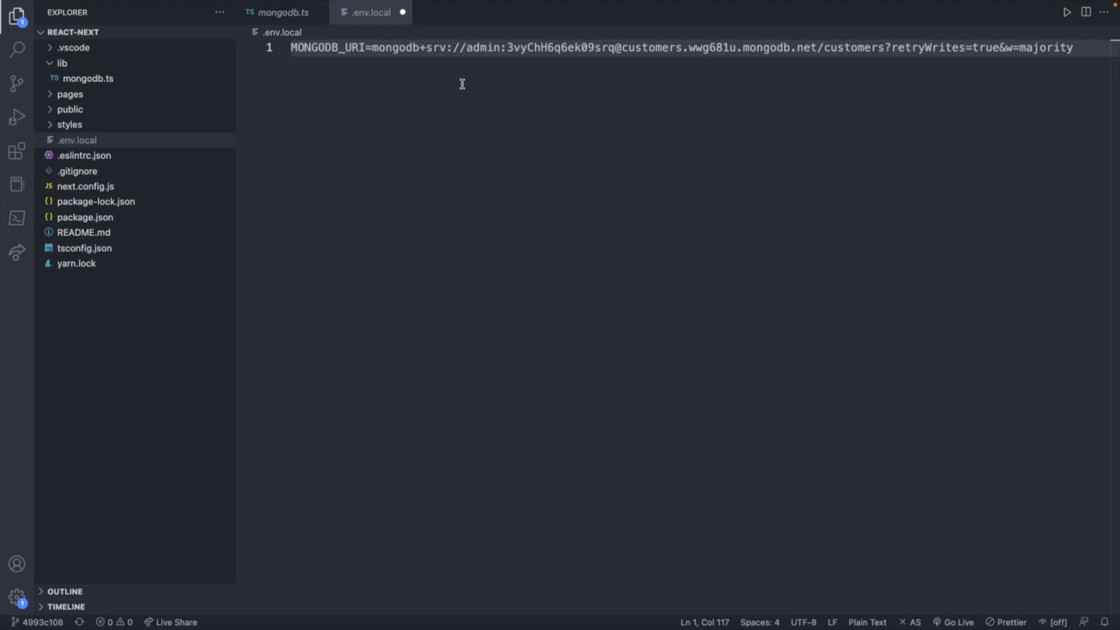
pyautogui.moveTo(339, 78)
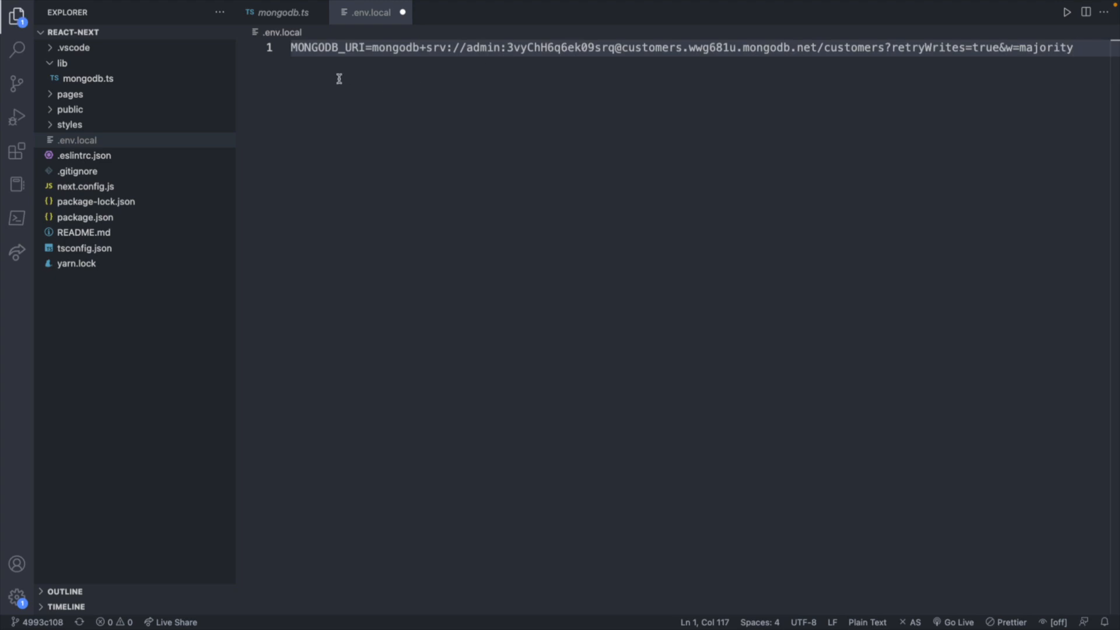
pyautogui.moveTo(604, 92)
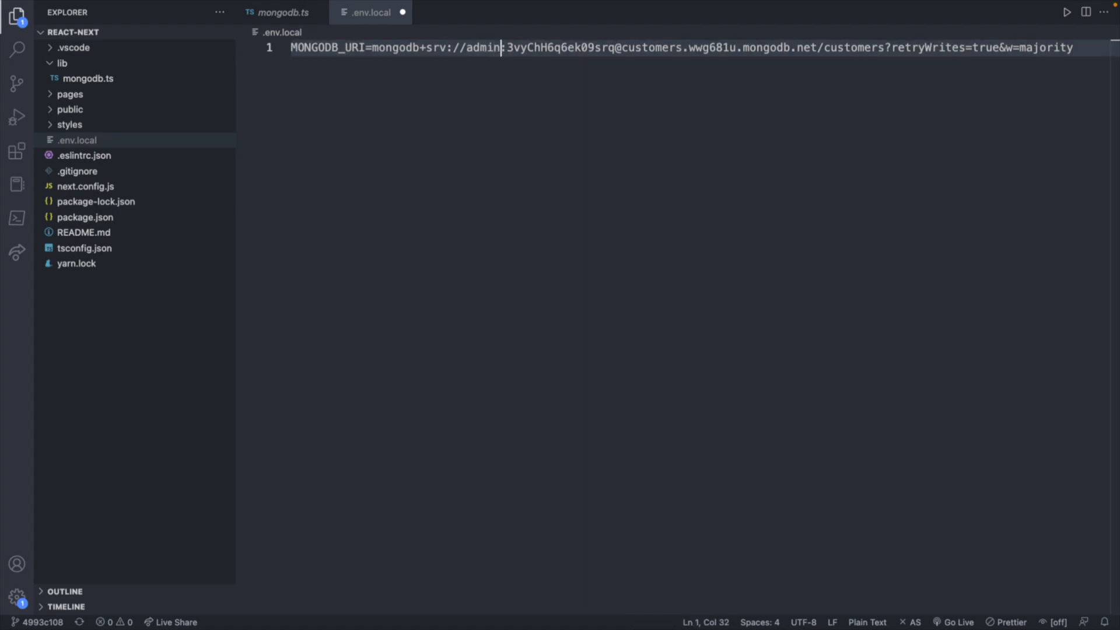
pyautogui.moveTo(505, 48); pyautogui.dragTo(594, 48)
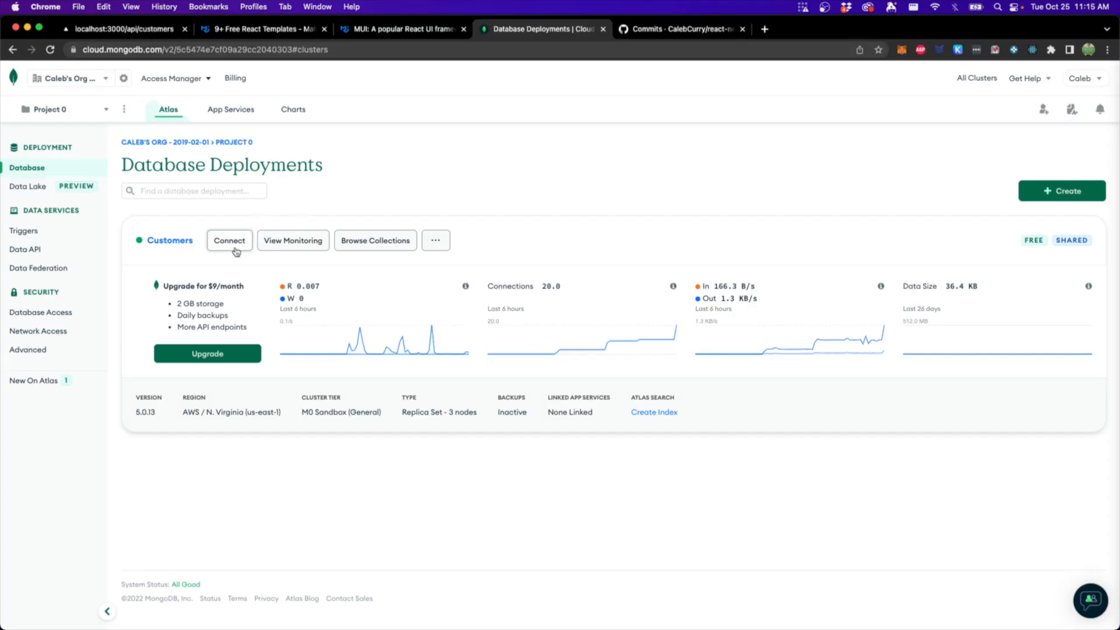
# Step: Open Connect on the Customers cluster and select part of the Node.js connection string
pyautogui.click(229, 240)
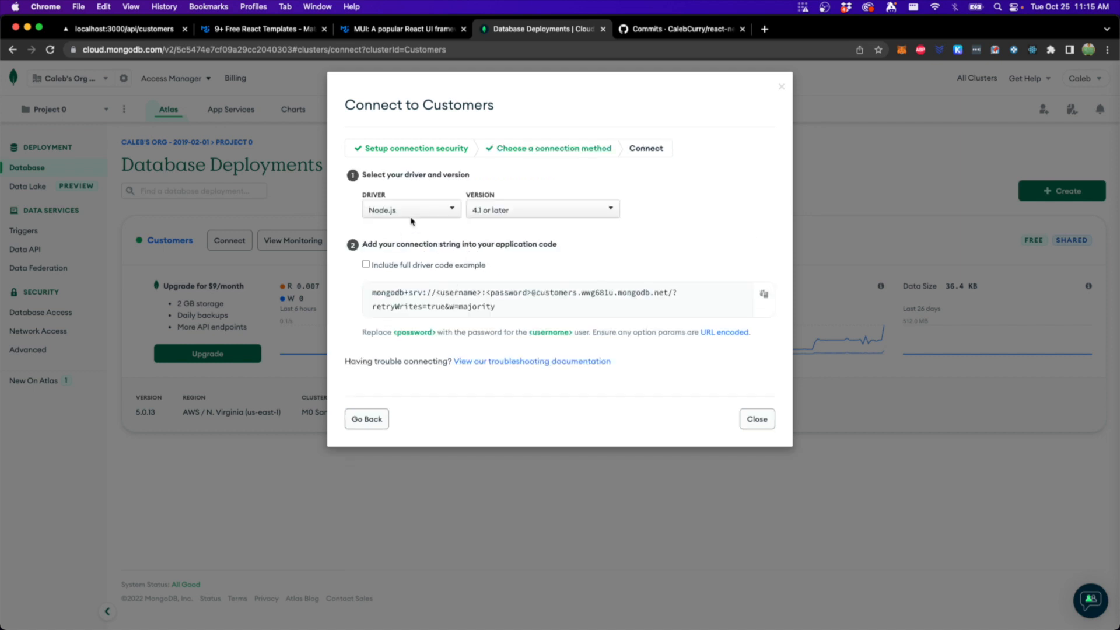
pyautogui.moveTo(537, 292); pyautogui.dragTo(649, 292)
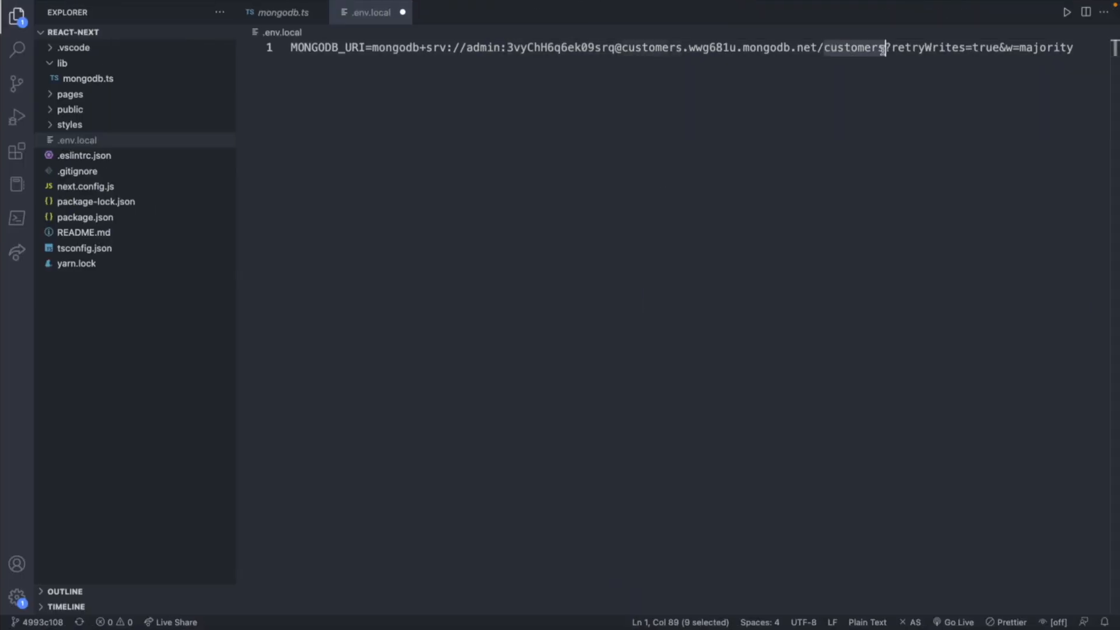
pyautogui.moveTo(864, 96)
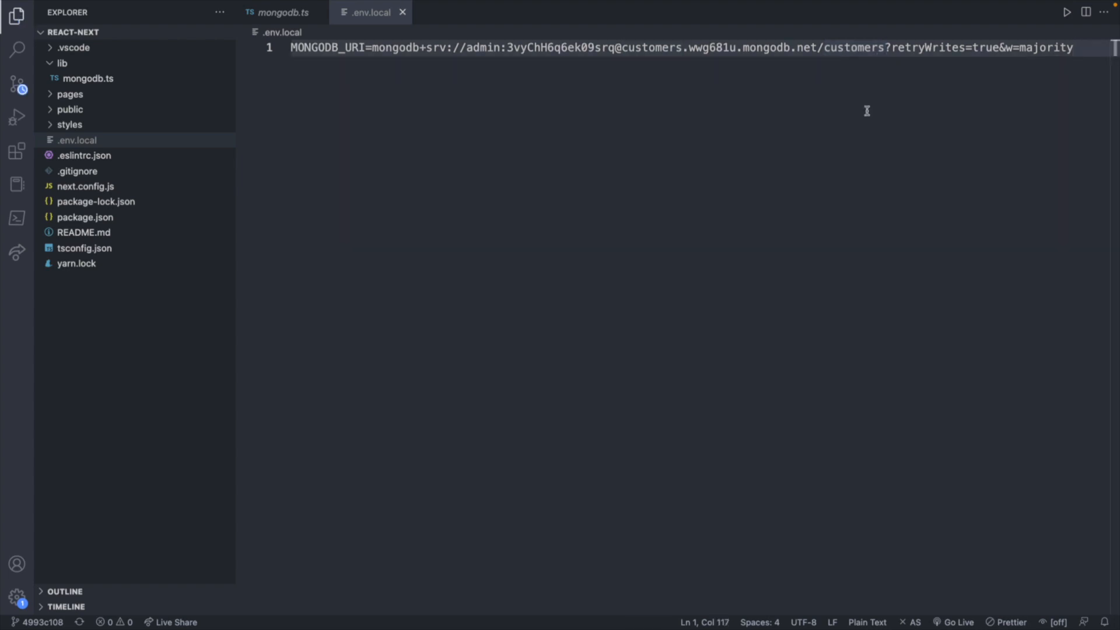
# Step: Start a new integrated terminal from VS Code's Terminal menu
pyautogui.click(249, 6)
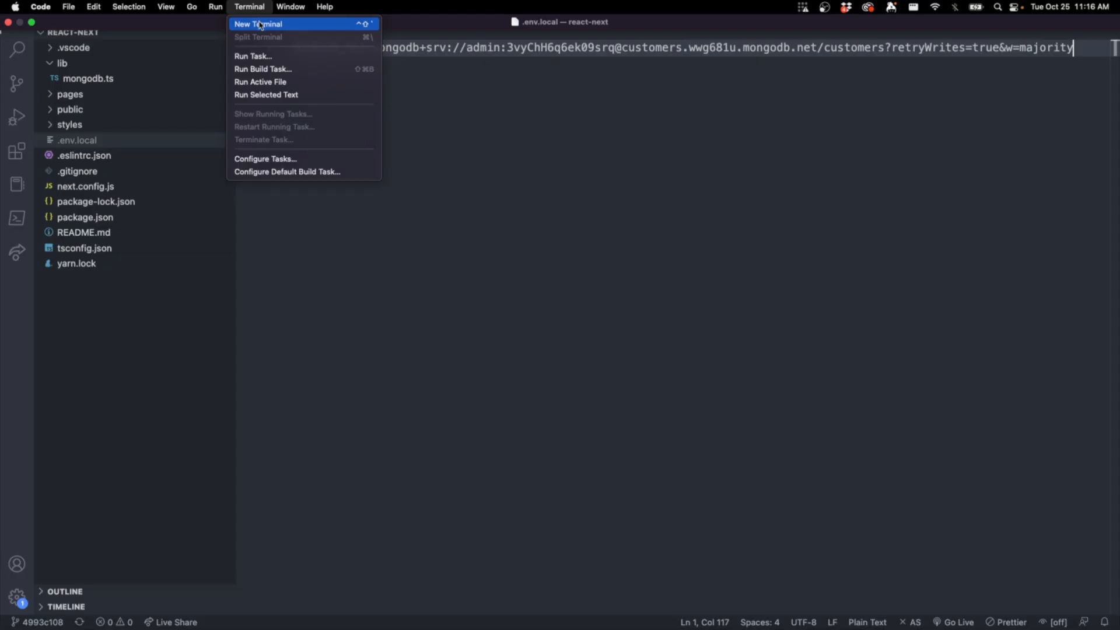
pyautogui.click(257, 24)
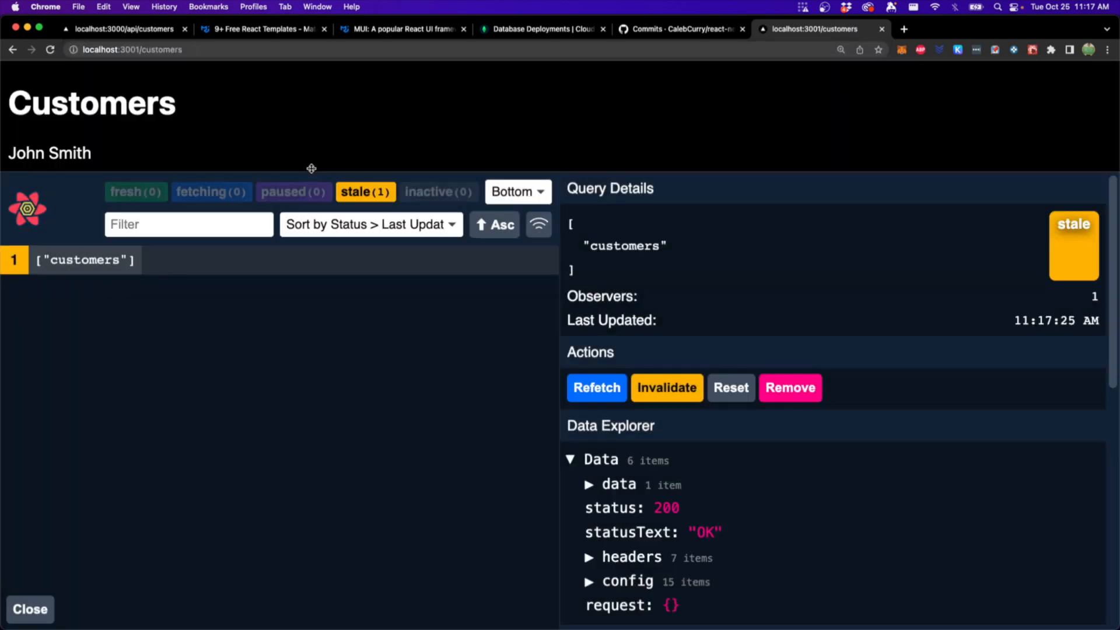
# Step: Scroll the customers page, glance at the MUI dashboard template tab, then return to customers
pyautogui.scroll(-3)
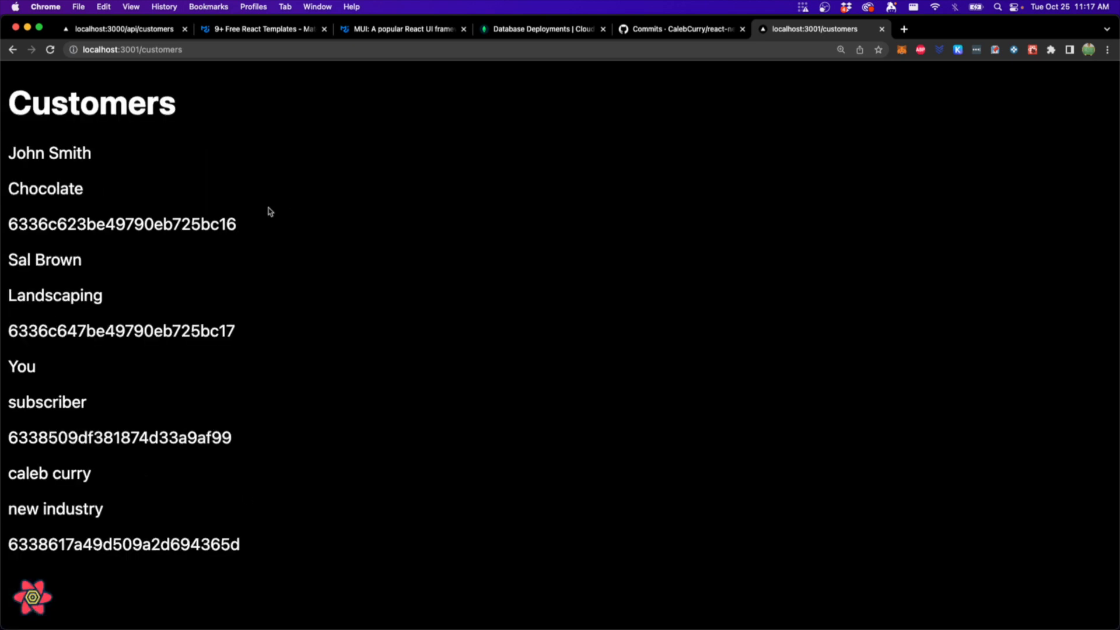
pyautogui.click(401, 29)
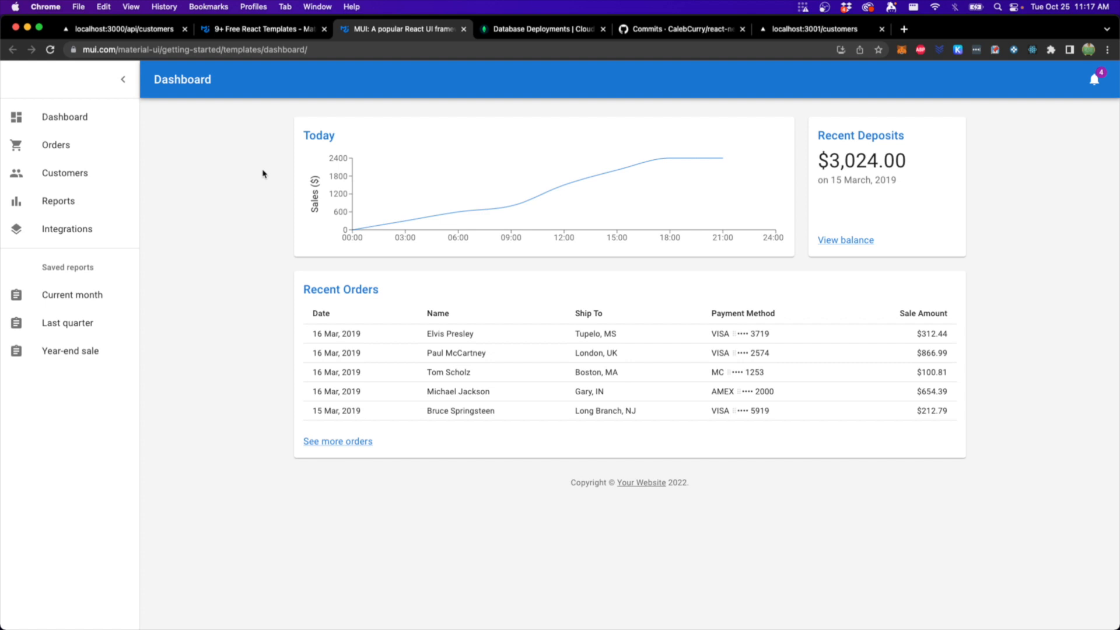
pyautogui.moveTo(139, 358)
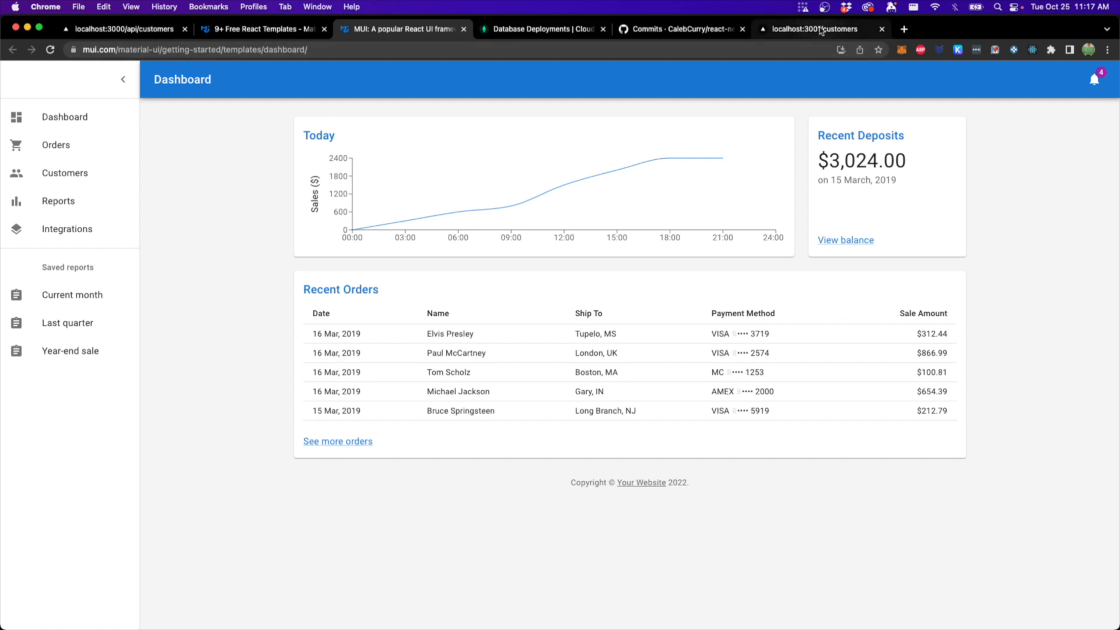
pyautogui.click(819, 29)
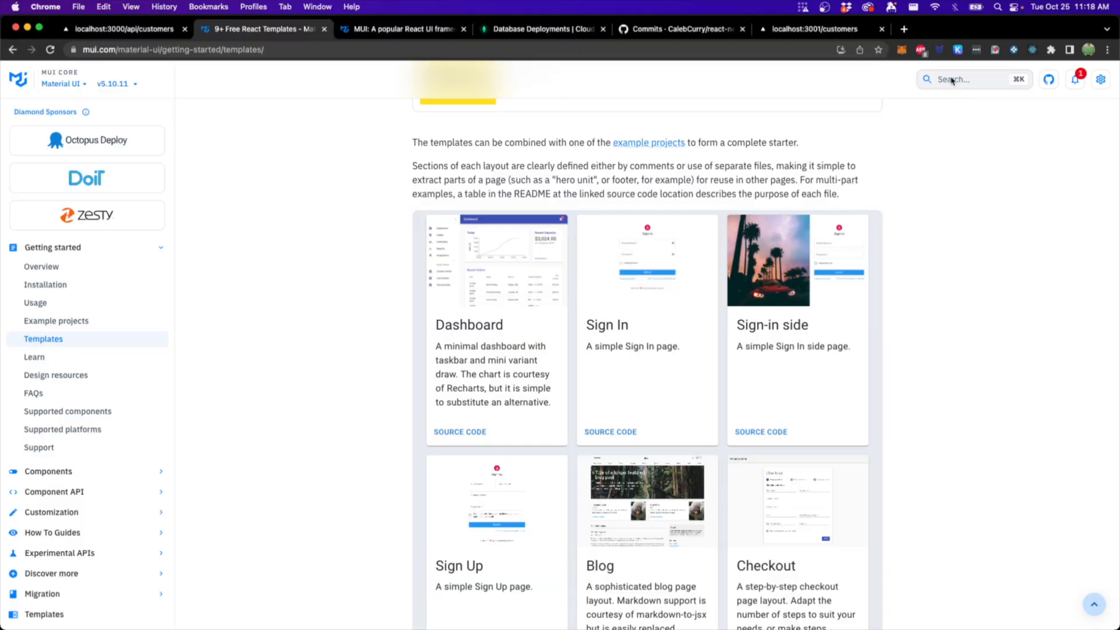
pyautogui.write('but')
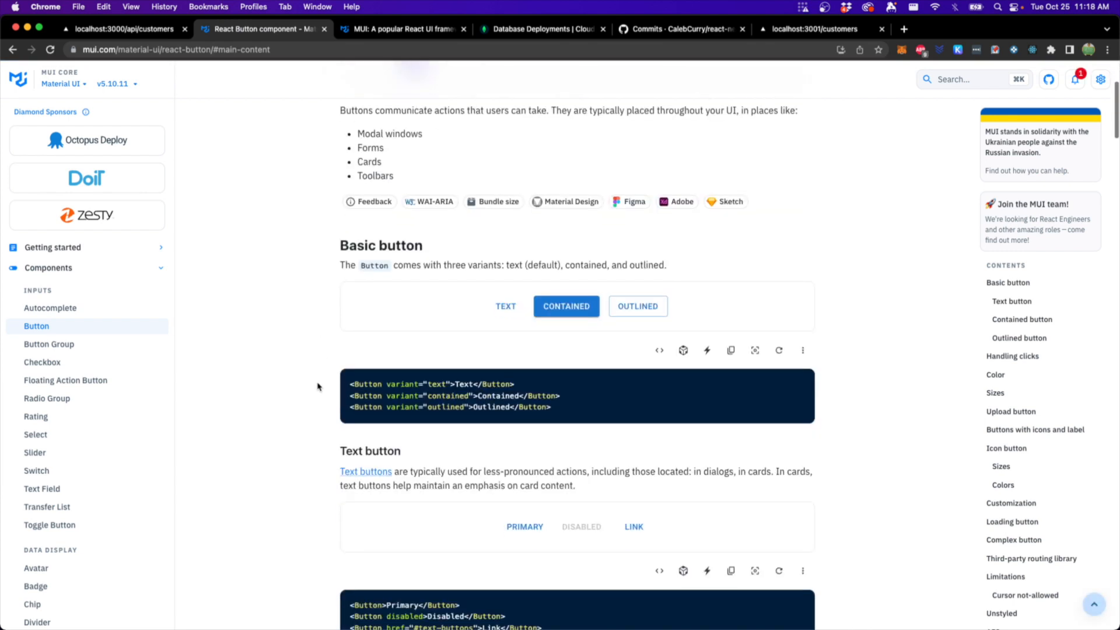
pyautogui.scroll(-3)
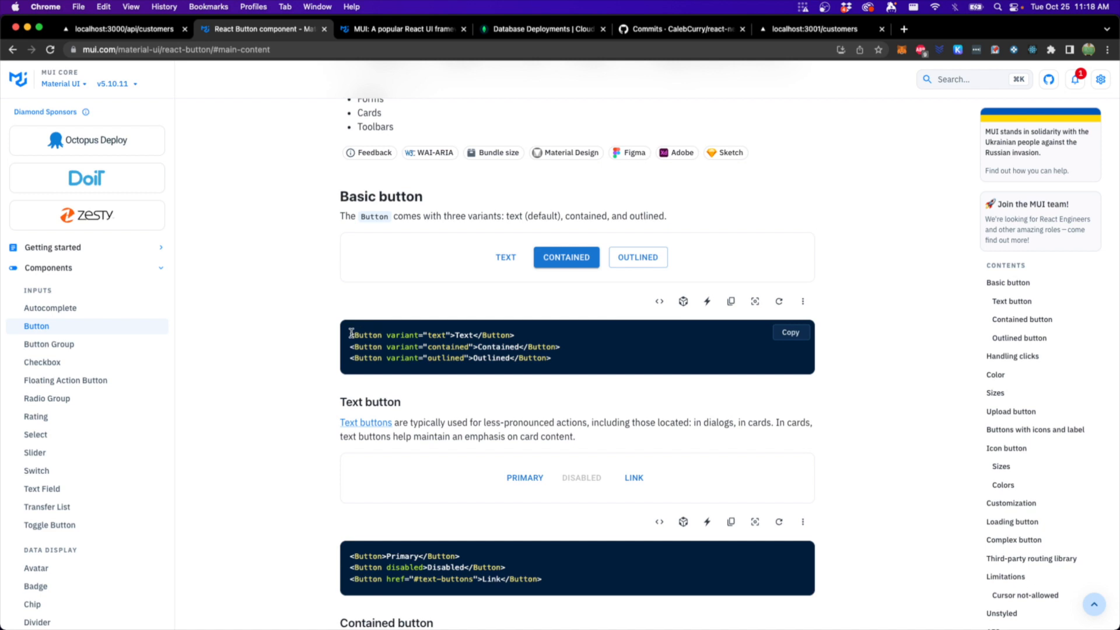
pyautogui.moveTo(422, 344)
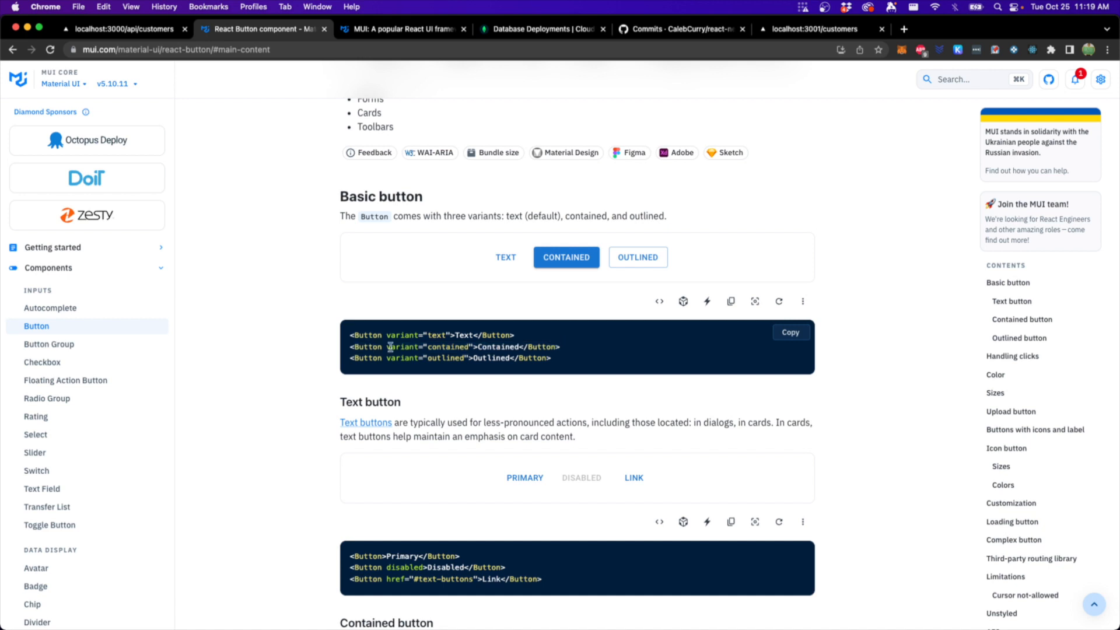
pyautogui.moveTo(395, 348)
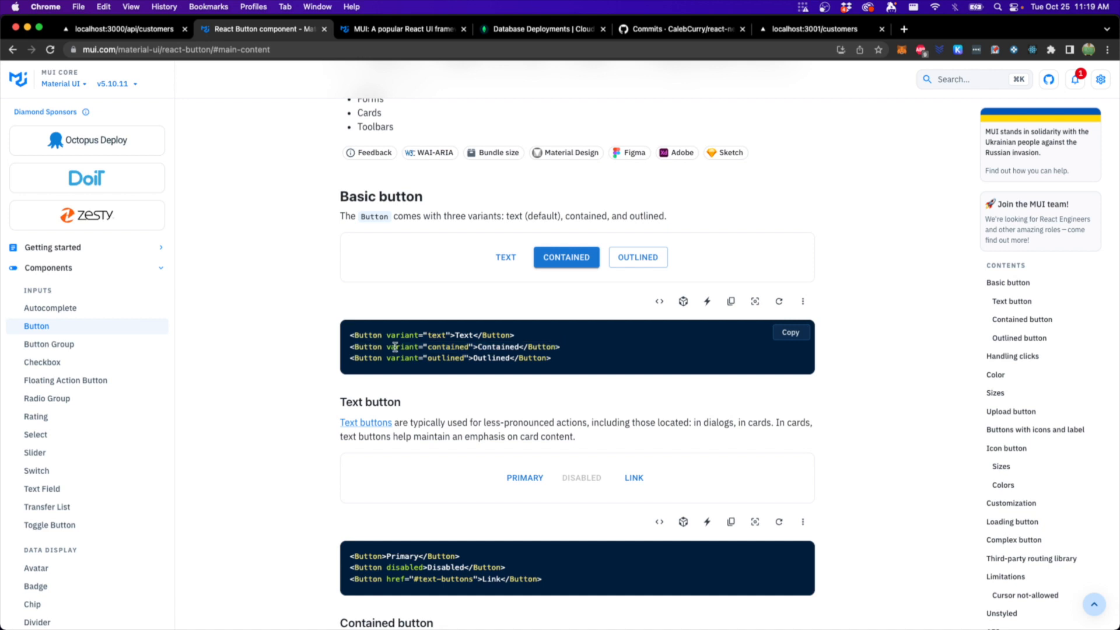
pyautogui.moveTo(346, 260)
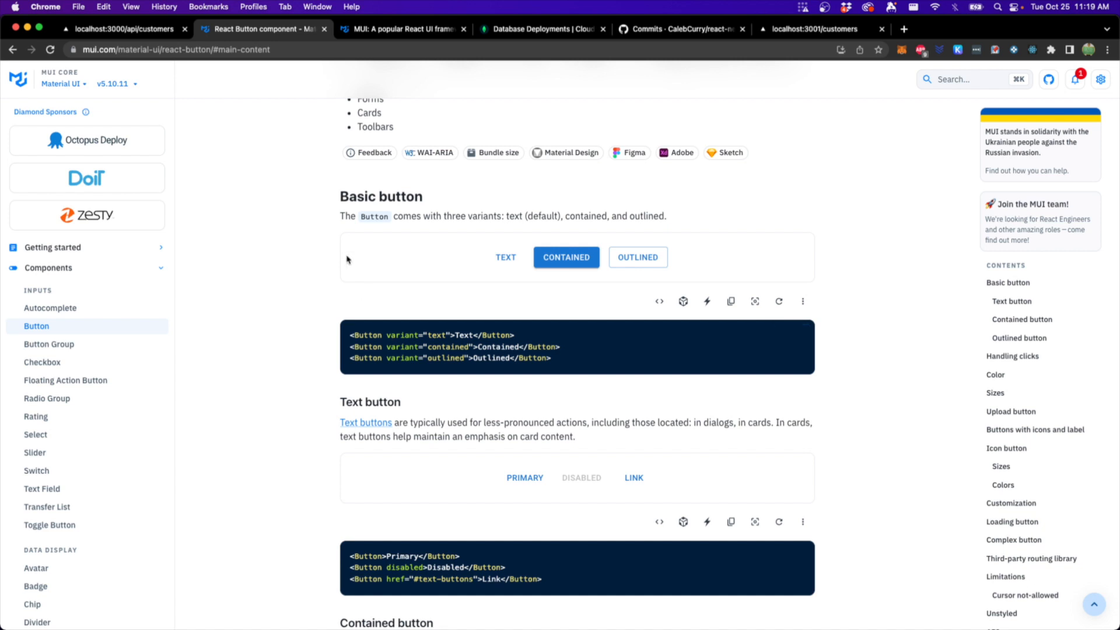
pyautogui.moveTo(305, 260)
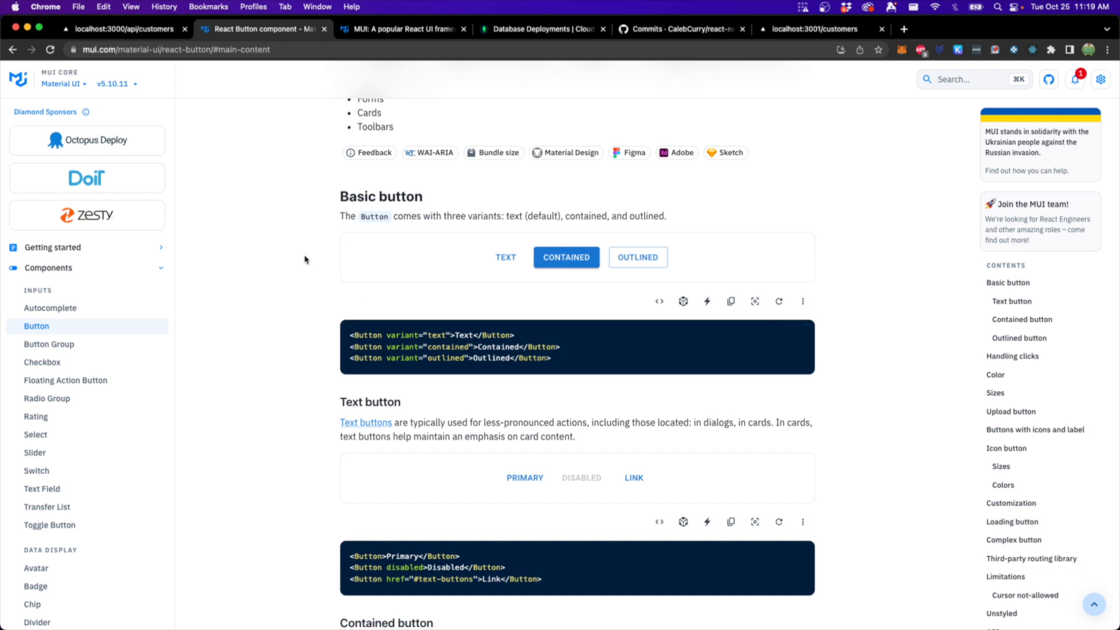
pyautogui.moveTo(314, 321)
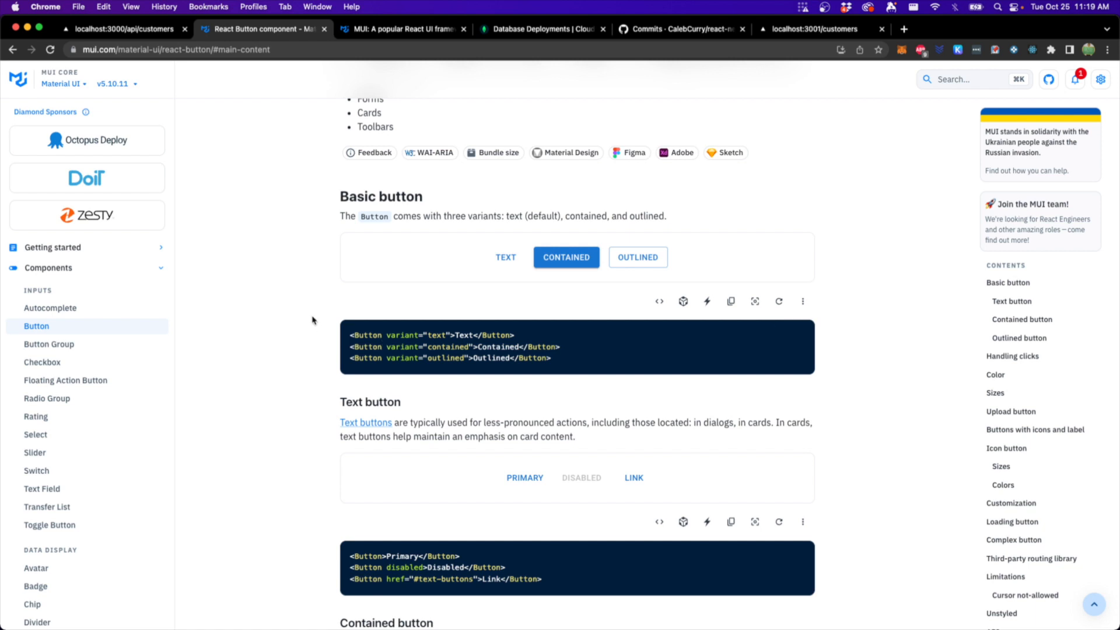
pyautogui.moveTo(302, 287)
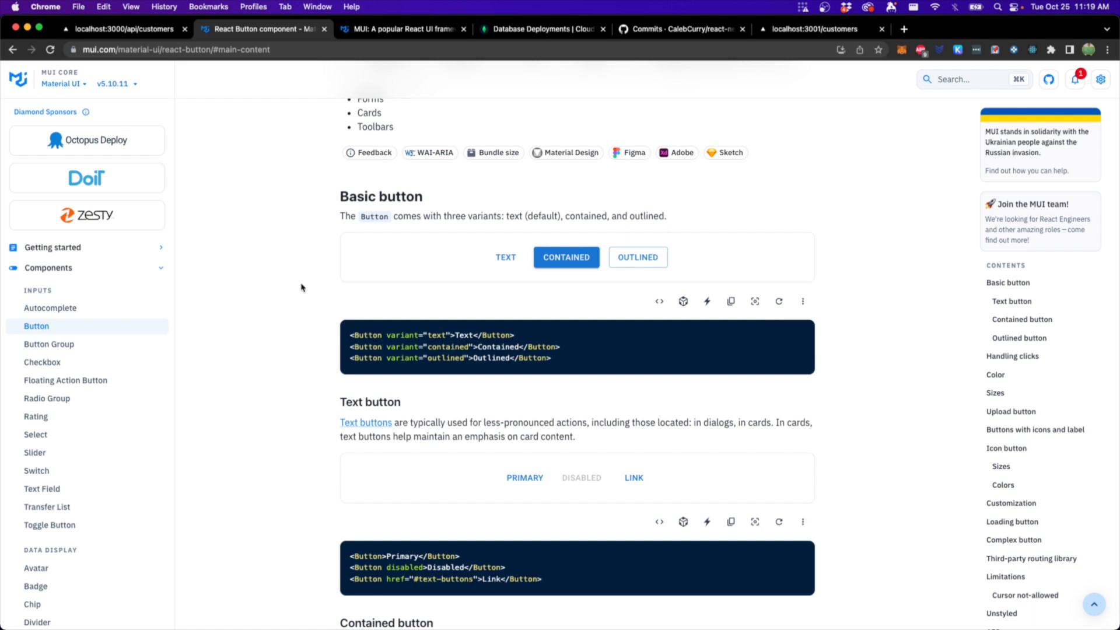
pyautogui.moveTo(304, 287)
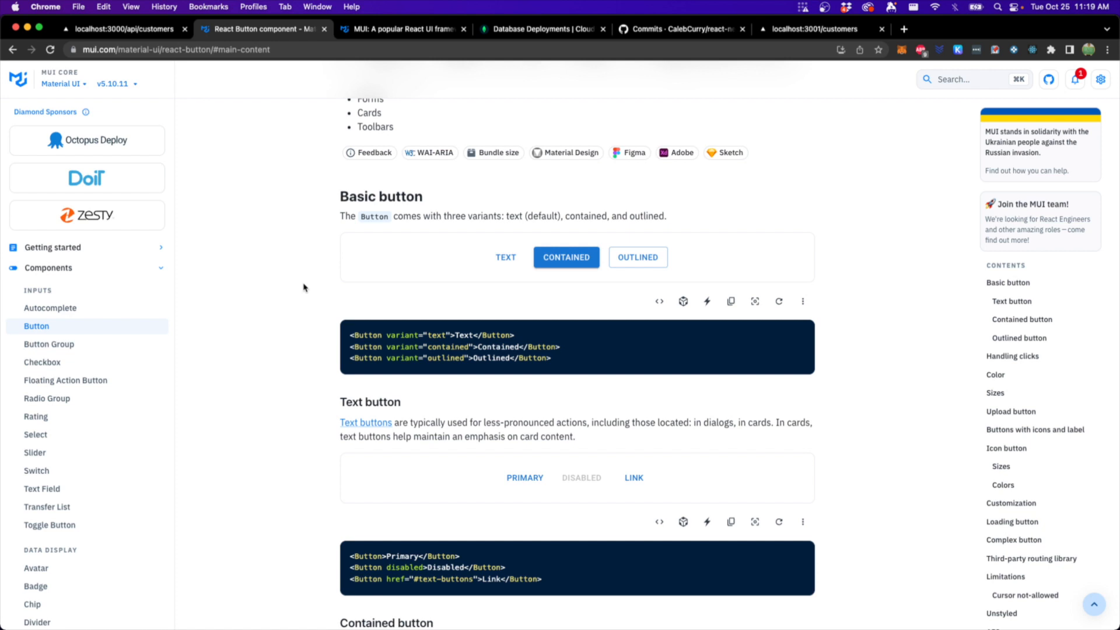
pyautogui.moveTo(78, 252)
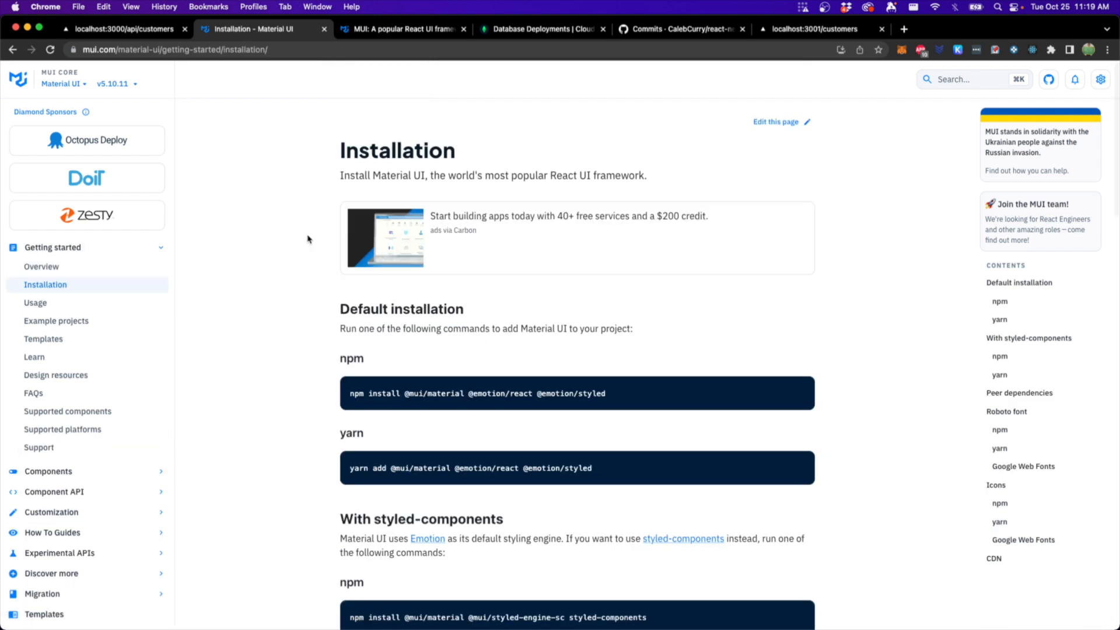
pyautogui.moveTo(457, 394)
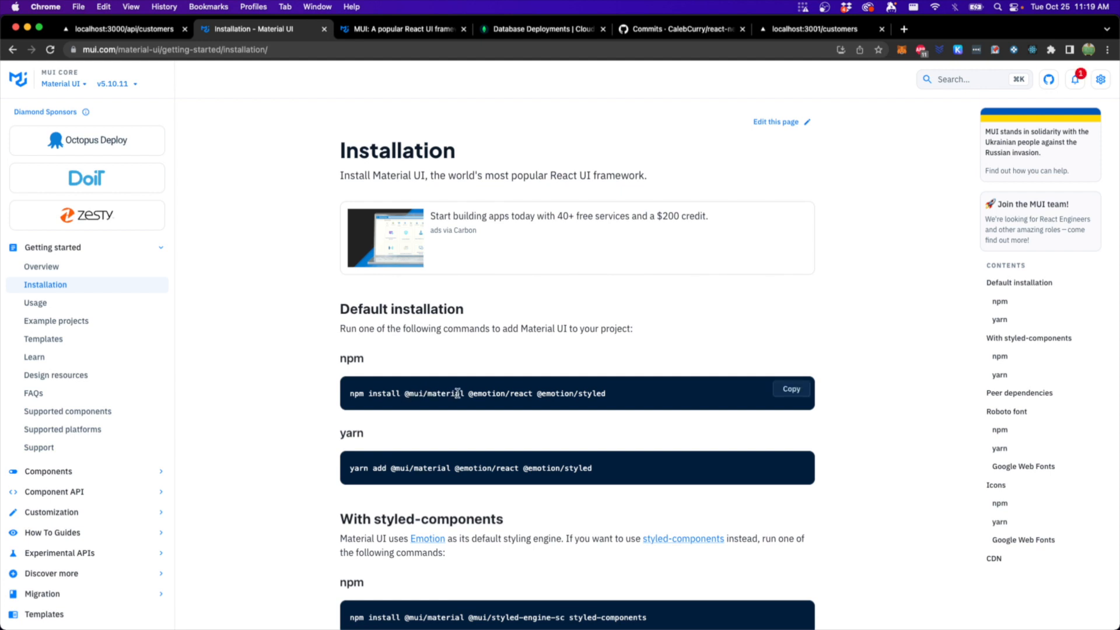
# Step: Scroll the Installation page down to the npm commands and Roboto font setup
pyautogui.scroll(-3)
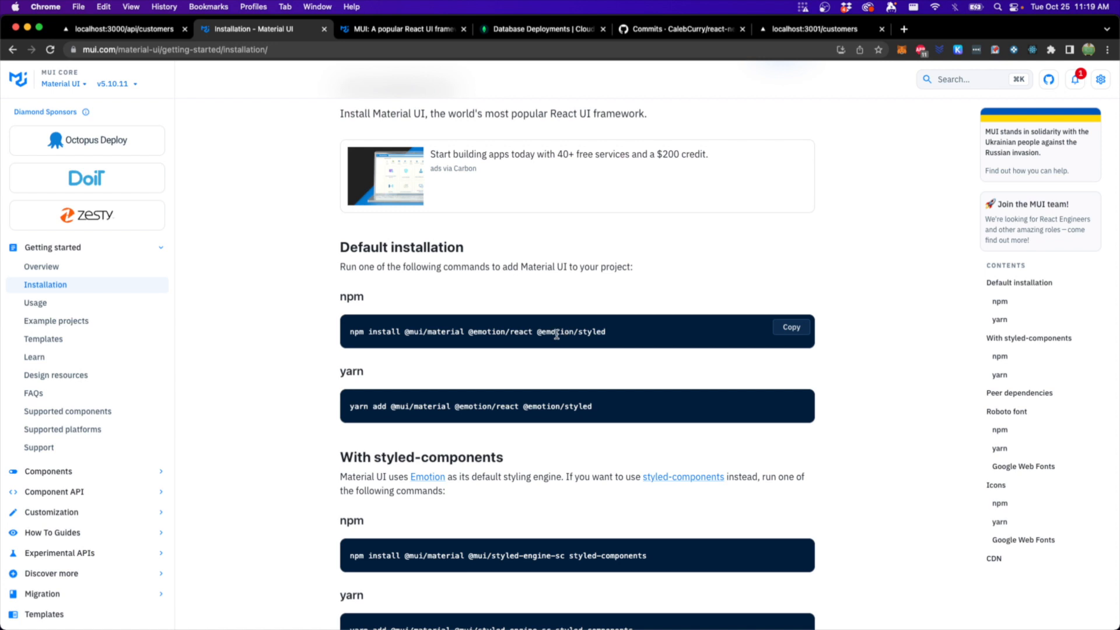
pyautogui.moveTo(624, 337)
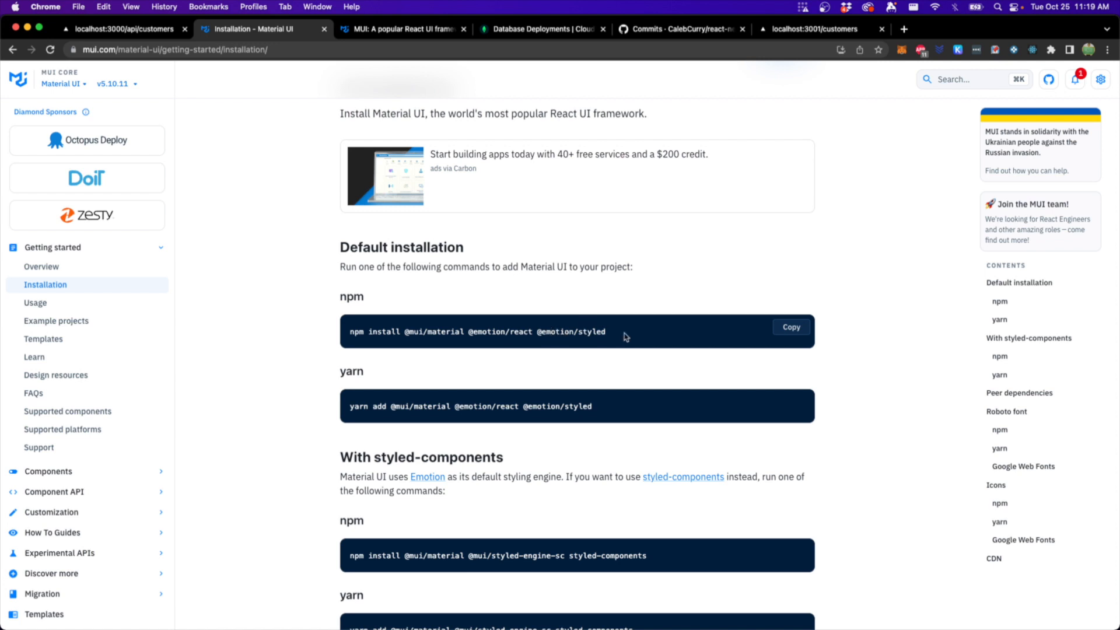
pyautogui.scroll(-3)
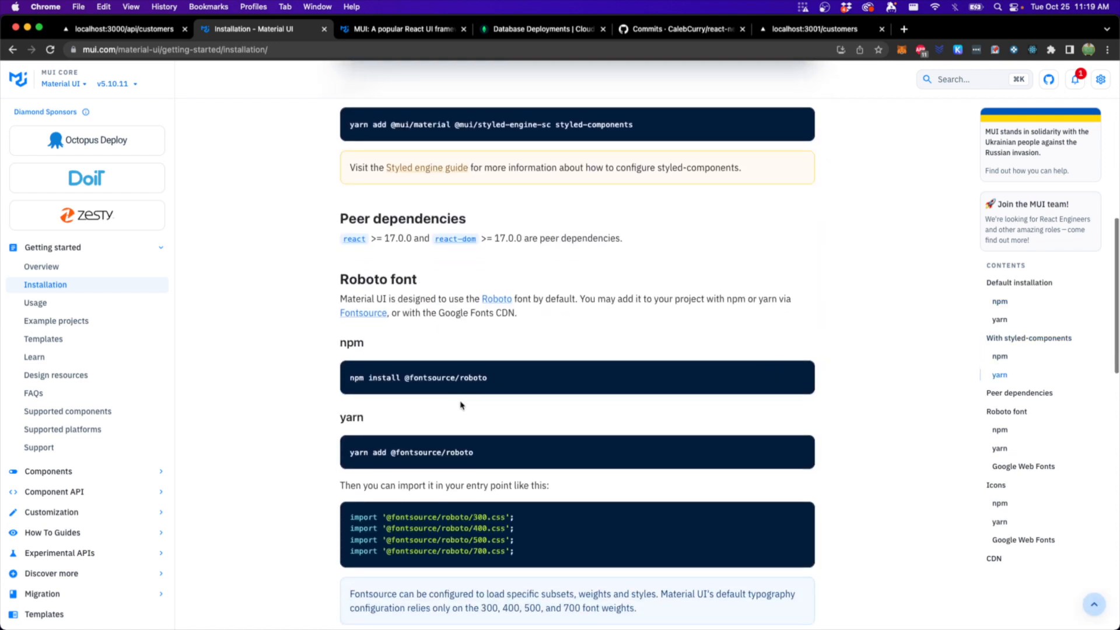
pyautogui.moveTo(528, 374)
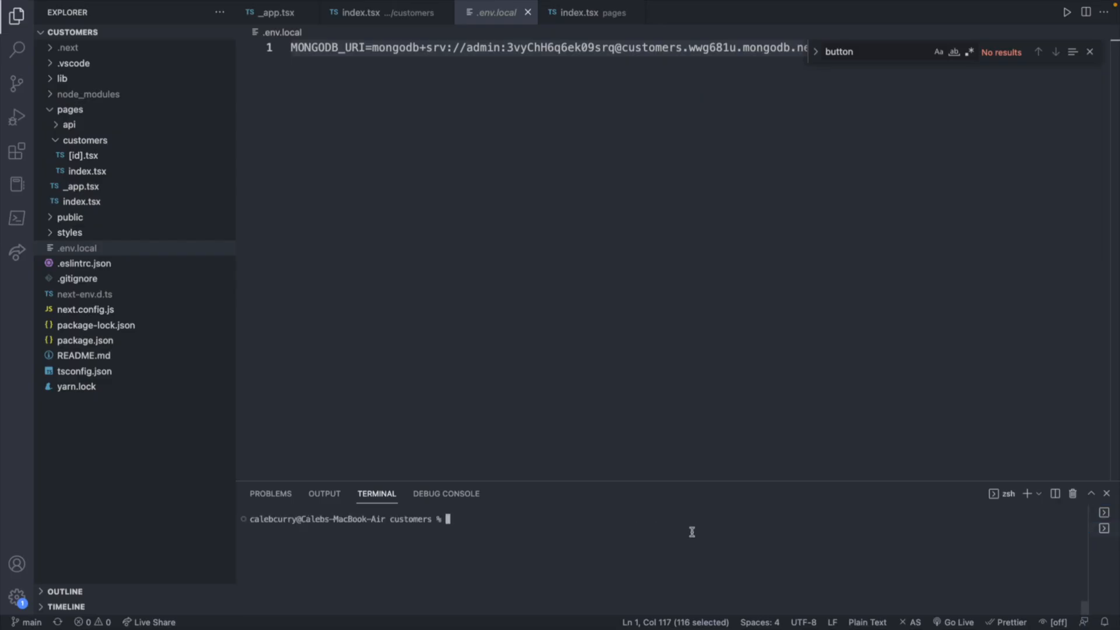
pyautogui.write('npm install @mui/material @emotion/react @emotion/styled')
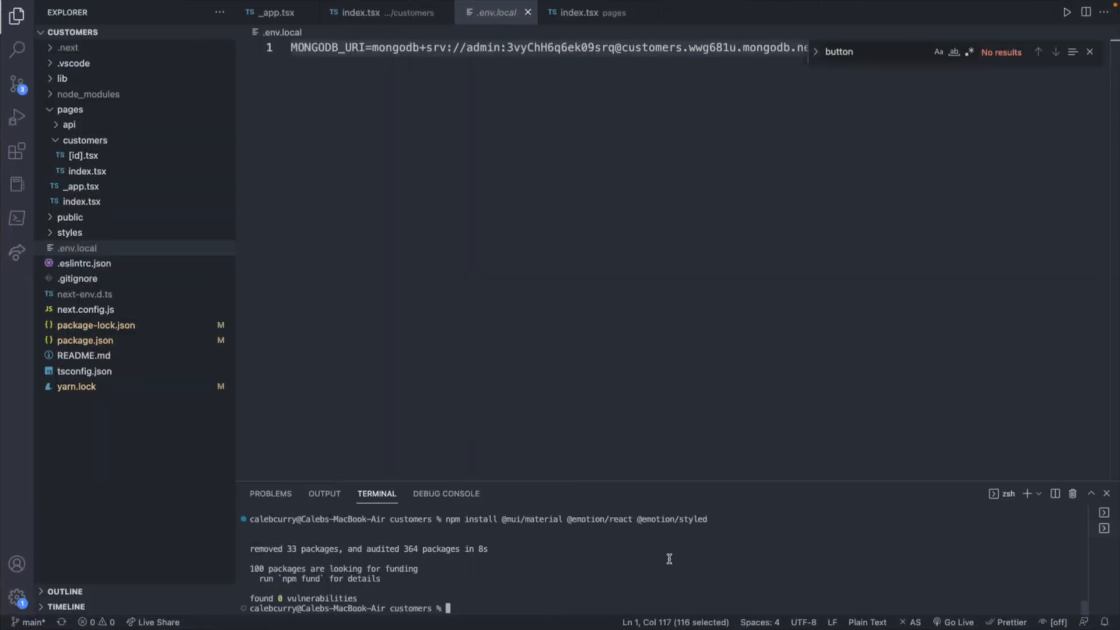
pyautogui.write('npm install @fontsource/roboto')
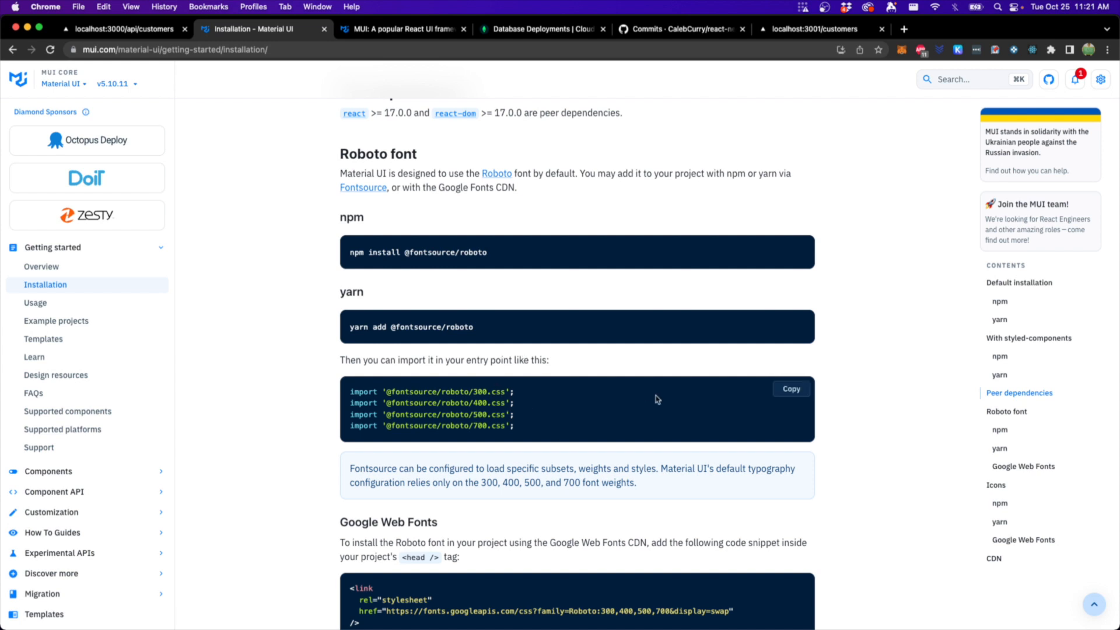
pyautogui.click(790, 388)
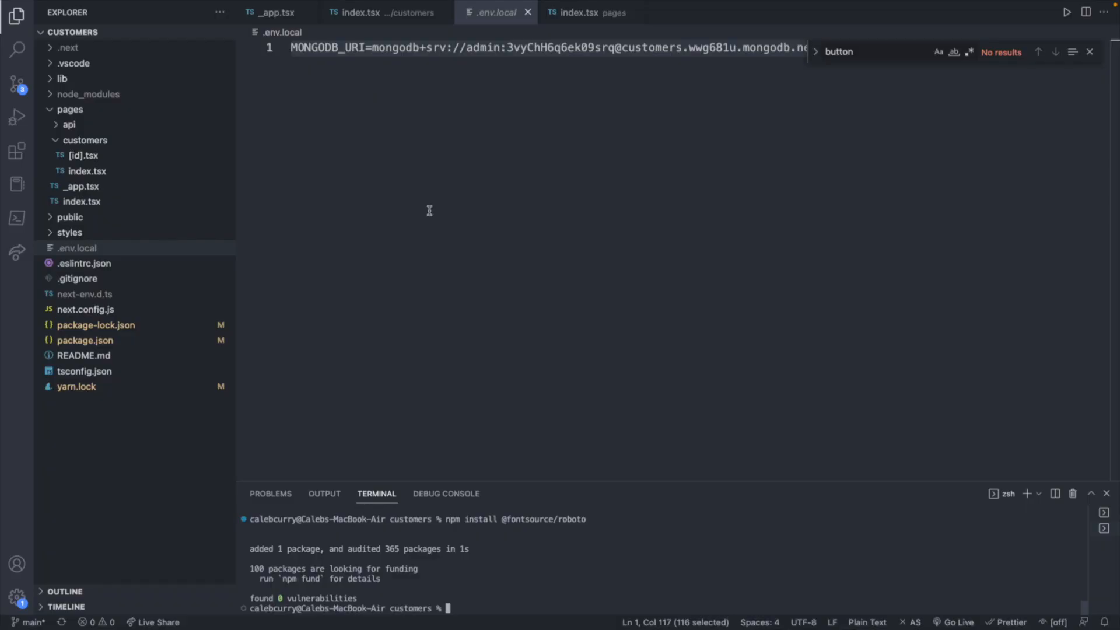
pyautogui.moveTo(85, 192)
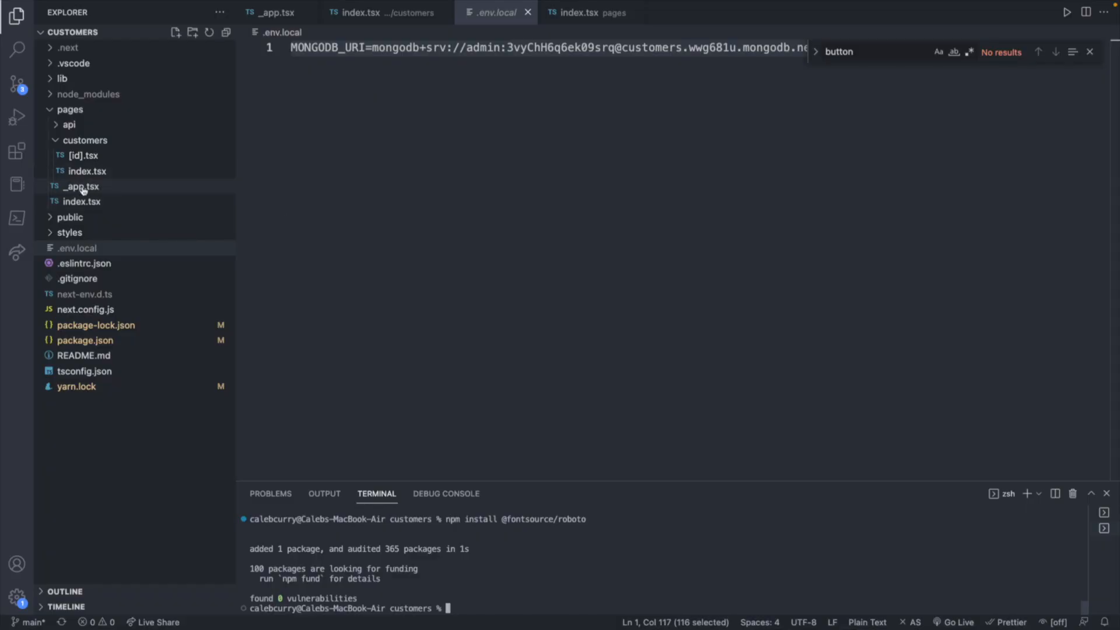
pyautogui.click(81, 186)
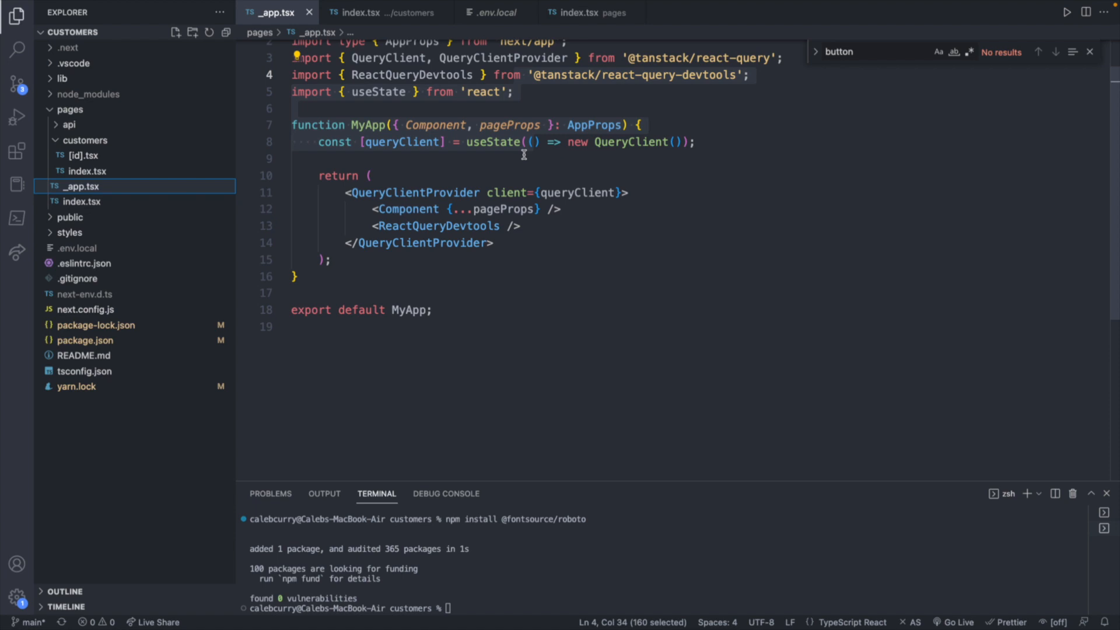
pyautogui.write("import '@fontsource/roboto/300.css';")
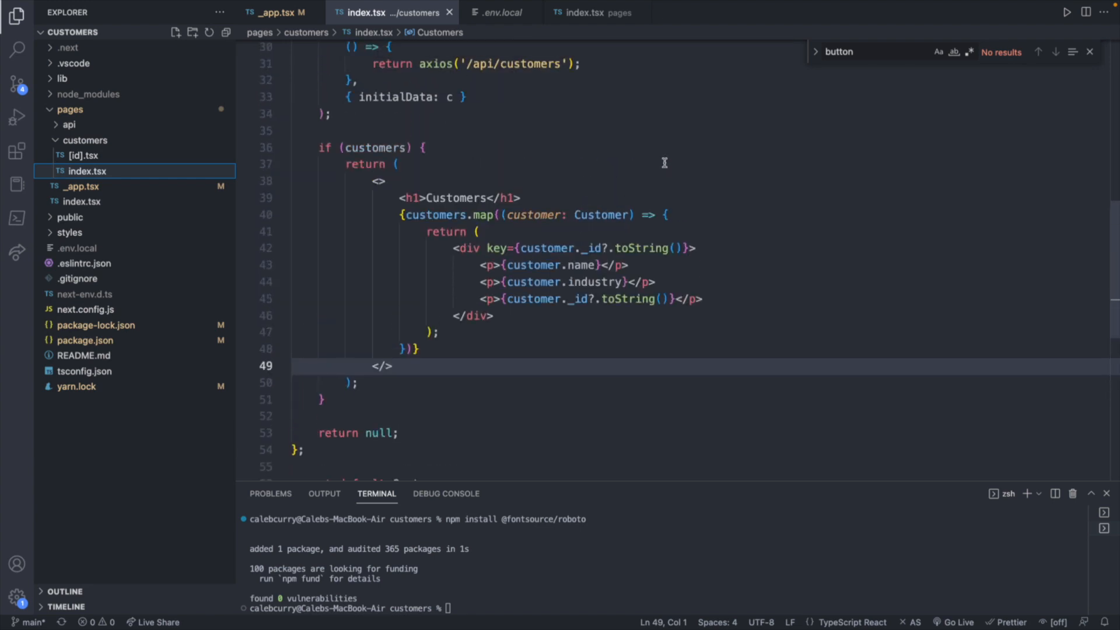
# Step: Add a <Button>View Orders</Button> after each customer's id paragraph and save
pyautogui.write('<')
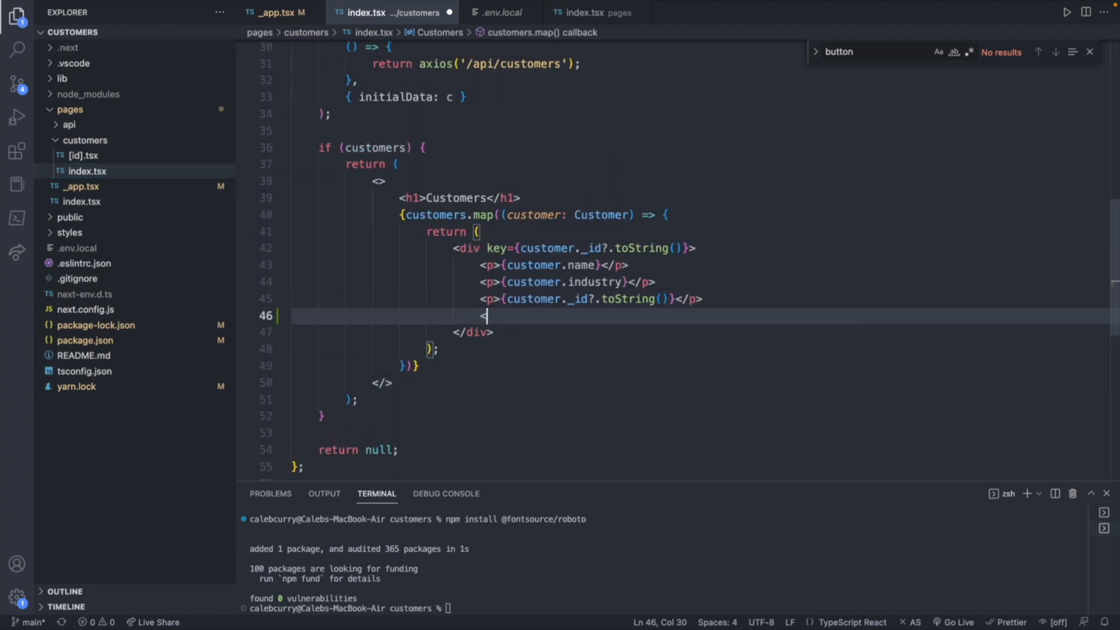
pyautogui.write('Button')
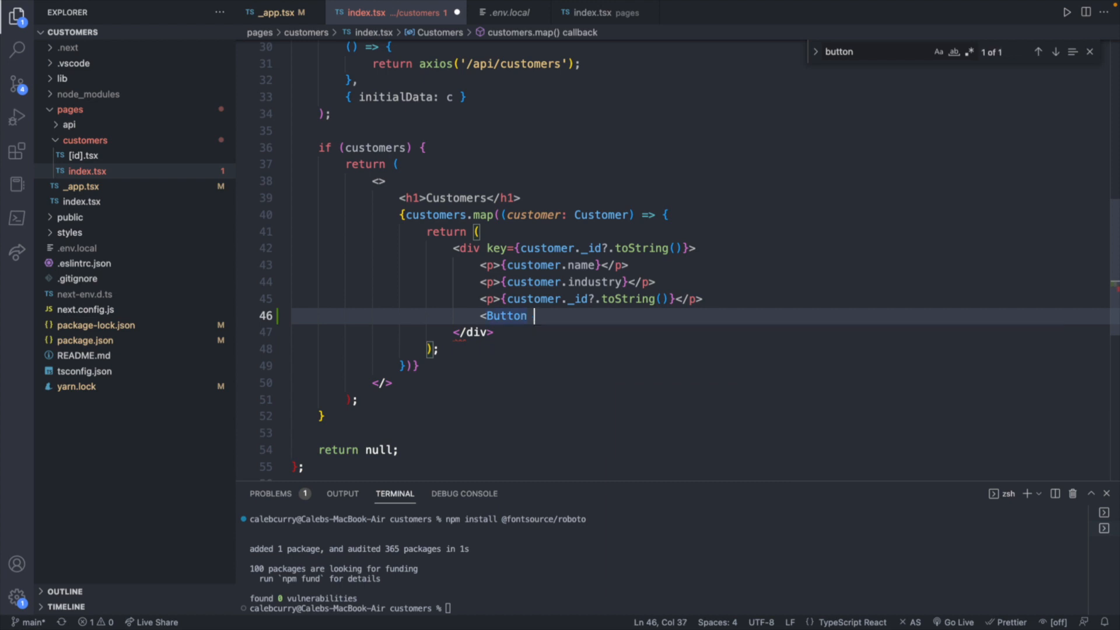
pyautogui.write('></Button>')
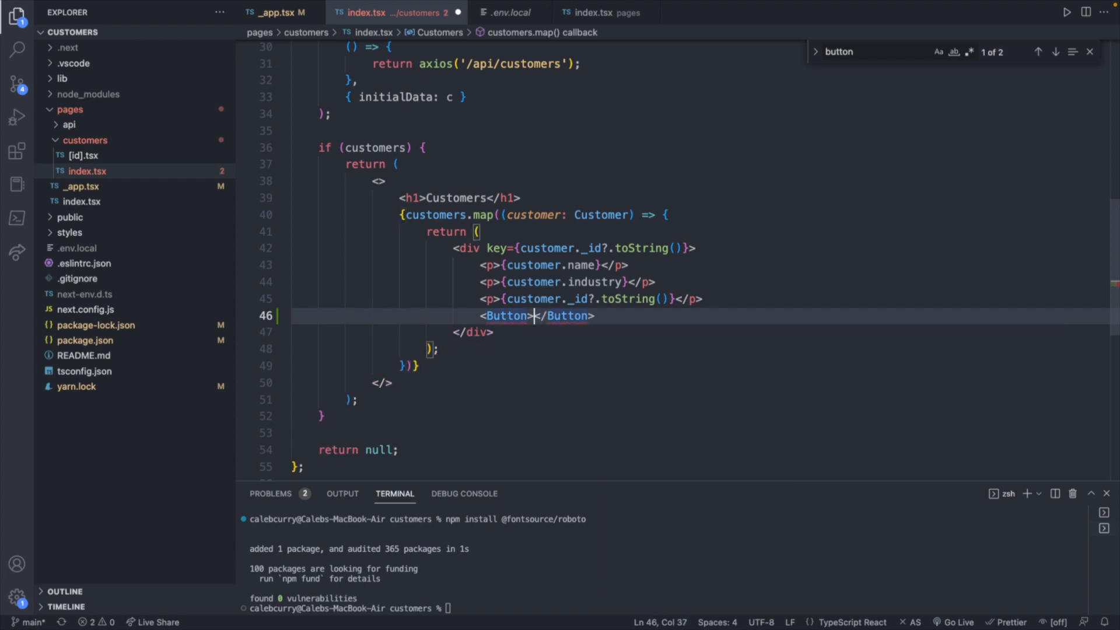
pyautogui.write('View Orders.')
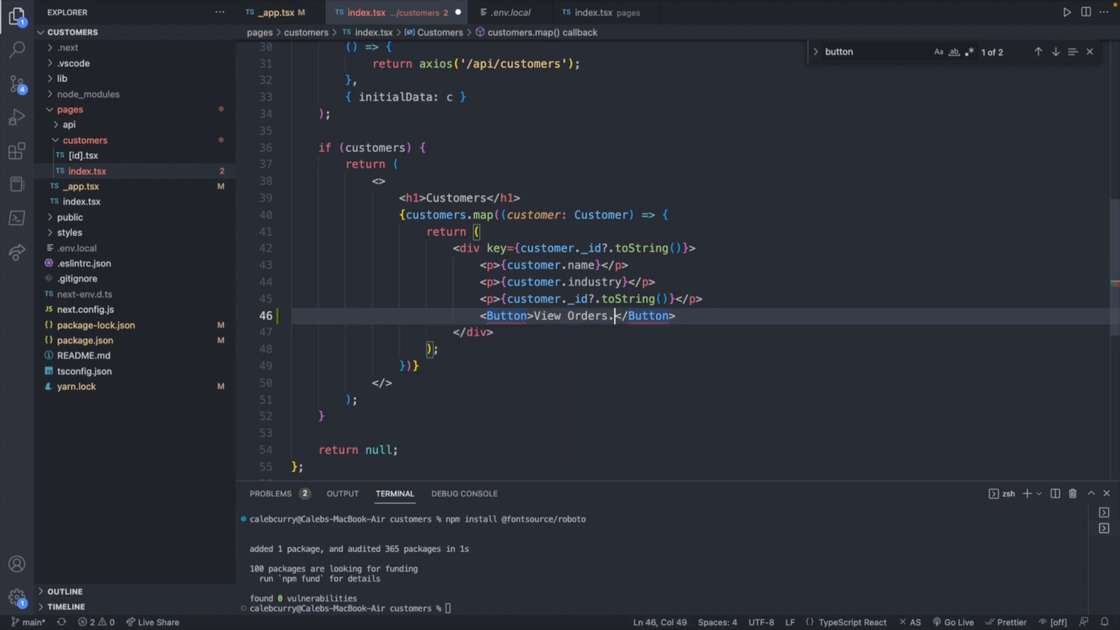
pyautogui.press('Backspace')
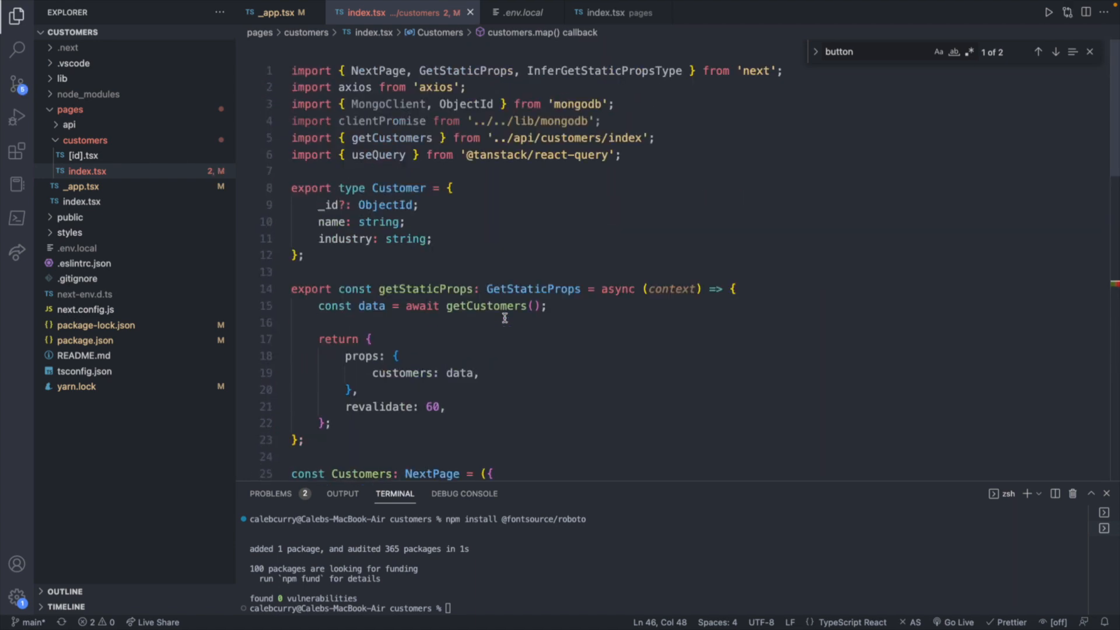
pyautogui.press('Enter')
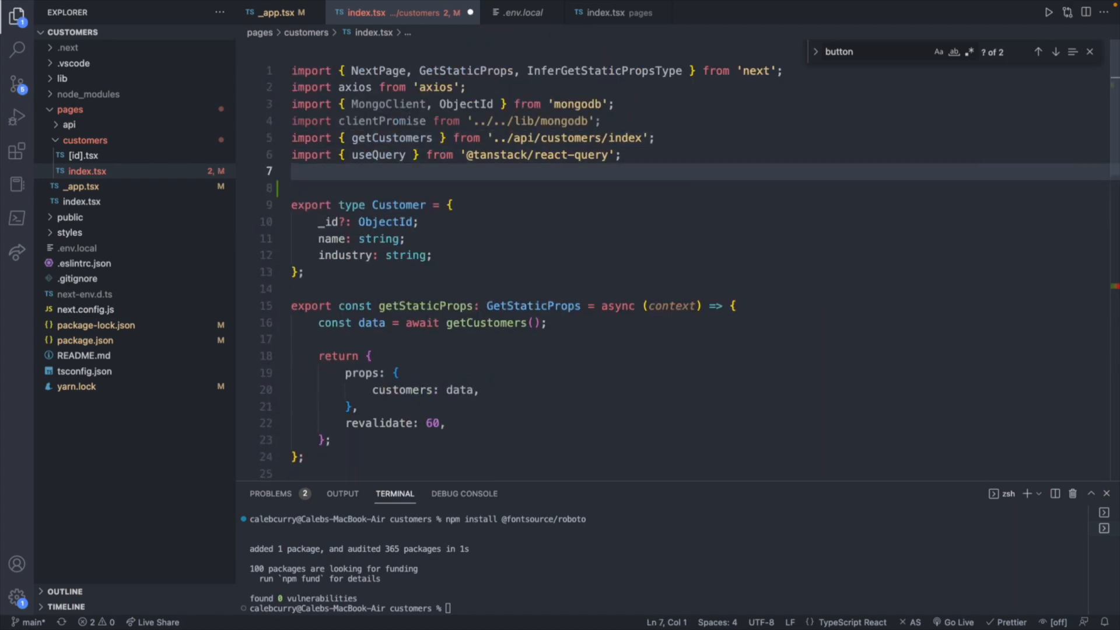
pyautogui.write('import')
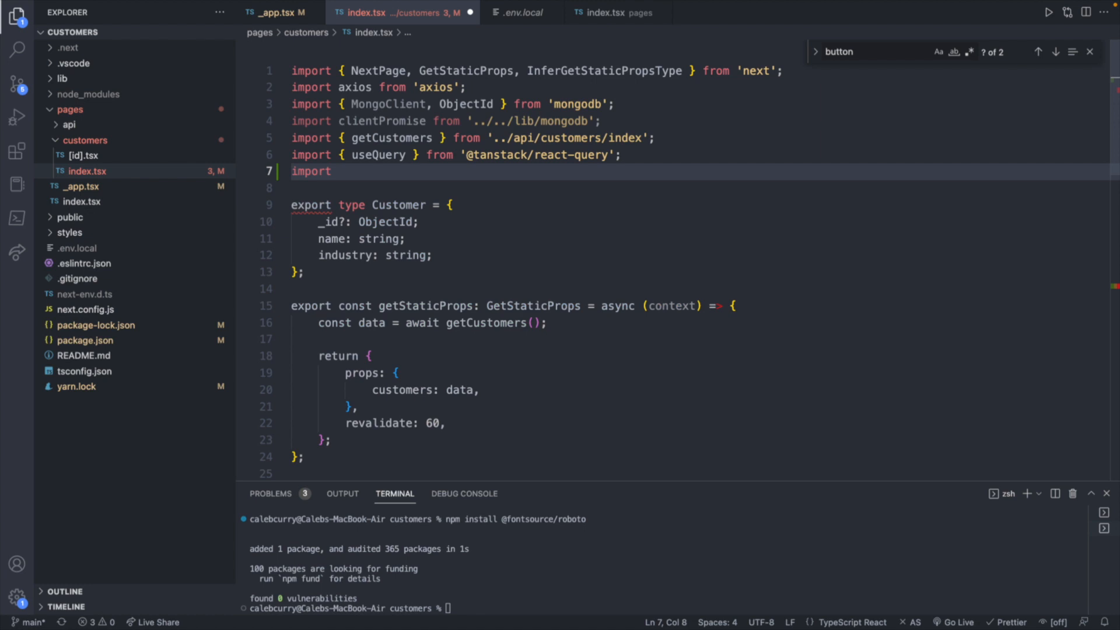
pyautogui.write('Button')
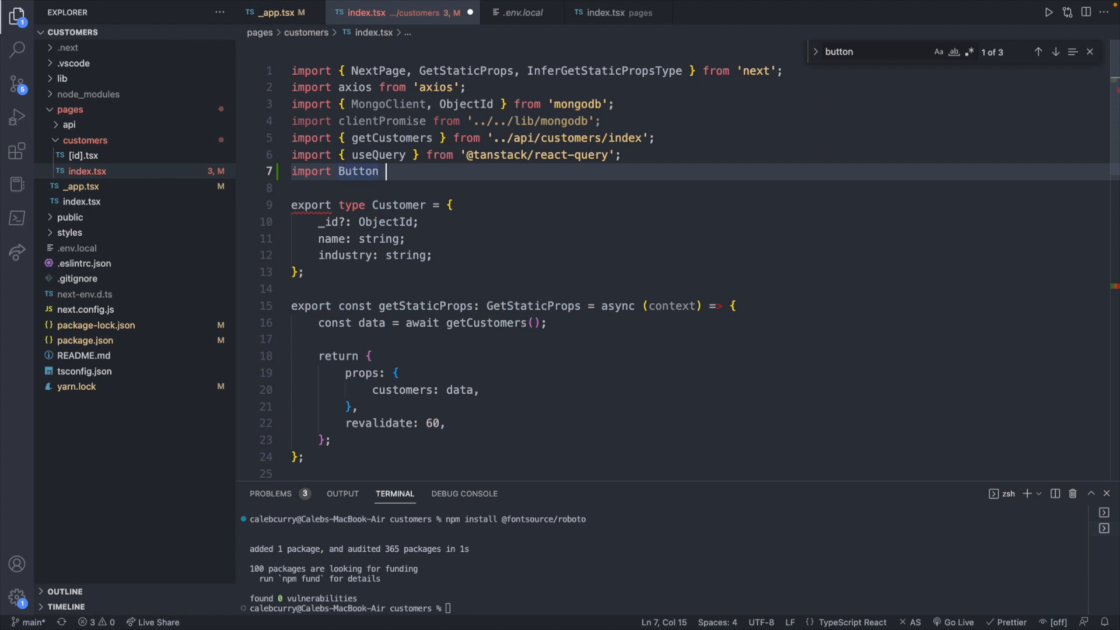
pyautogui.write("from '@mui/material/")
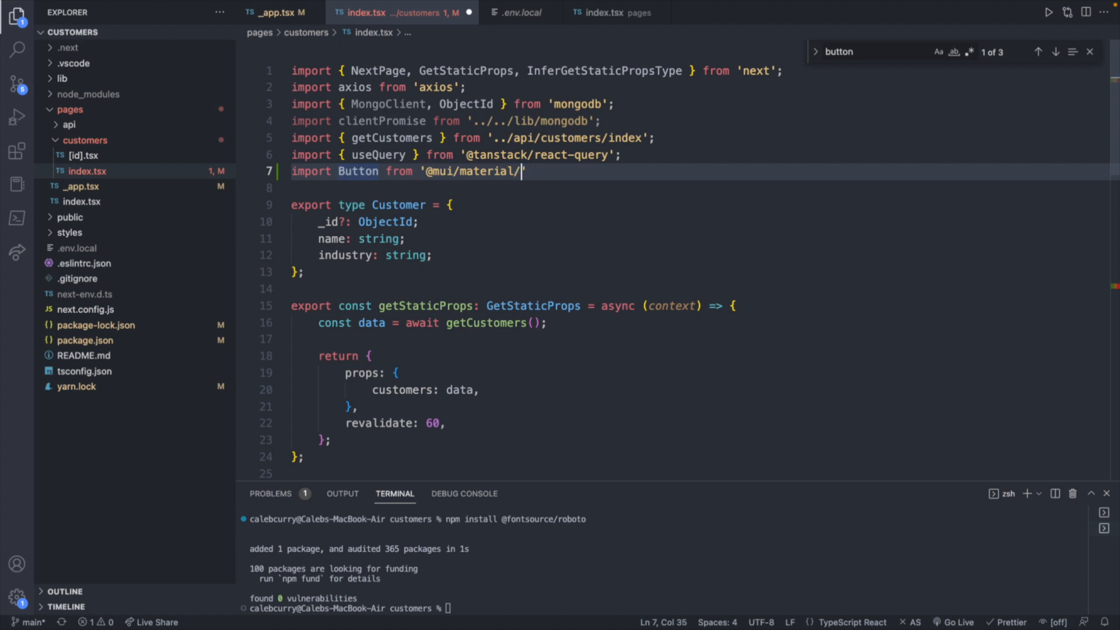
pyautogui.write("Button';")
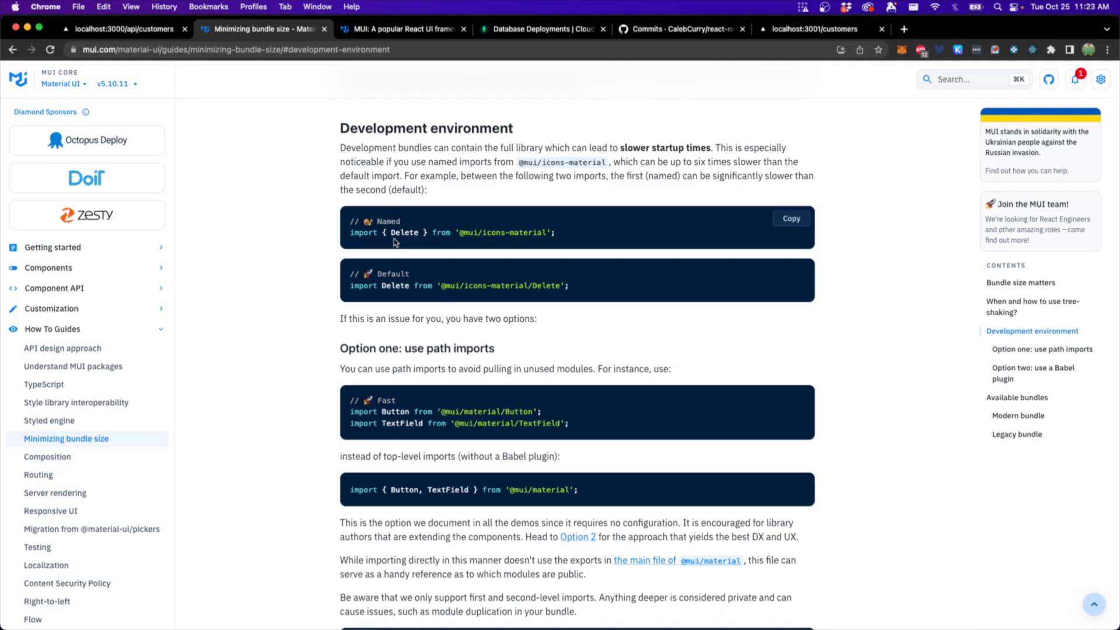
pyautogui.moveTo(408, 250)
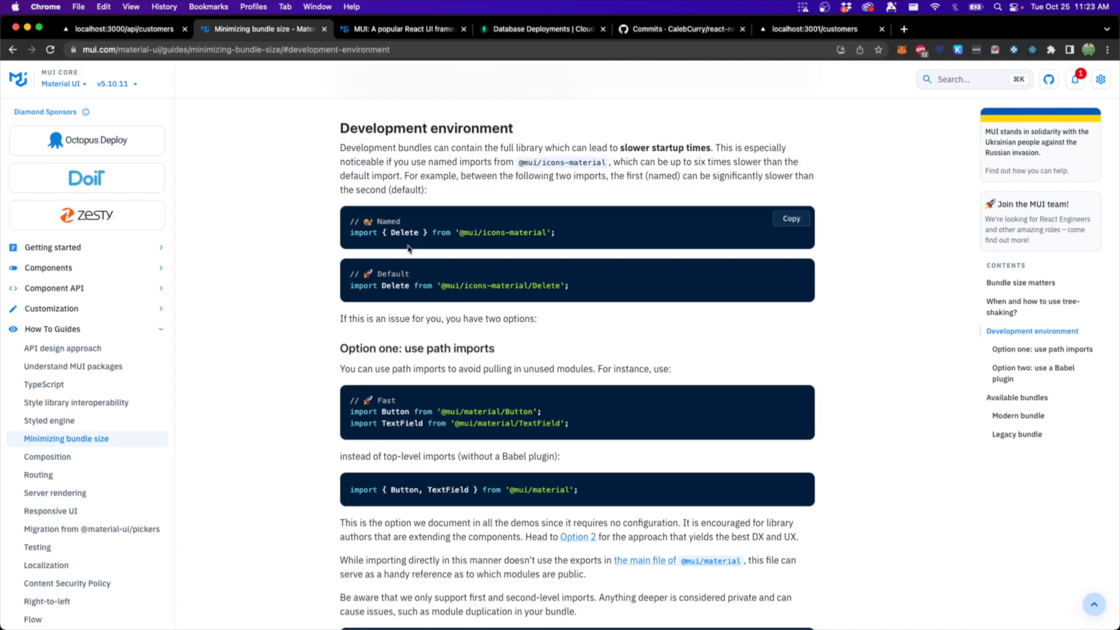
pyautogui.moveTo(700, 162)
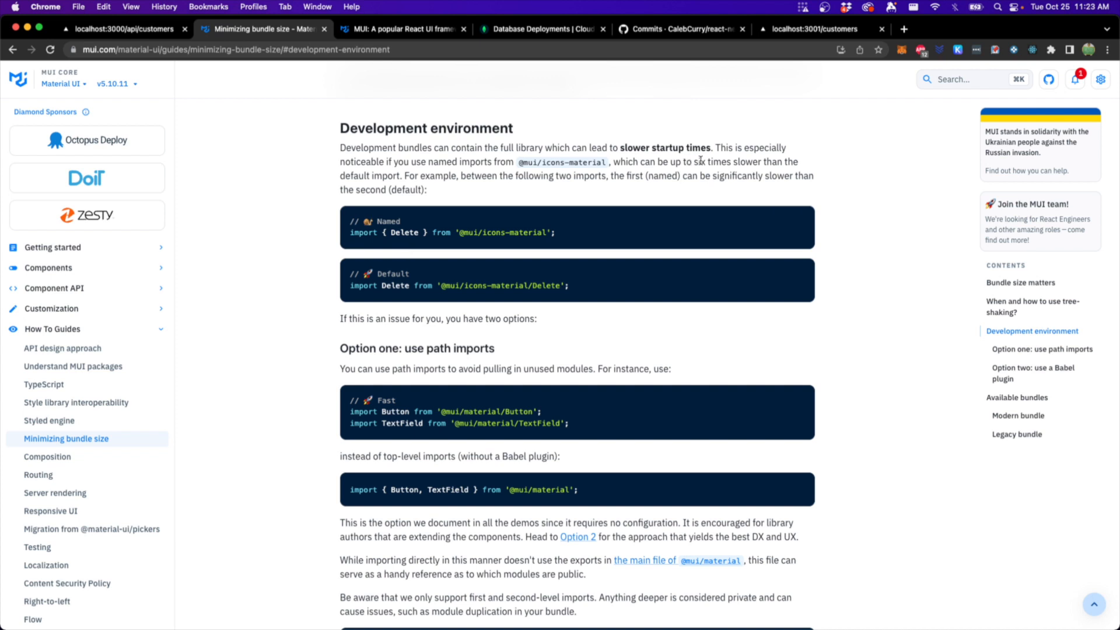
pyautogui.moveTo(605, 273)
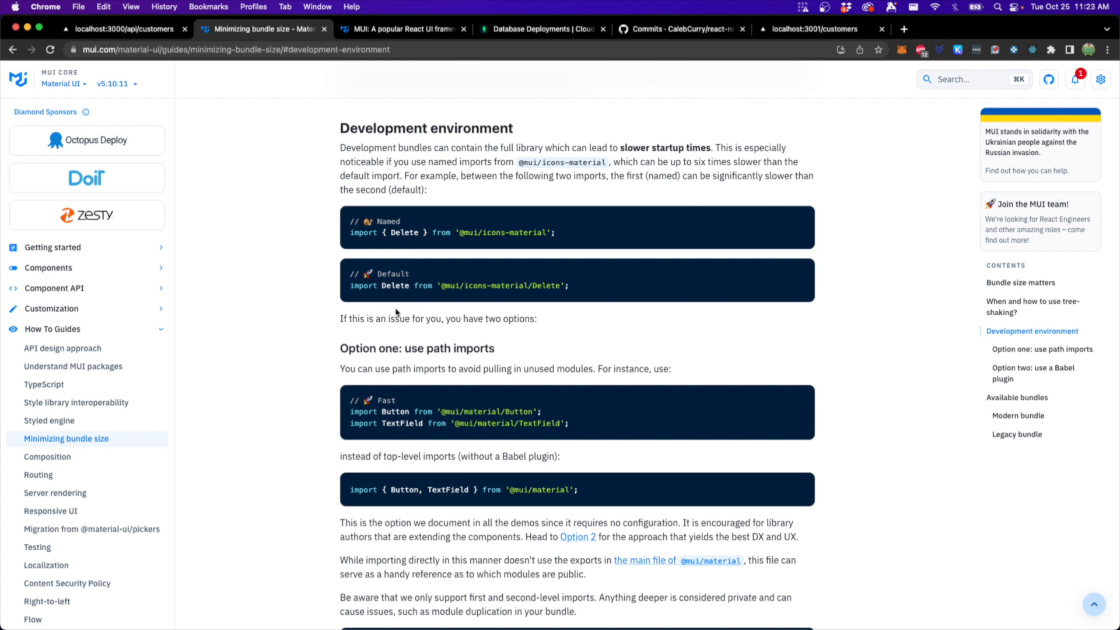
pyautogui.doubleClick(546, 286)
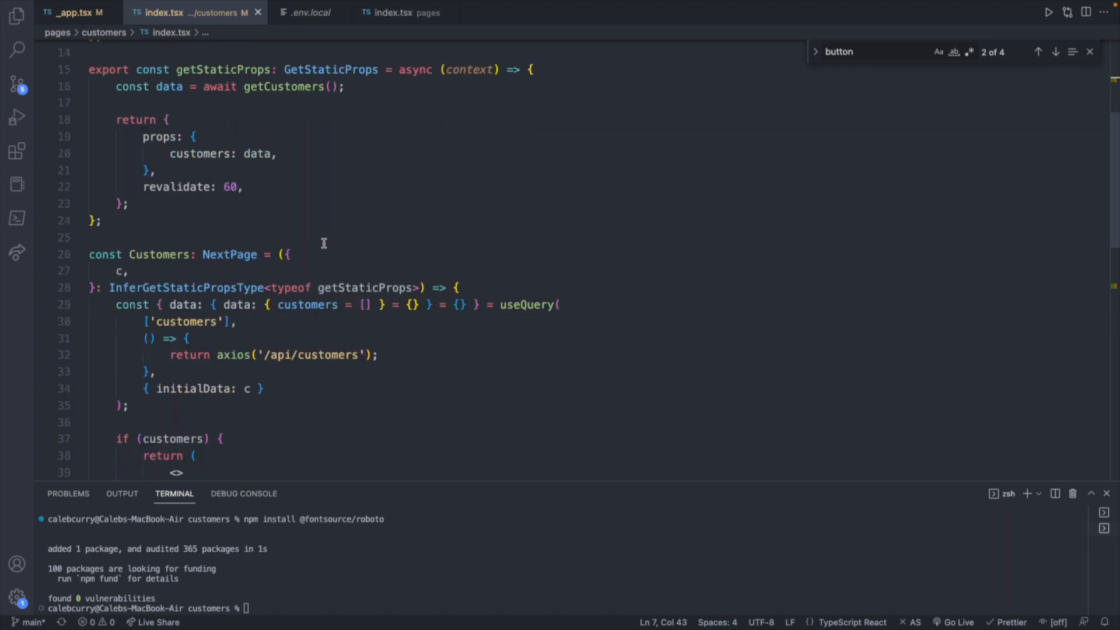
# Step: Scroll the customers page to check the plain View Orders buttons, then return to VS Code
pyautogui.scroll(-3)
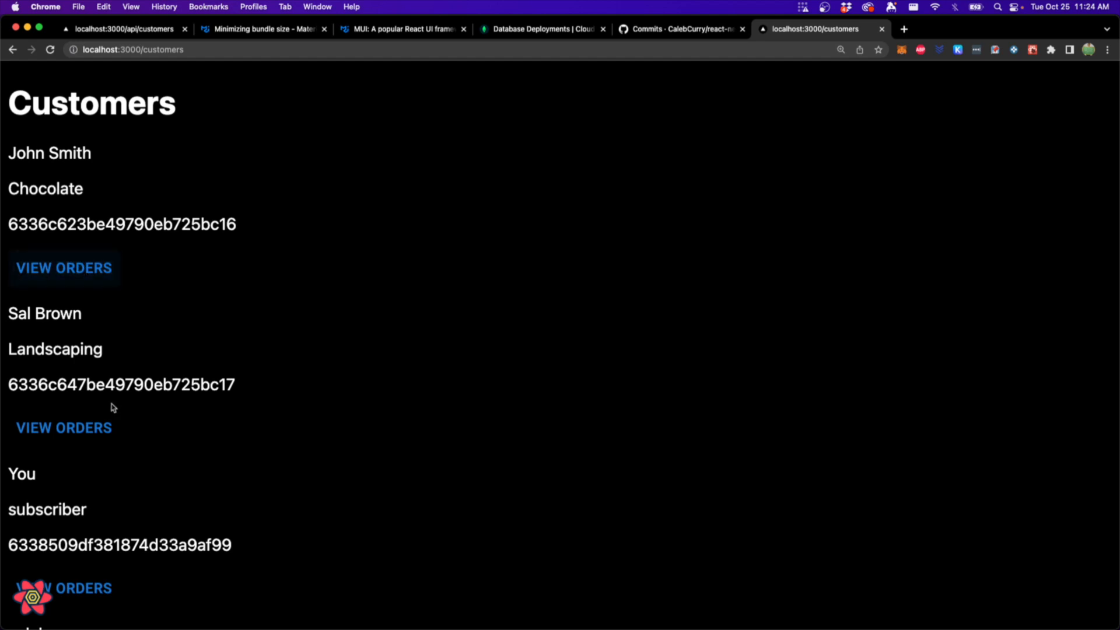
pyautogui.moveTo(380, 350)
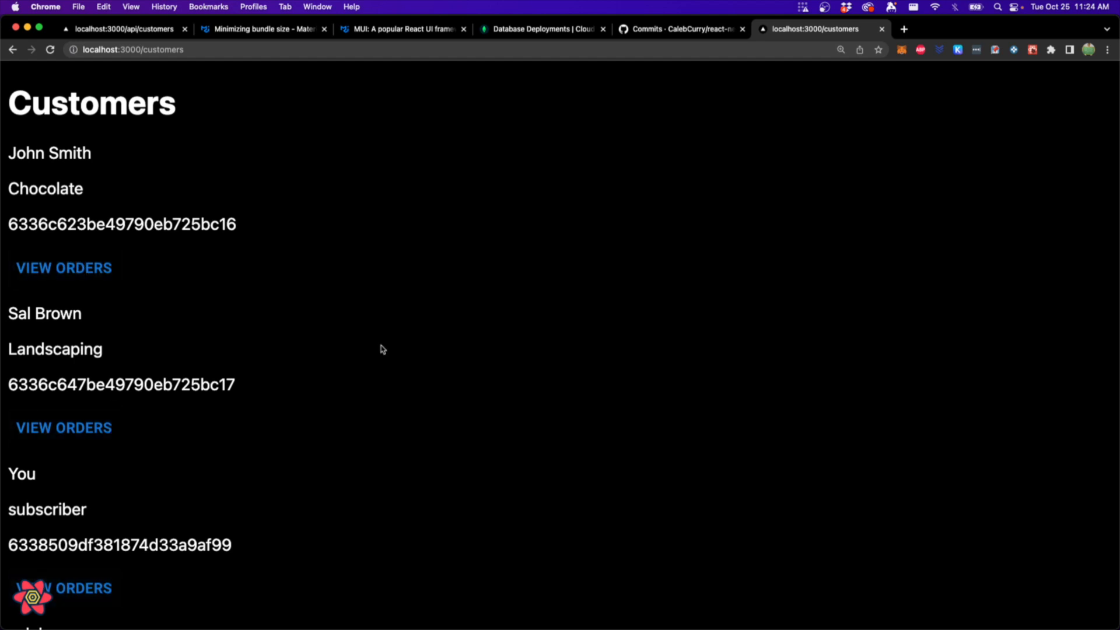
pyautogui.moveTo(491, 213)
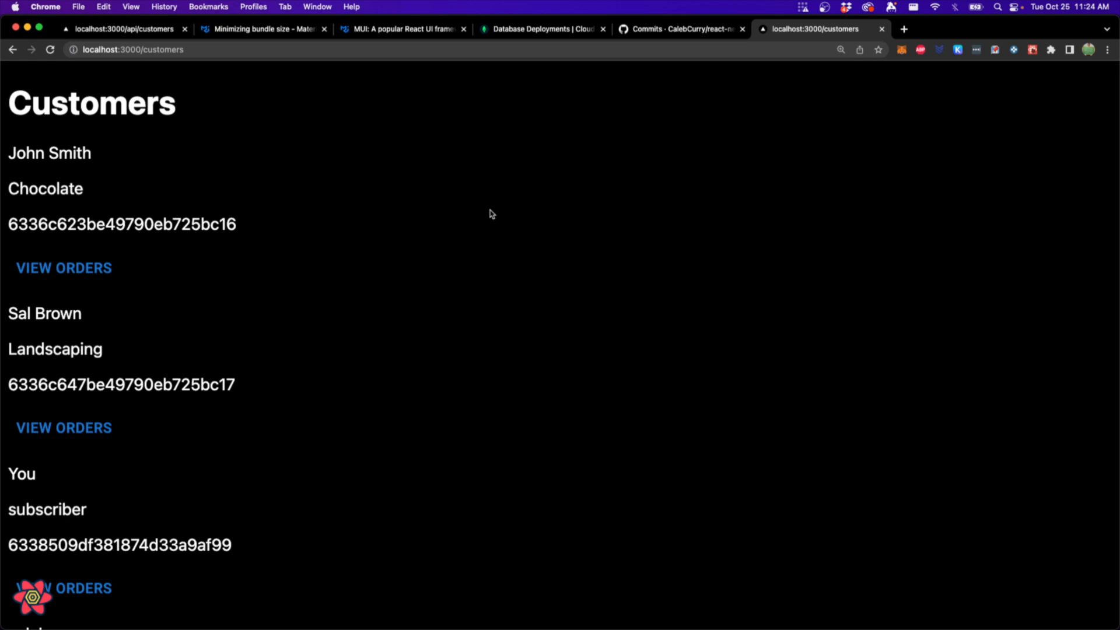
pyautogui.click(262, 29)
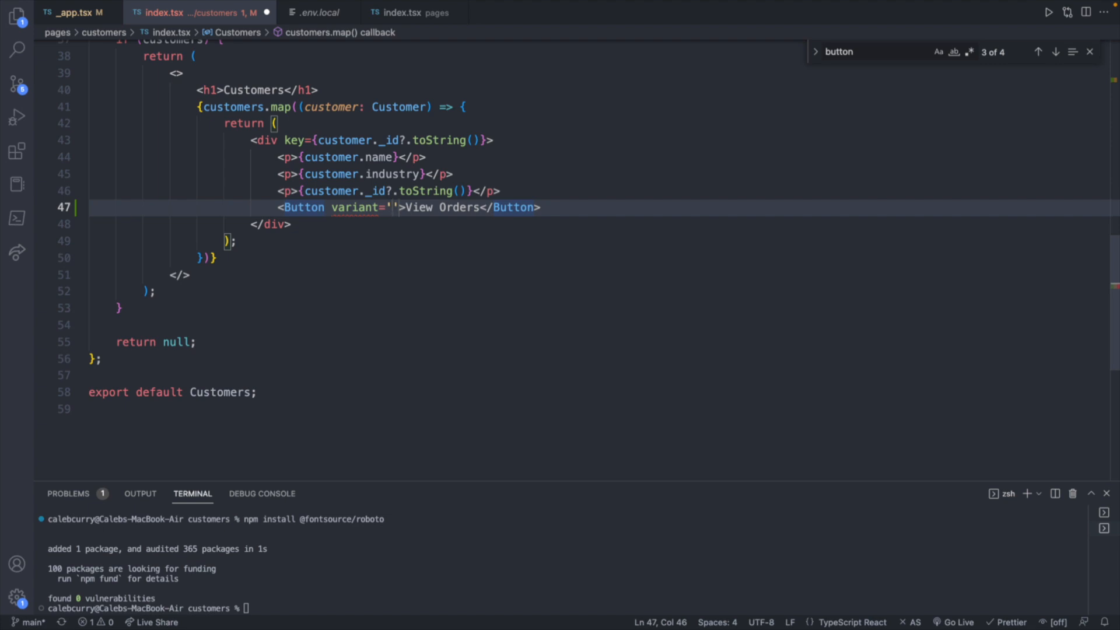
# Step: Set the Button variant to 'contained' and give ReactQueryDevtools initialIsOpen={false}
pyautogui.write('contained')
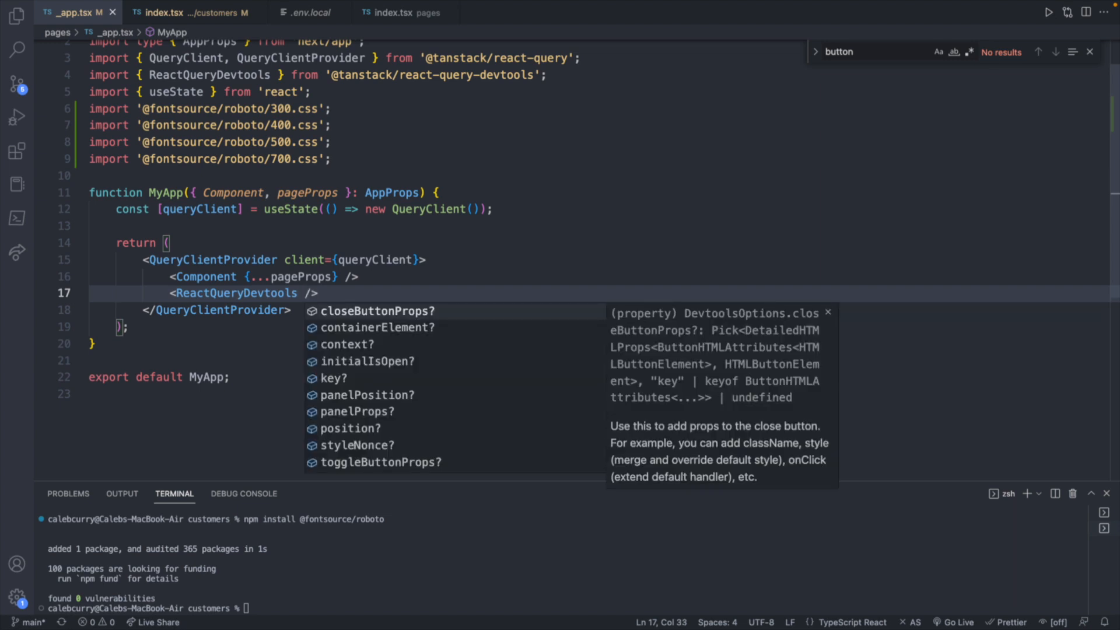
pyautogui.write('initialIsOpe')
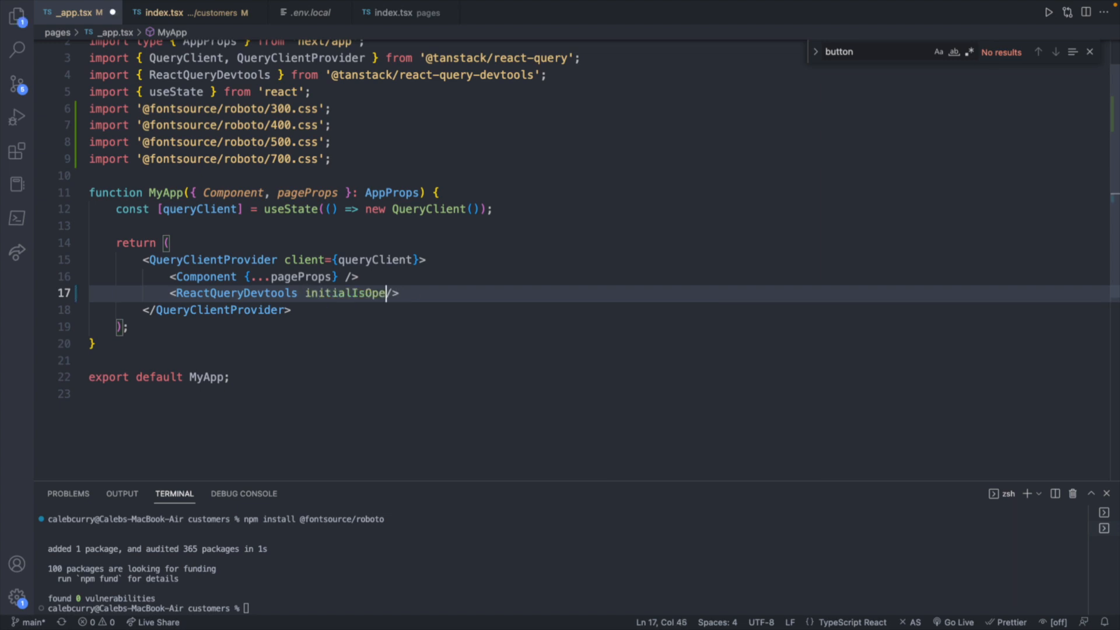
pyautogui.write('n={false}')
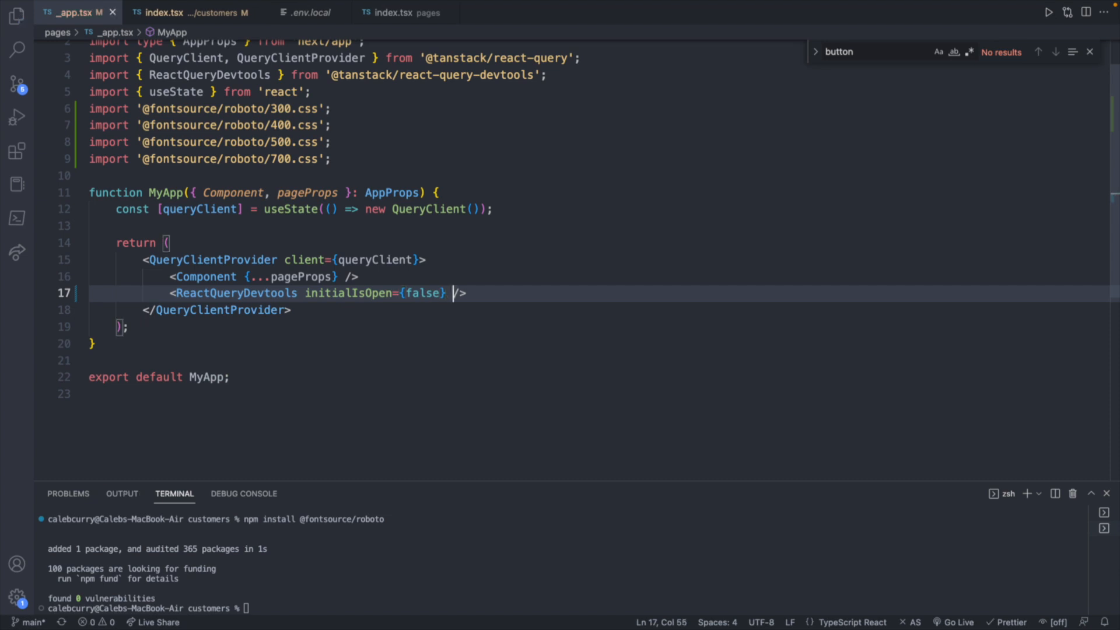
pyautogui.moveTo(487, 293)
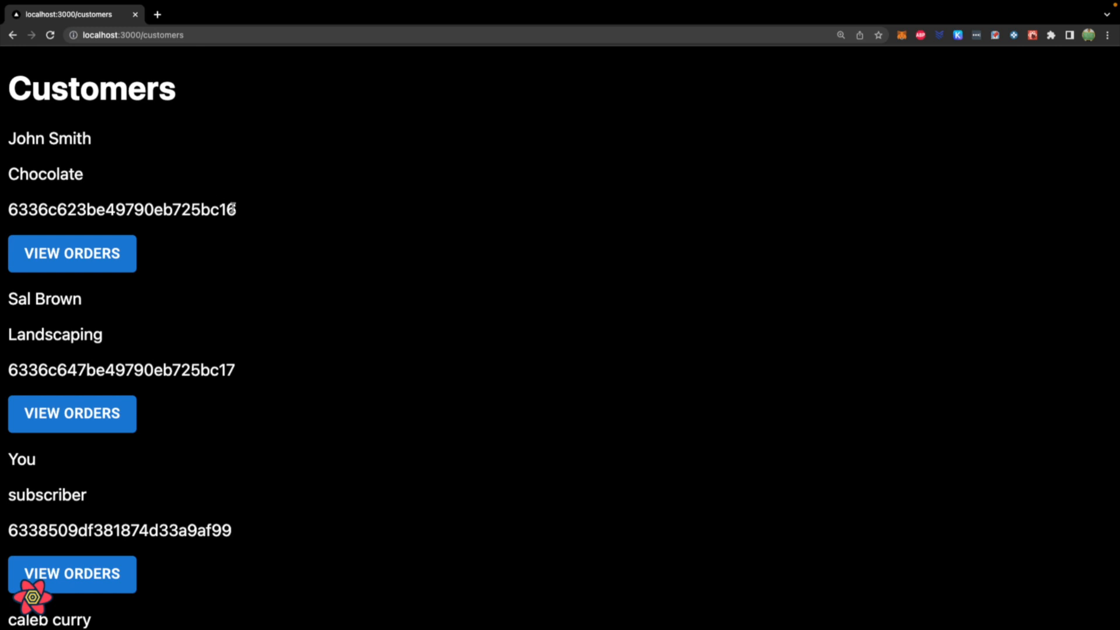
pyautogui.moveTo(253, 182)
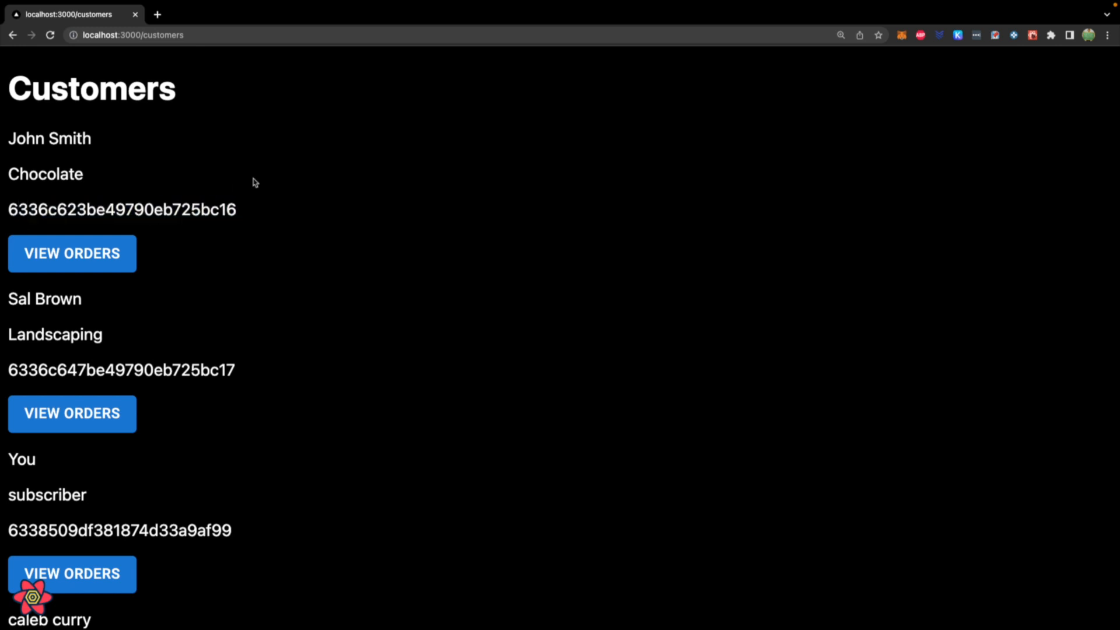
pyautogui.moveTo(240, 96)
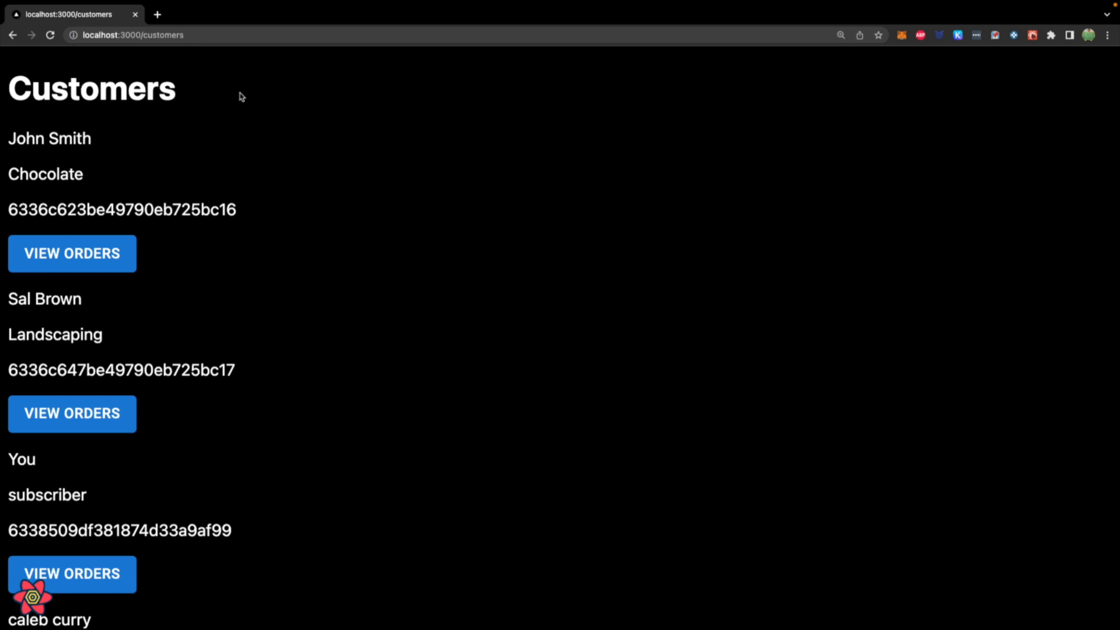
pyautogui.moveTo(260, 96)
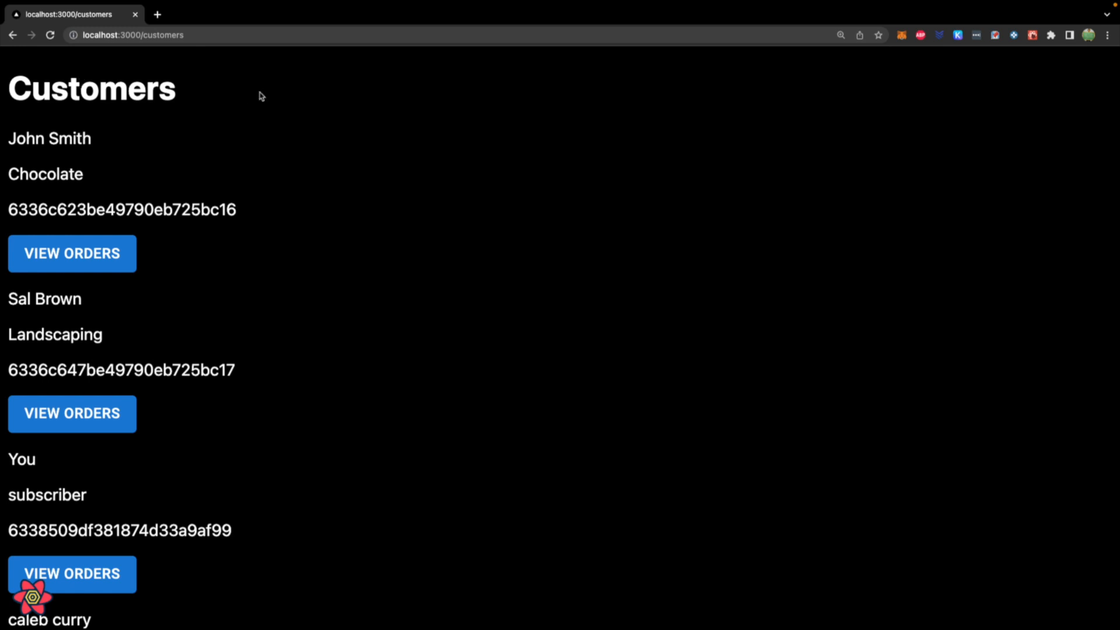
pyautogui.moveTo(745, 217)
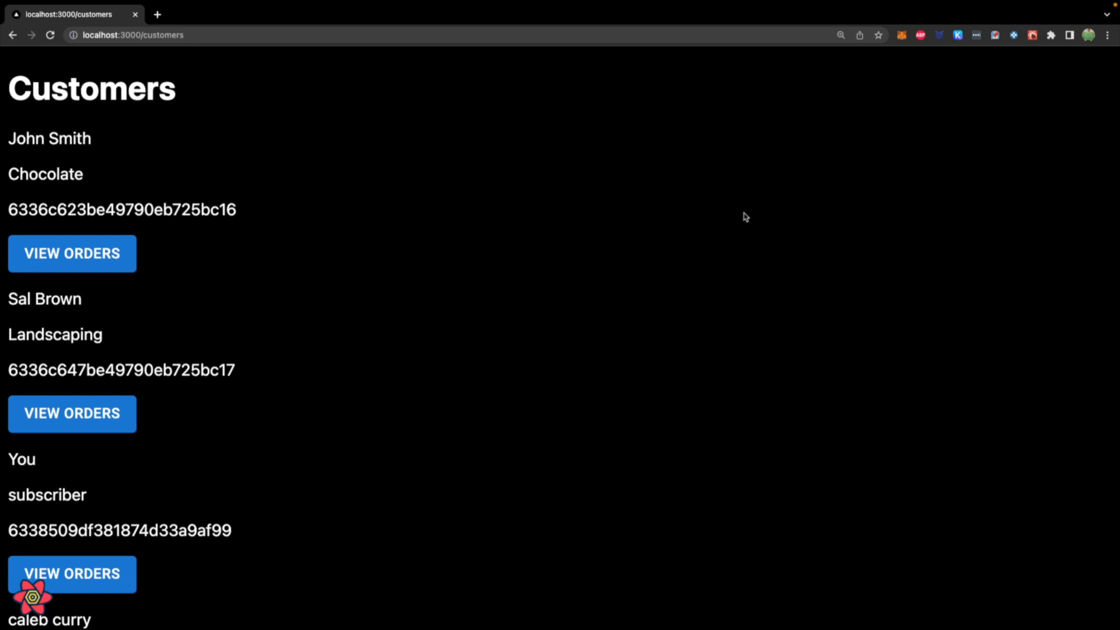
pyautogui.moveTo(851, 196)
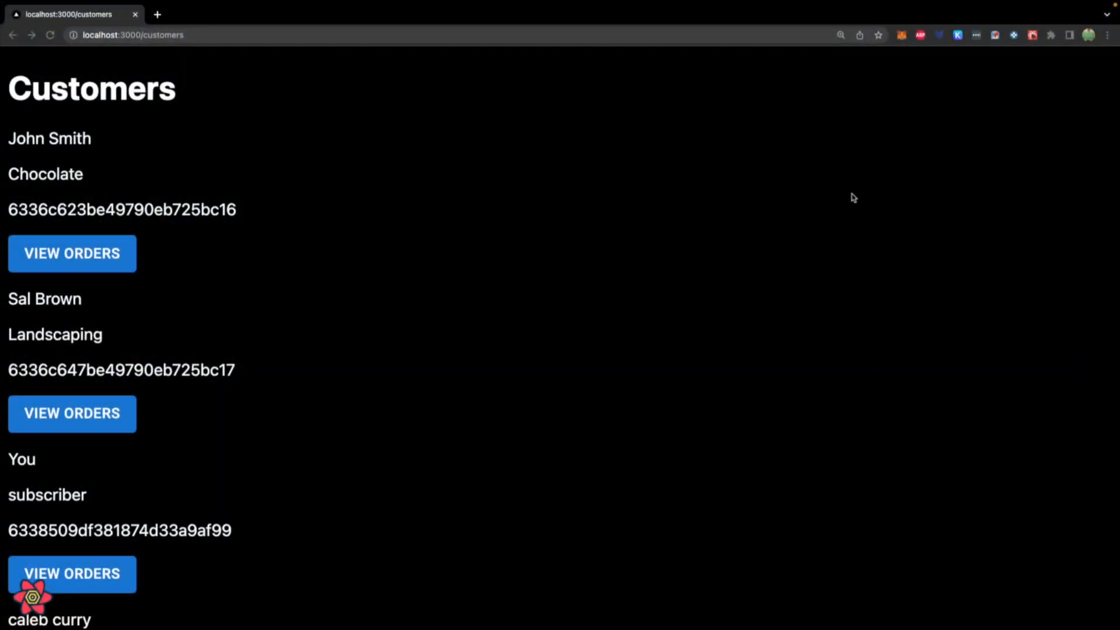
pyautogui.moveTo(147, 129)
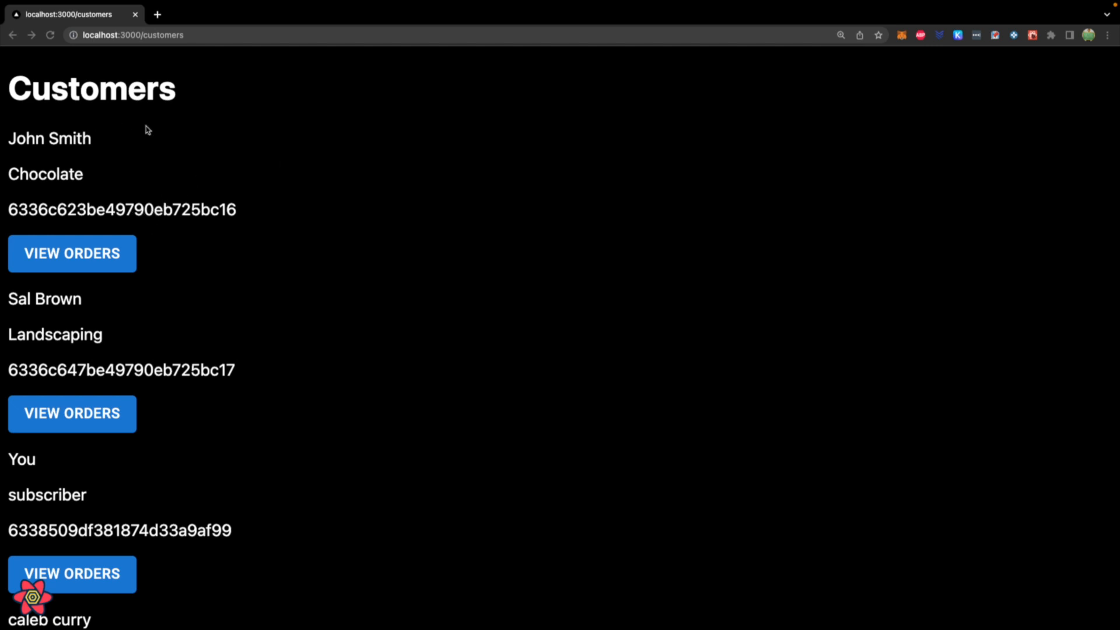
pyautogui.moveTo(79, 143)
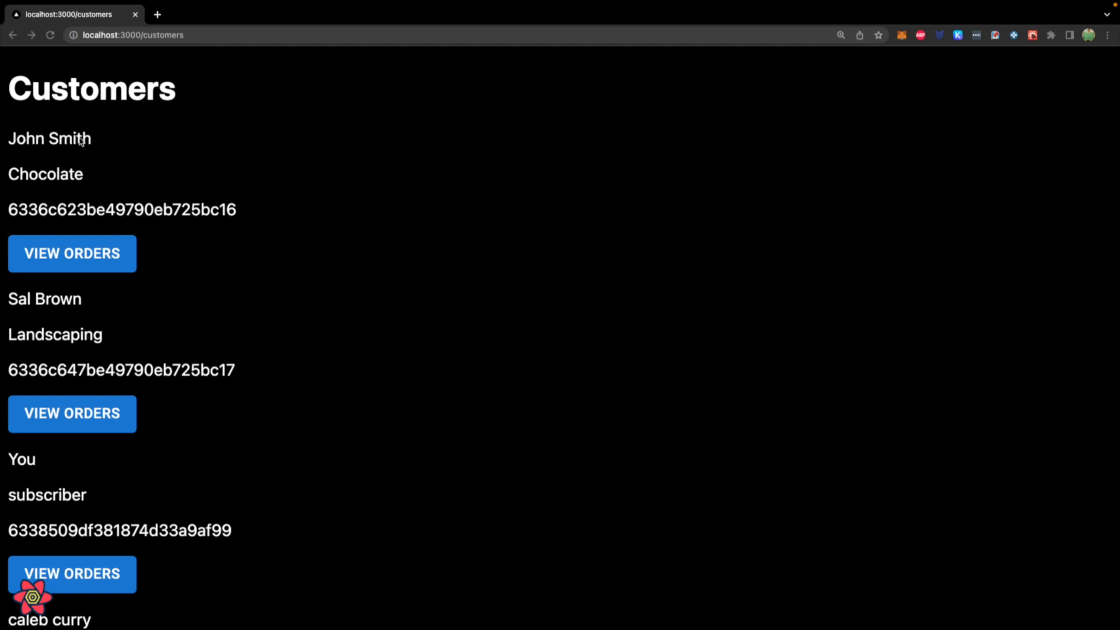
pyautogui.moveTo(115, 143)
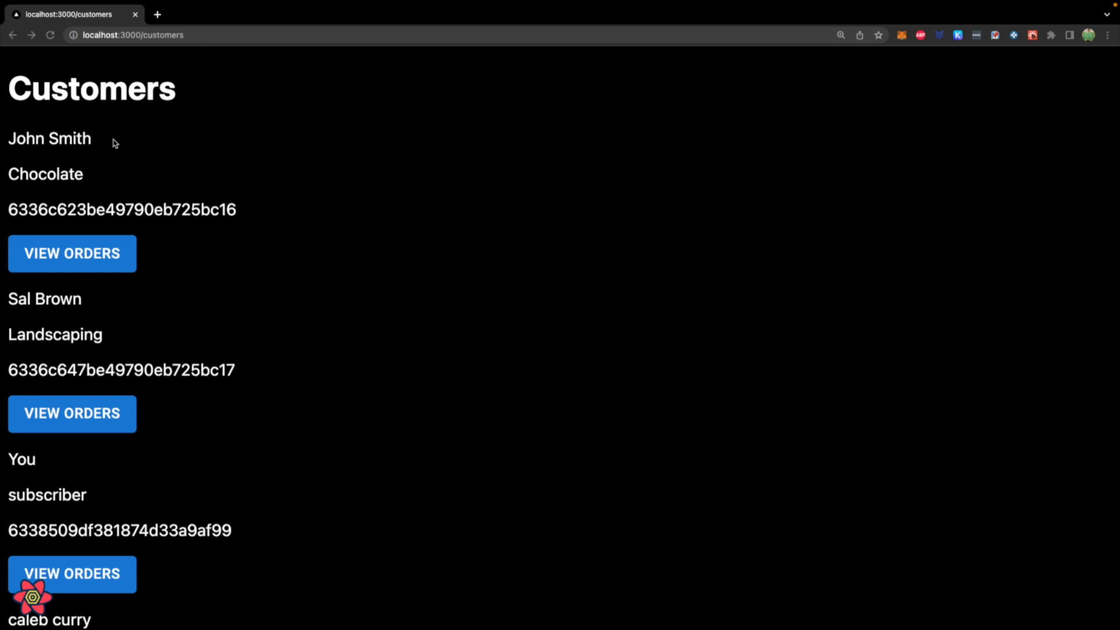
pyautogui.moveTo(121, 144)
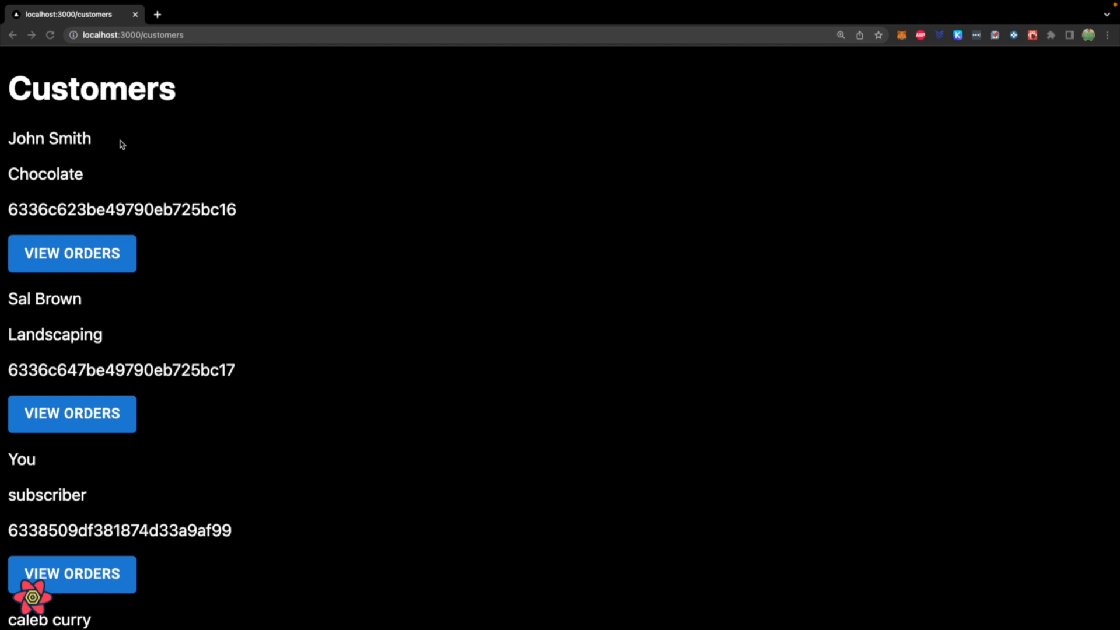
# Step: Switch Chrome to the MUI Dashboard template demo tab
pyautogui.click(355, 14)
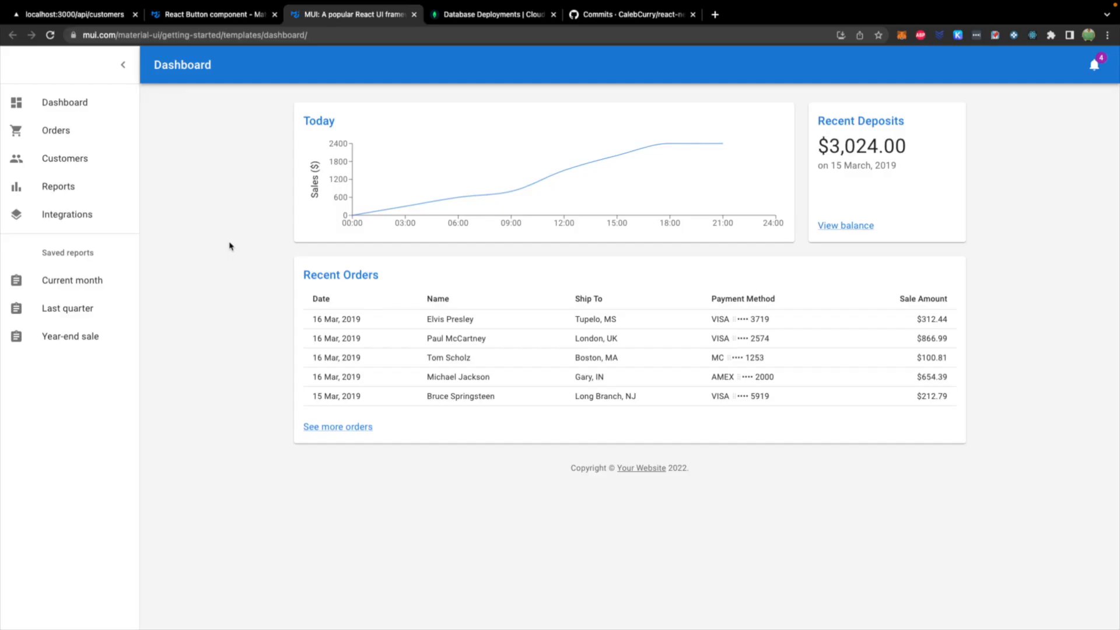
pyautogui.moveTo(173, 369)
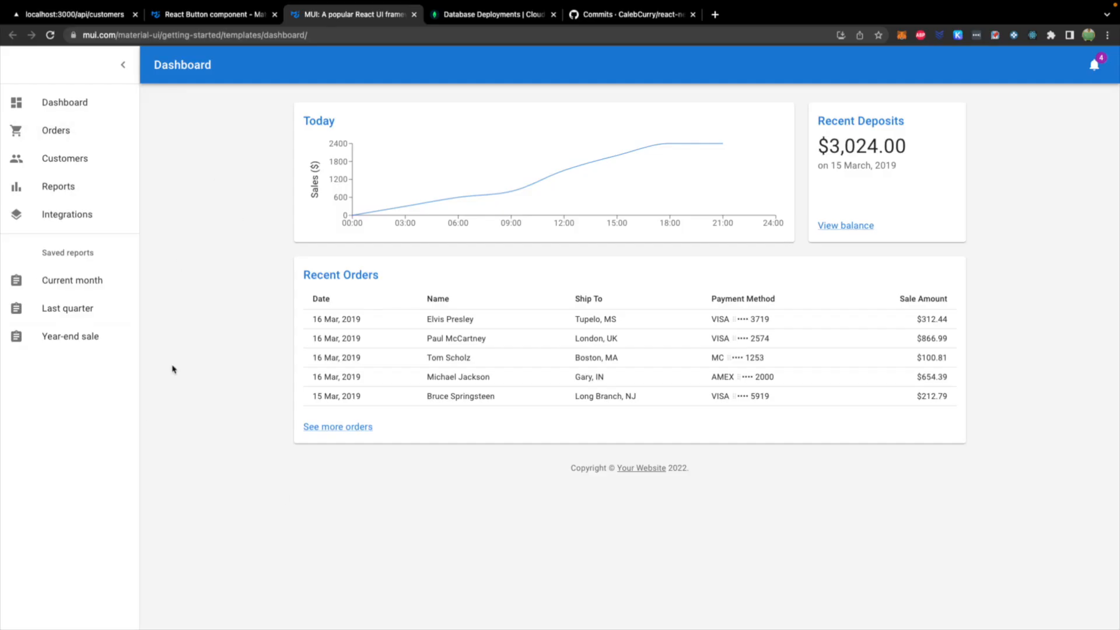
pyautogui.moveTo(161, 97)
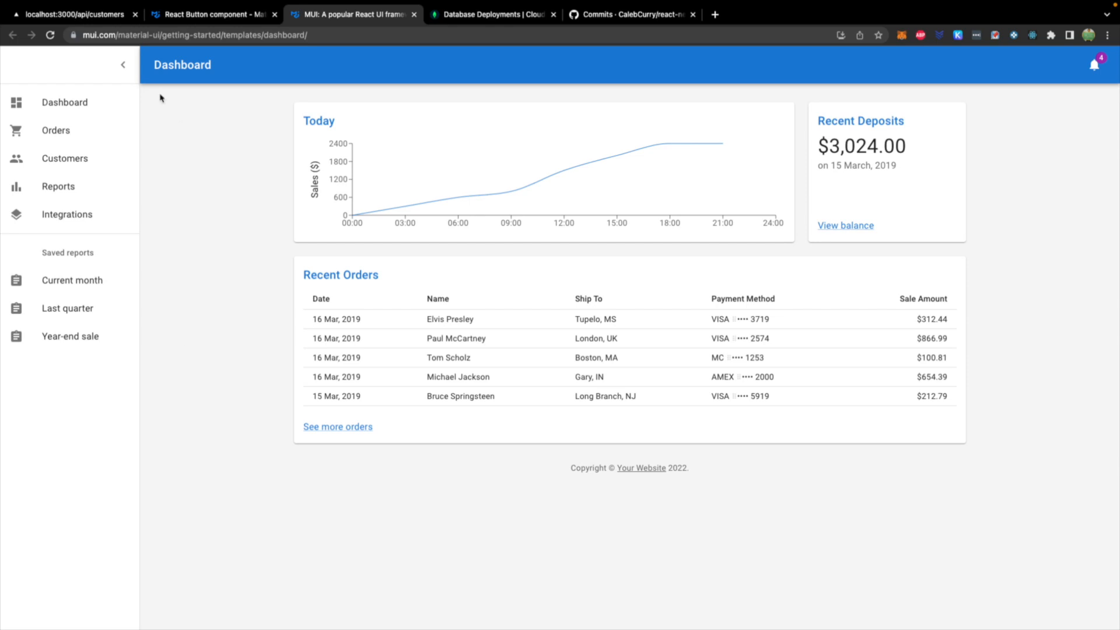
pyautogui.moveTo(397, 172)
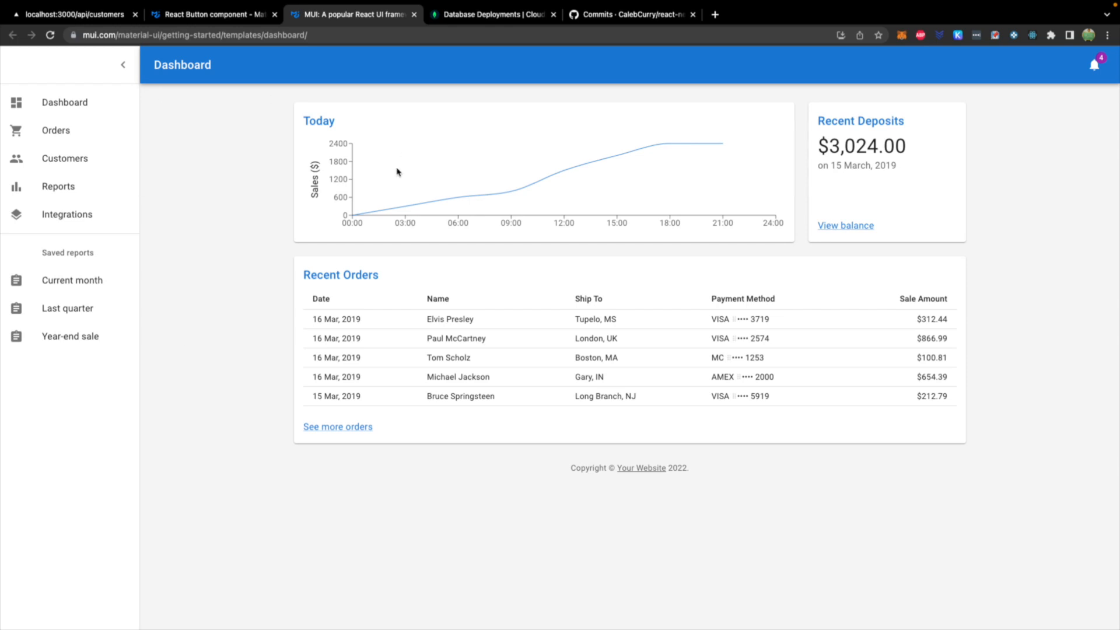
pyautogui.moveTo(176, 351)
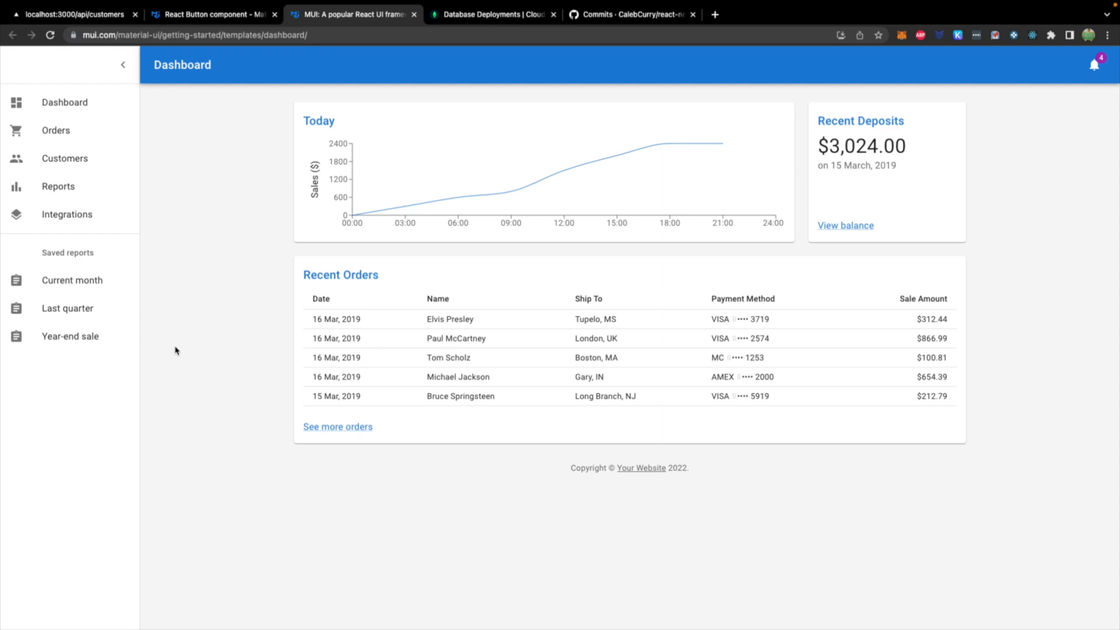